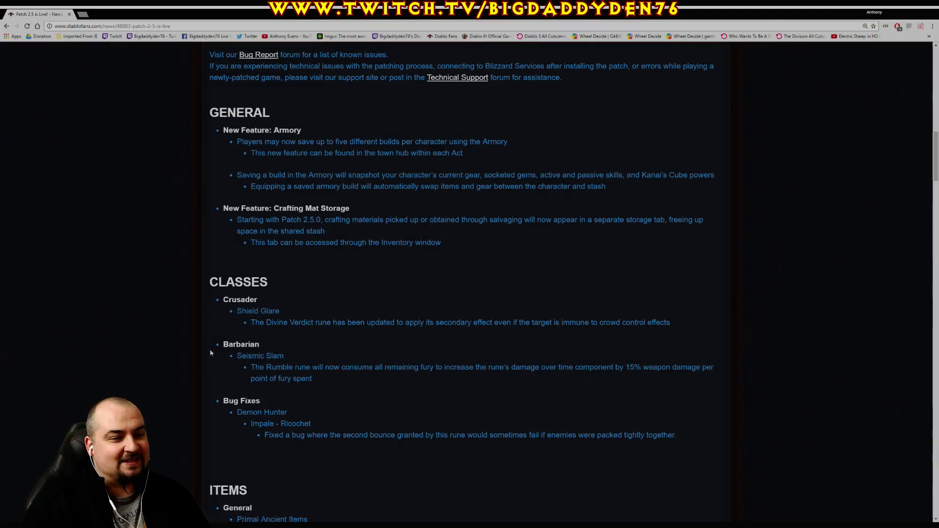
mouse_move(159, 343)
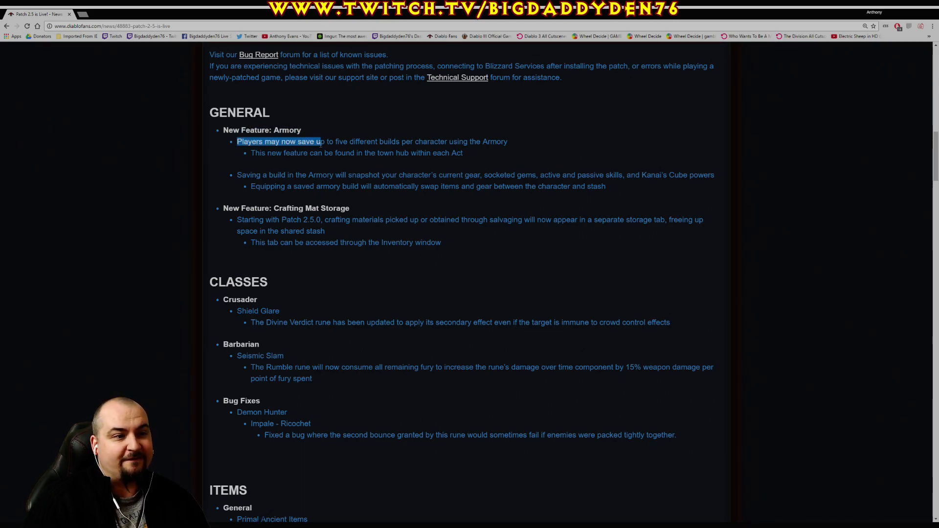
Highlight the Armory notes on saving five builds, its location, and what builds capture
left_click_drag(320, 141, 467, 141)
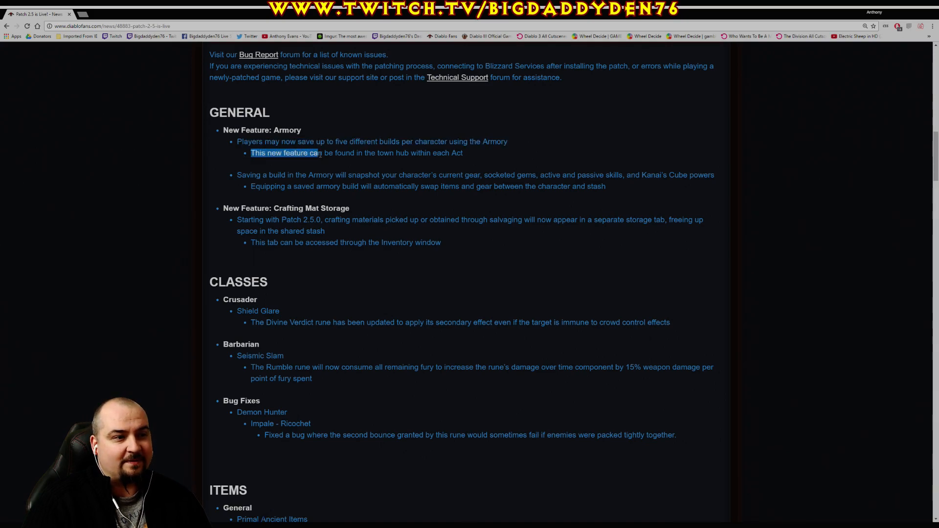
left_click_drag(322, 153, 446, 175)
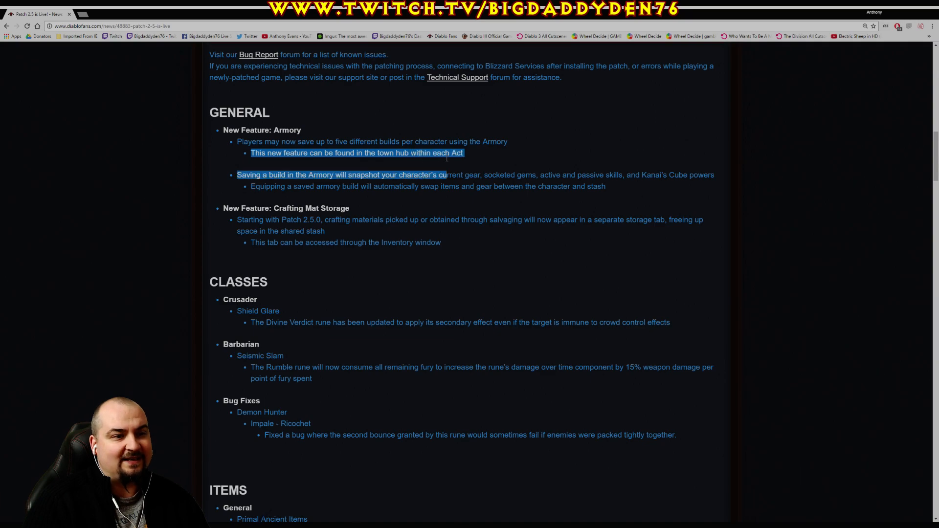
left_click(467, 155)
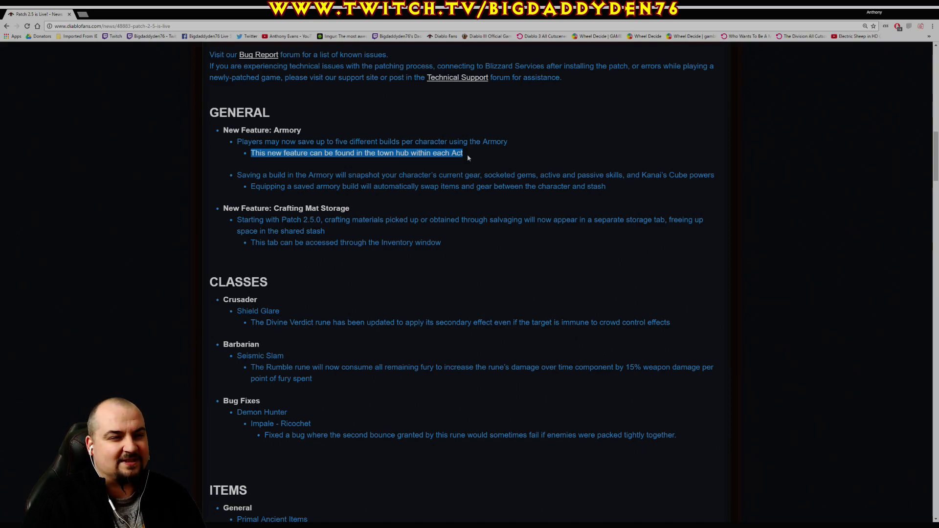
left_click(428, 172)
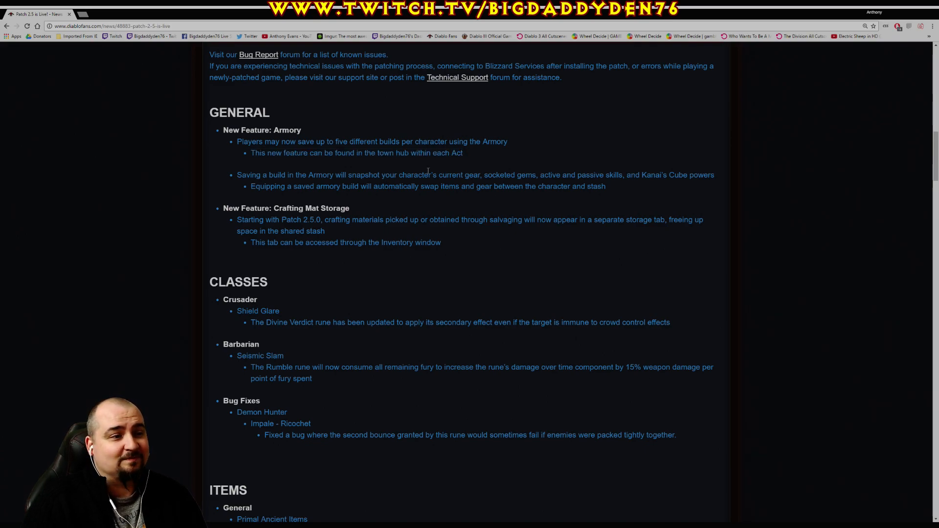
left_click_drag(237, 175, 309, 175)
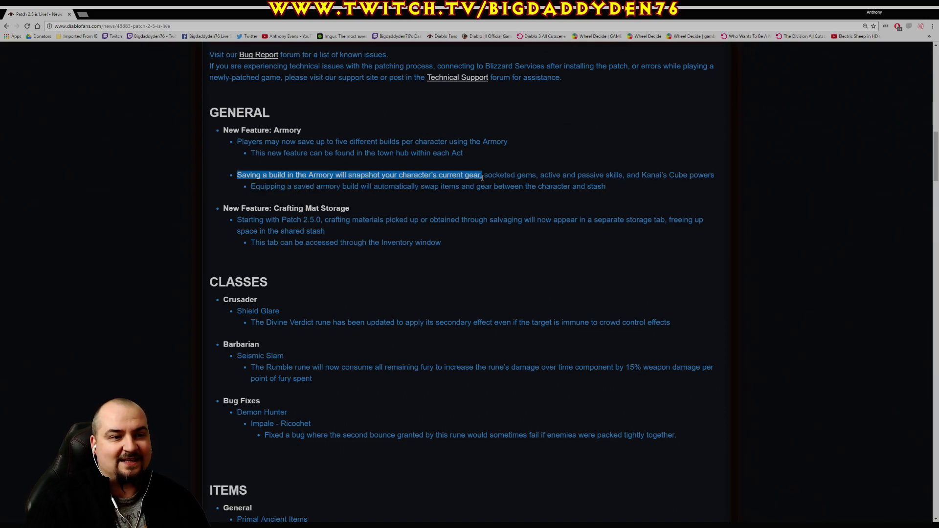
left_click_drag(482, 175, 624, 175)
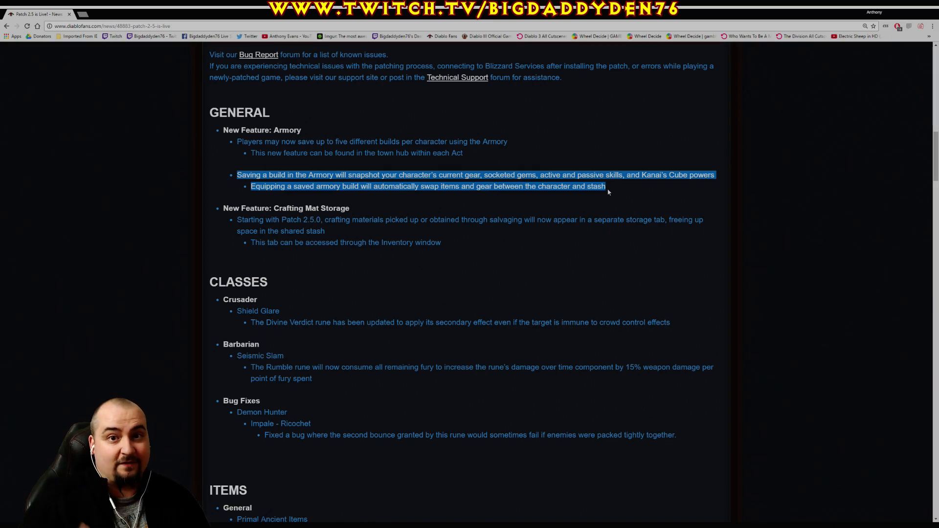
mouse_move(574, 200)
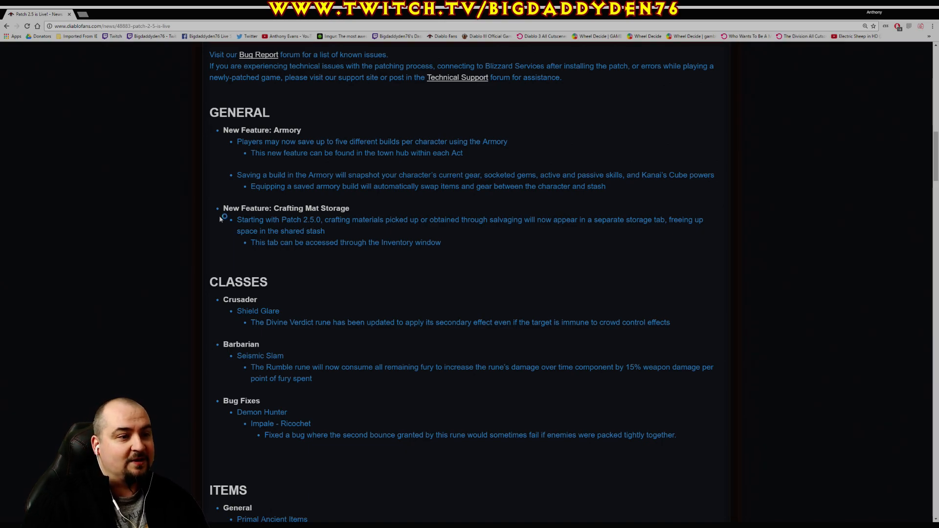
mouse_move(376, 211)
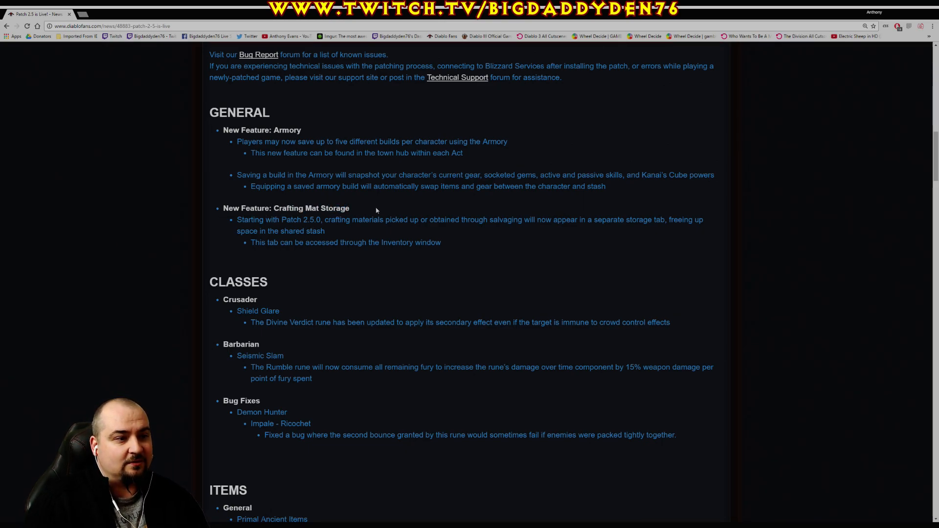
Highlight both Crafting Mat Storage notes, including the separate storage tab, then clear them
left_click_drag(237, 220, 325, 231)
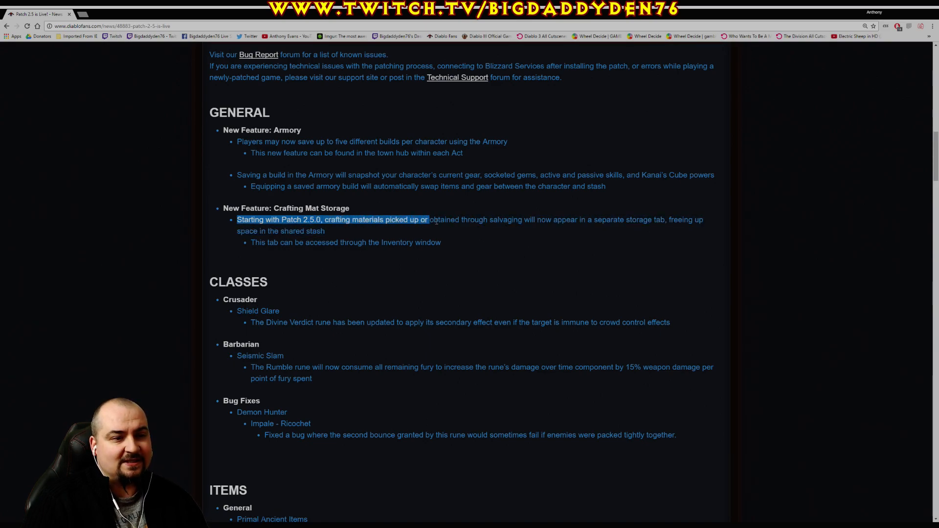
left_click_drag(427, 219, 642, 219)
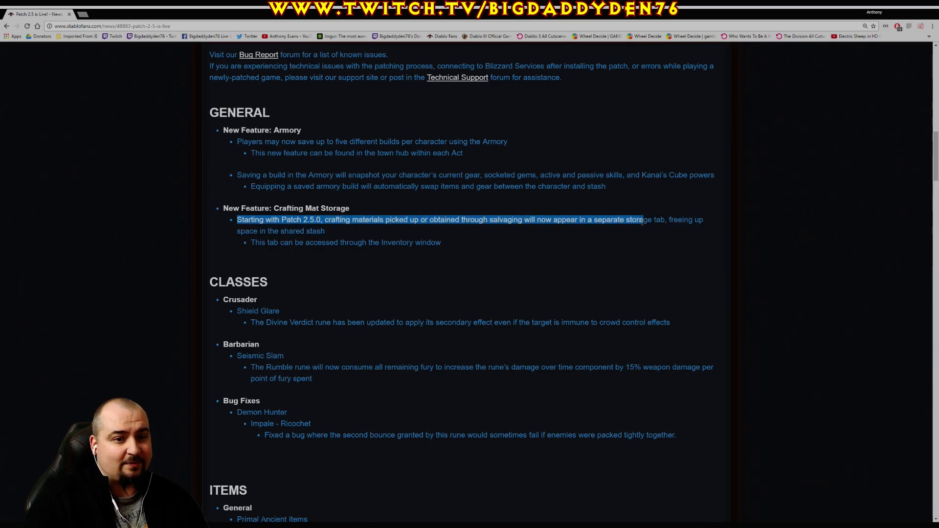
left_click_drag(641, 219, 266, 231)
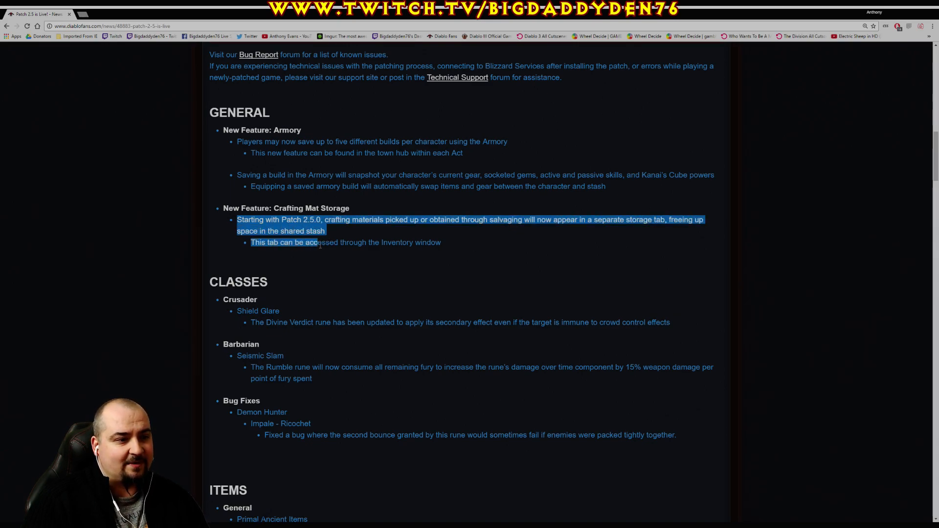
left_click_drag(320, 242, 440, 242)
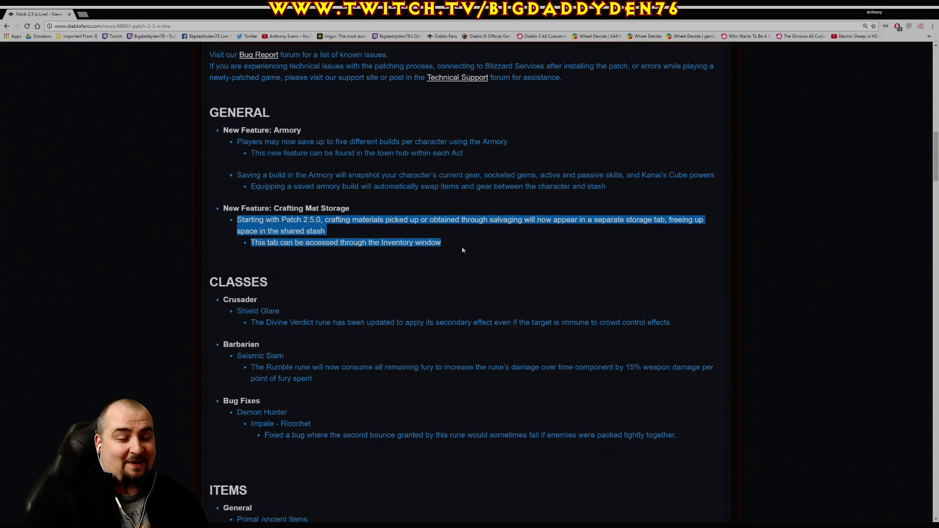
left_click(411, 275)
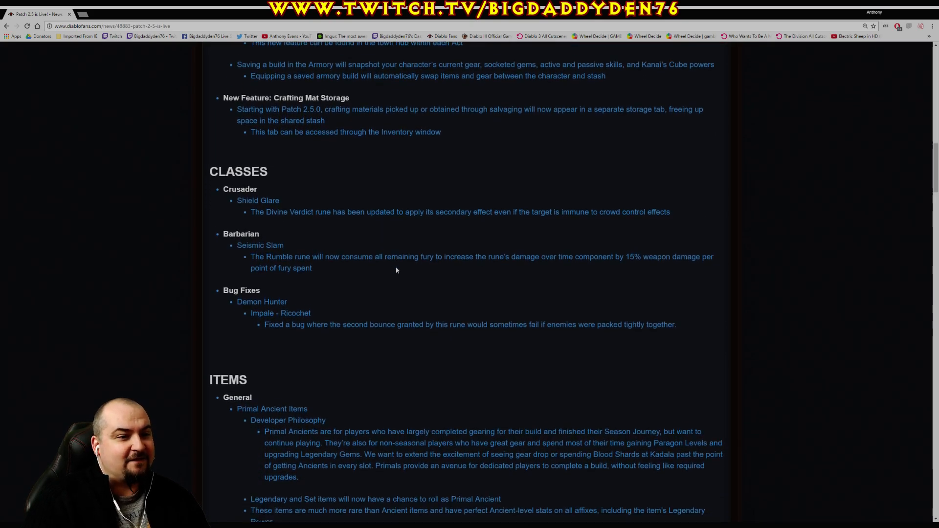
Scroll down and highlight the whole Crusader Divine Verdict rune note, then clear it
scroll("down", 3)
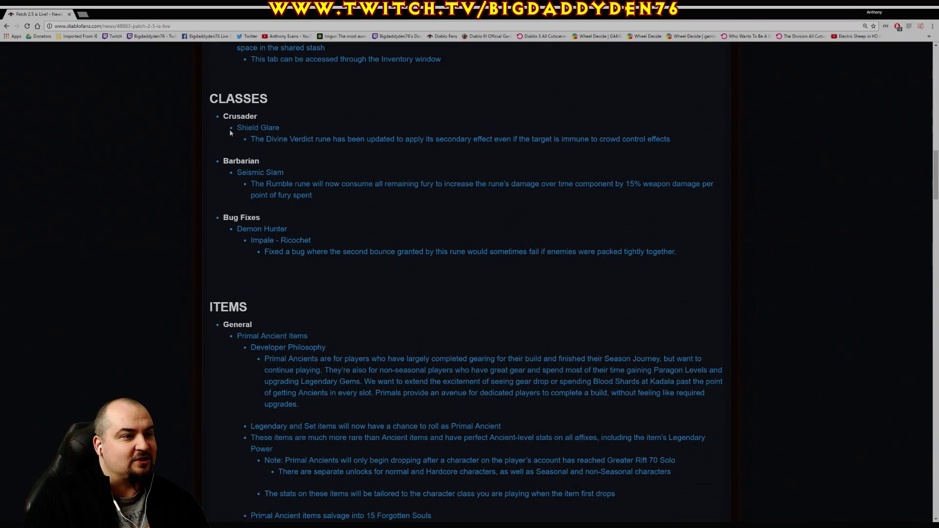
left_click_drag(250, 139, 339, 139)
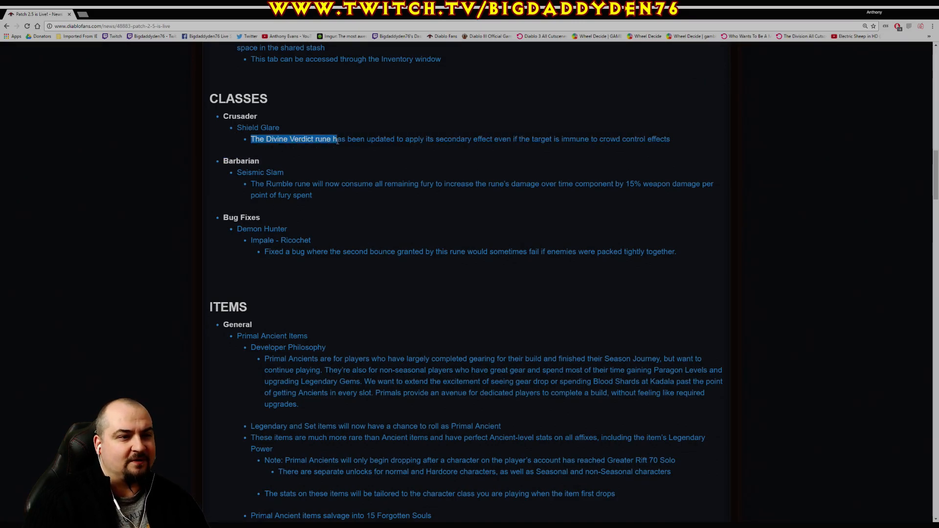
left_click_drag(337, 139, 490, 139)
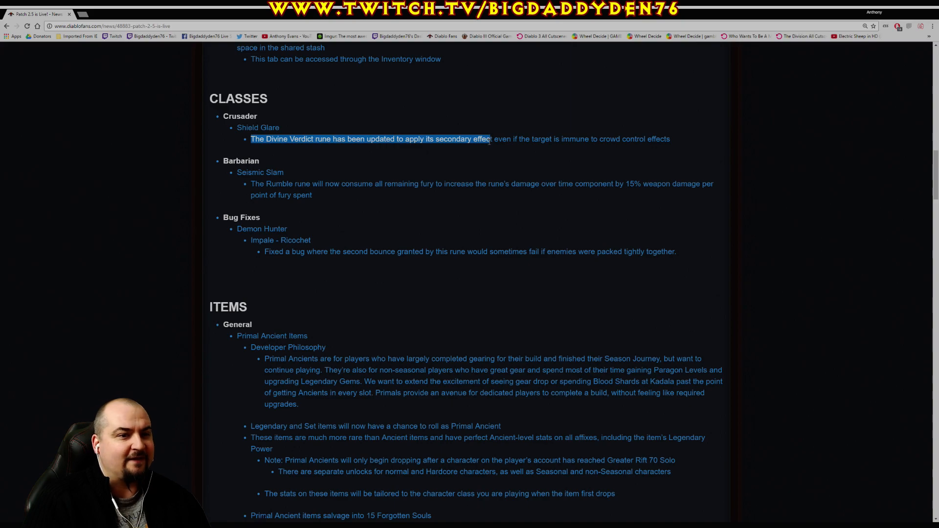
left_click_drag(490, 139, 611, 139)
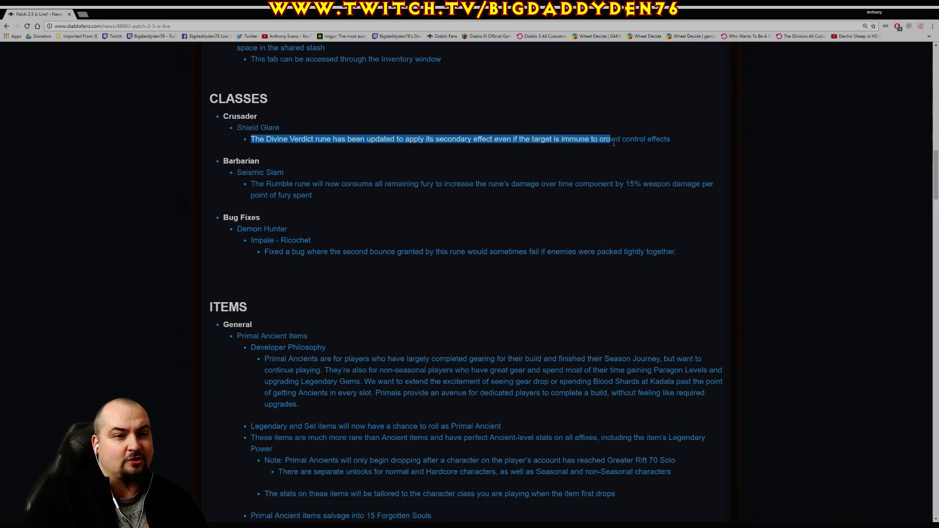
left_click(355, 176)
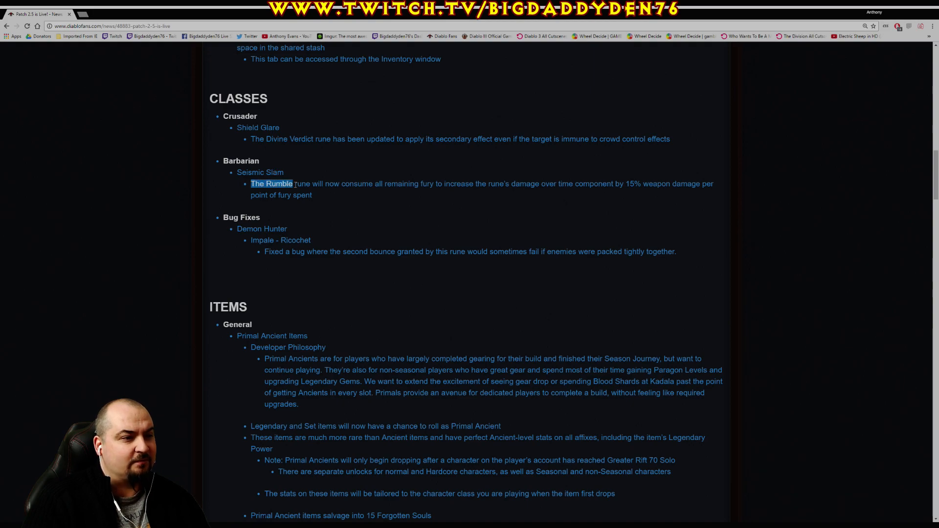
Highlight the full Barbarian Rumble rune note
left_click_drag(272, 184, 429, 184)
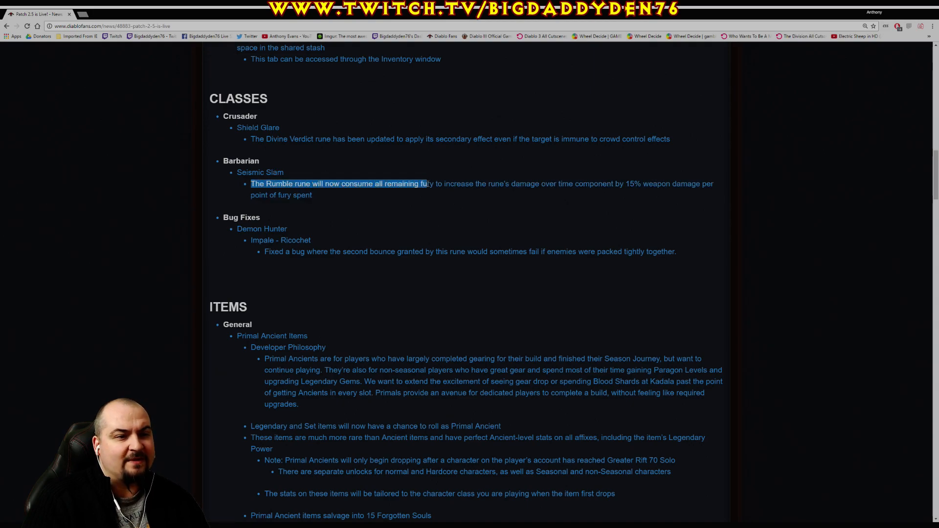
left_click_drag(426, 183, 556, 184)
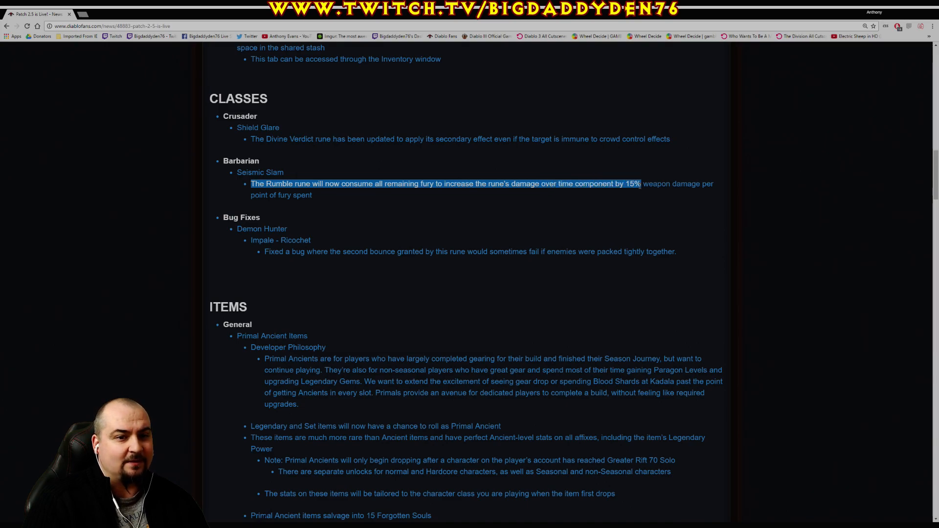
left_click_drag(640, 184, 312, 194)
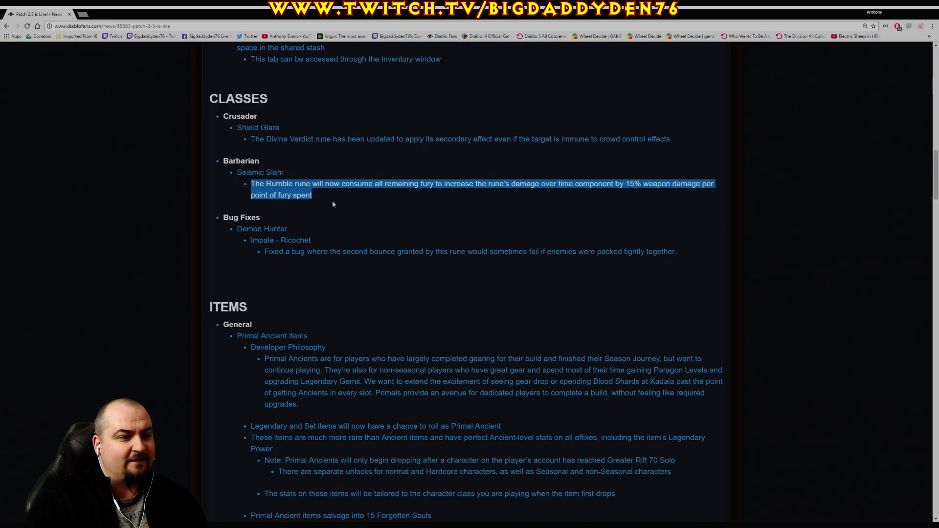
Highlight the Demon Hunter Impale - Ricochet bounce bug fix, then clear it
scroll("down", 3)
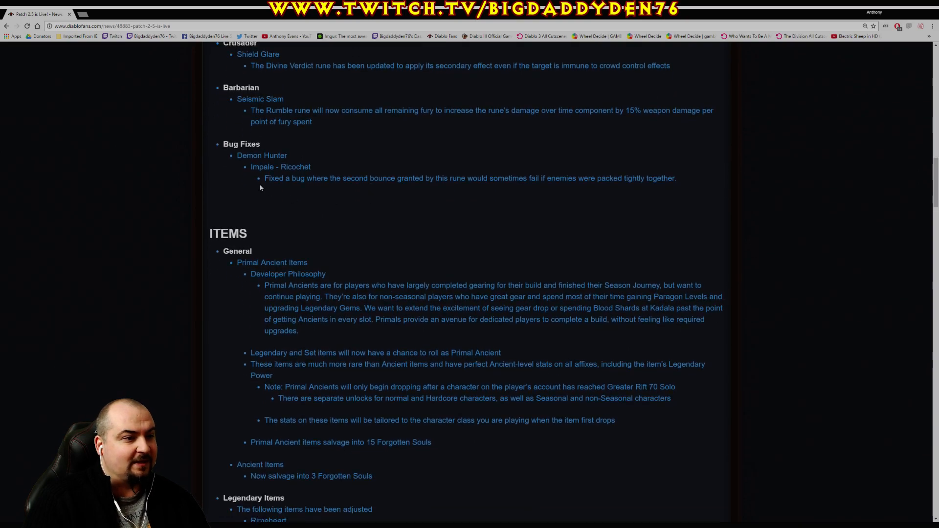
left_click_drag(265, 178, 302, 178)
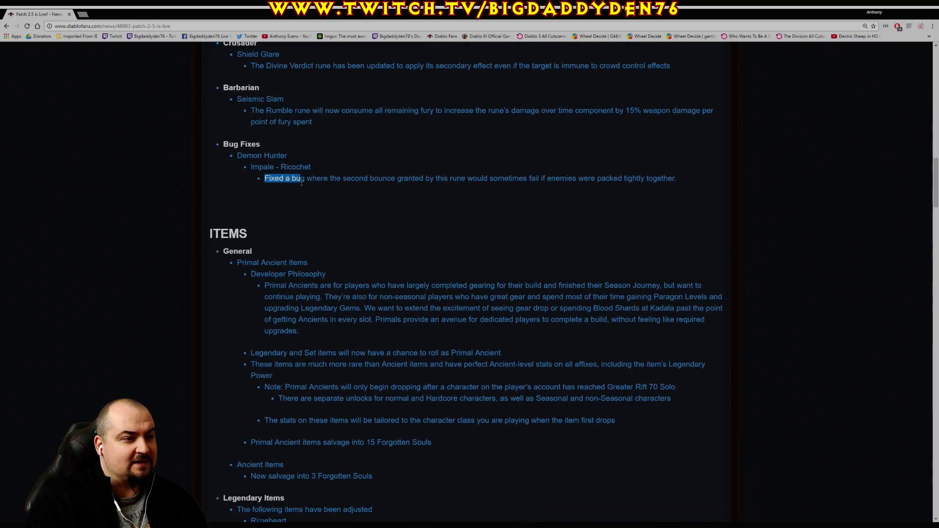
left_click_drag(299, 178, 444, 178)
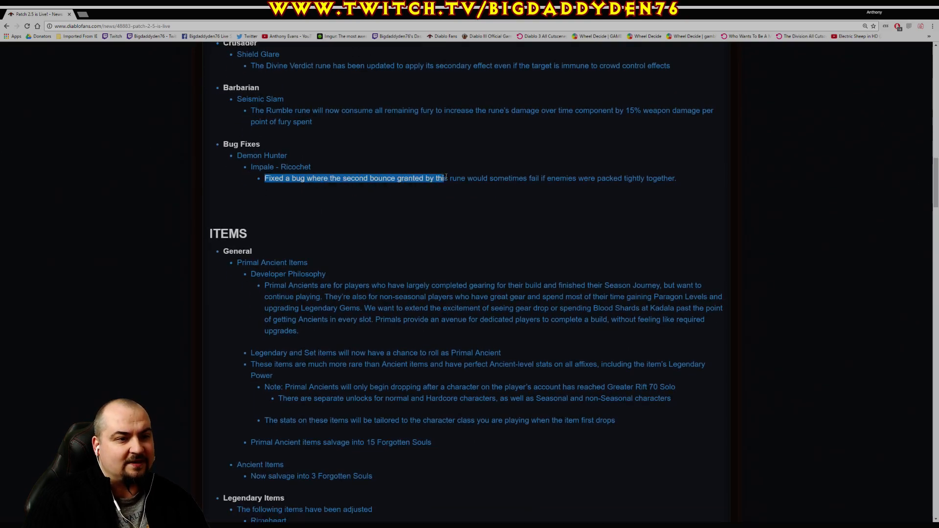
left_click_drag(440, 178, 590, 178)
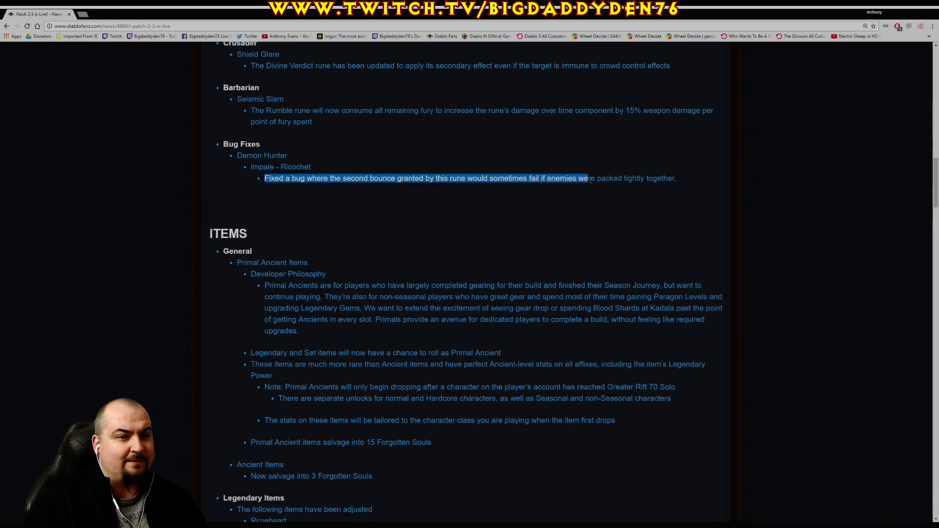
left_click(453, 211)
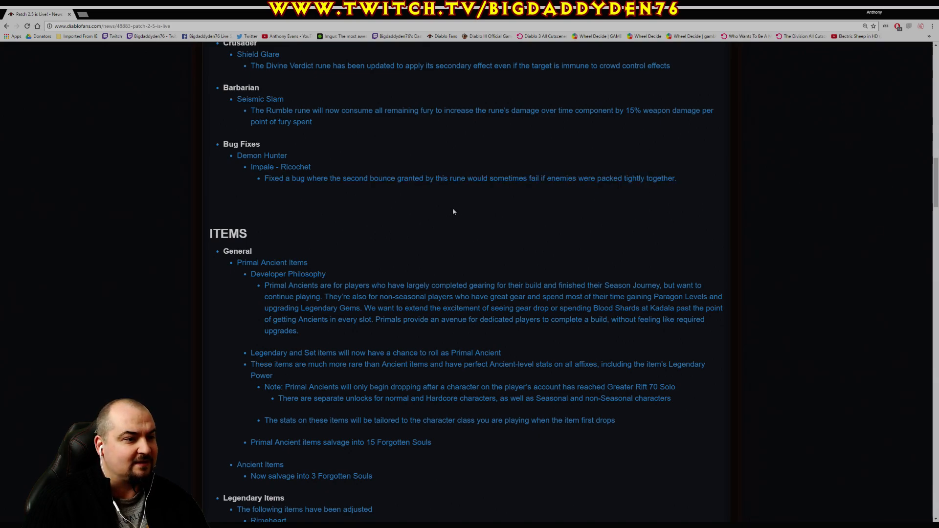
scroll("down", 3)
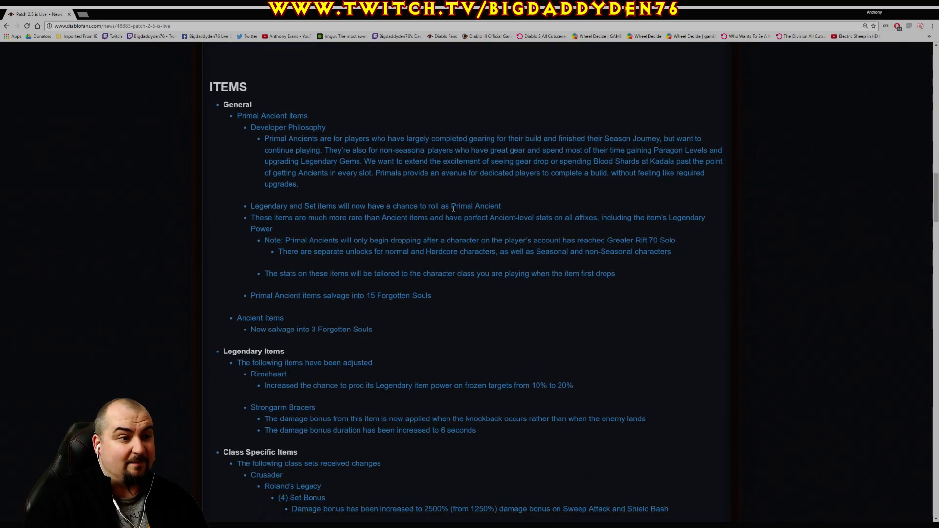
scroll("down", 3)
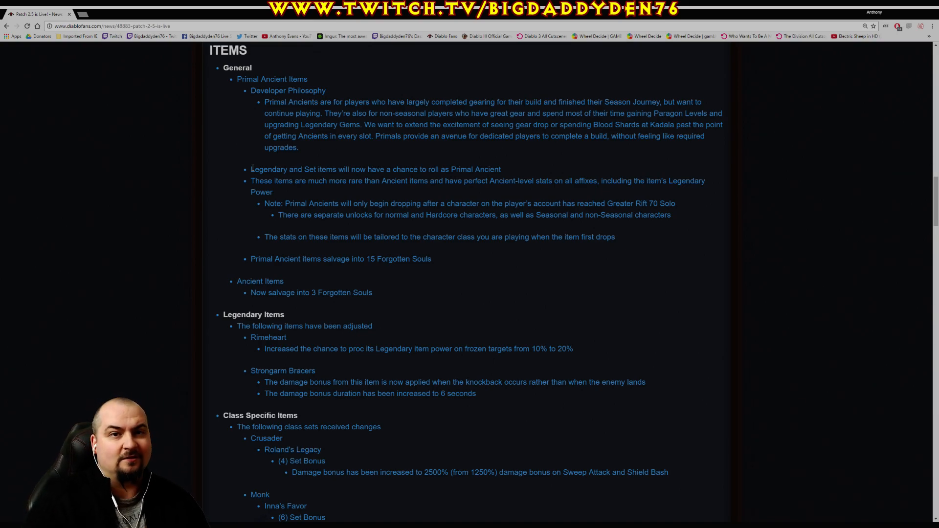
mouse_move(237, 135)
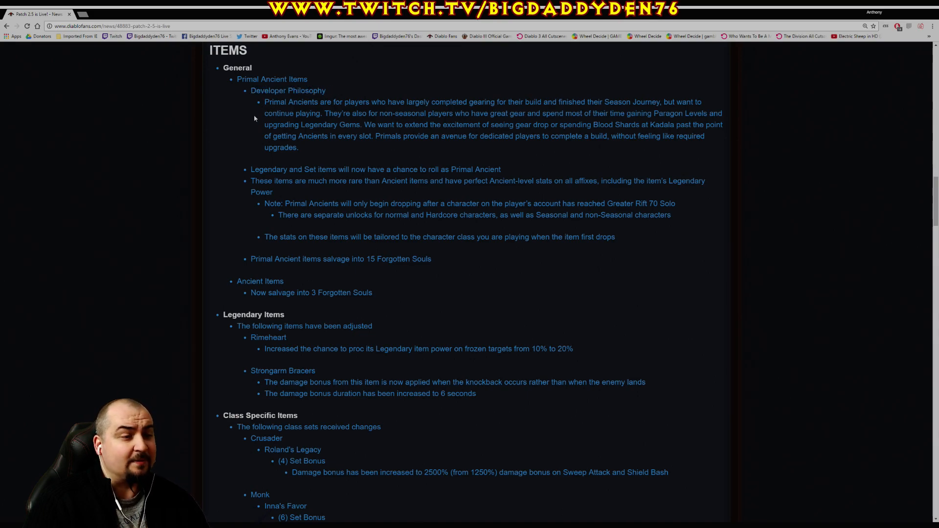
left_click_drag(265, 102, 336, 102)
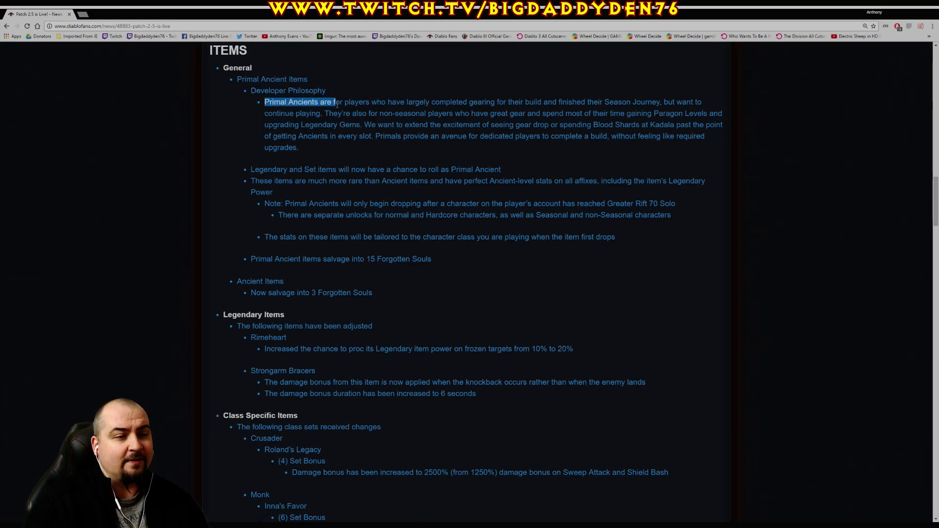
left_click_drag(337, 101, 495, 101)
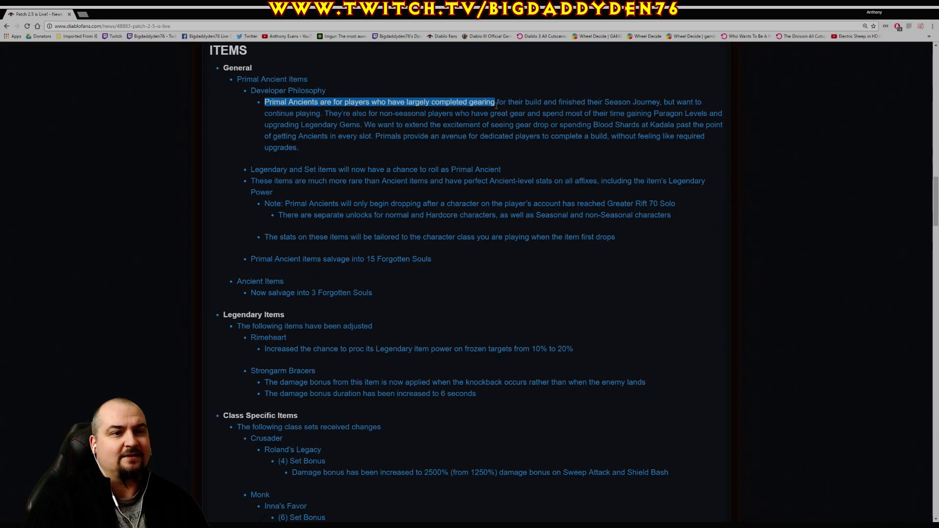
left_click_drag(494, 101, 619, 102)
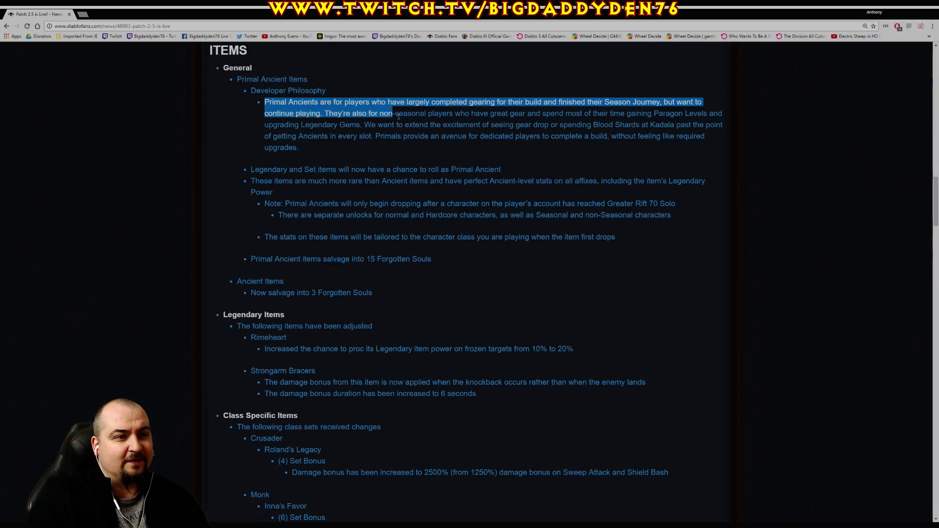
left_click_drag(393, 113, 572, 113)
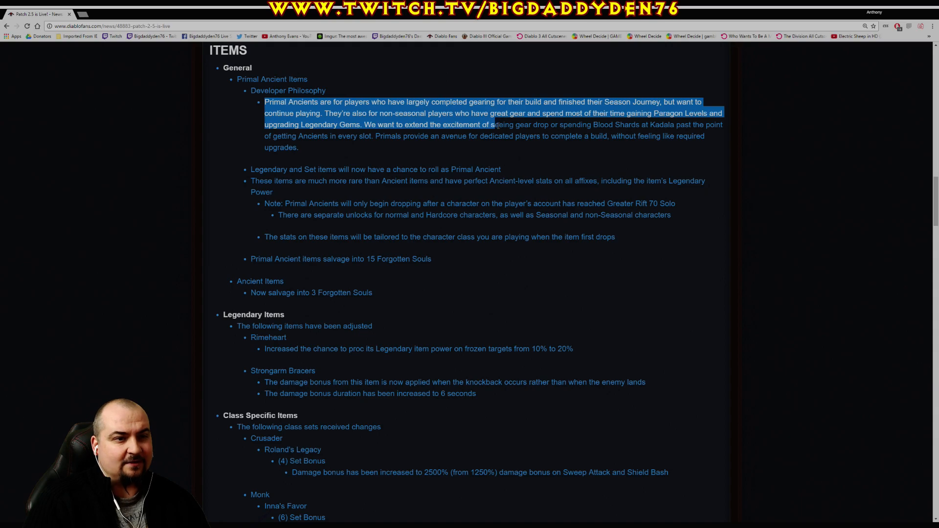
left_click_drag(493, 124, 572, 124)
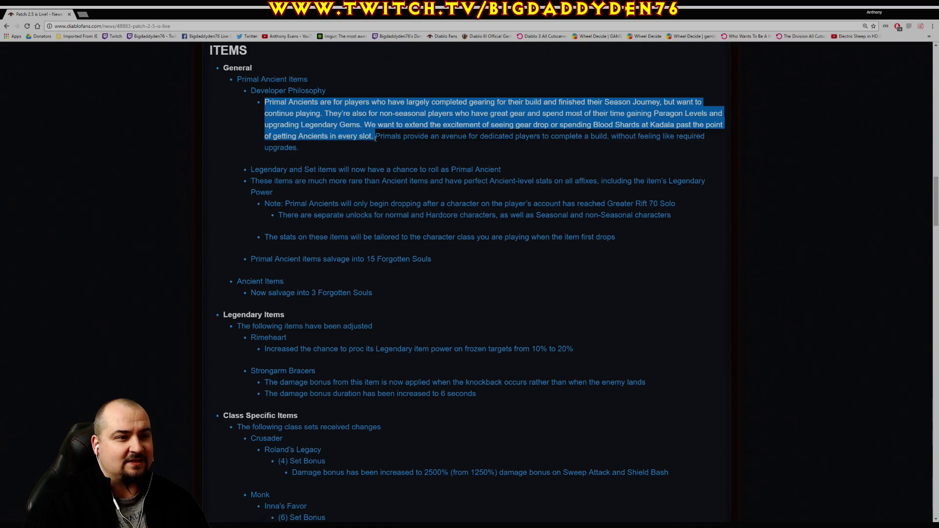
left_click_drag(374, 135, 299, 147)
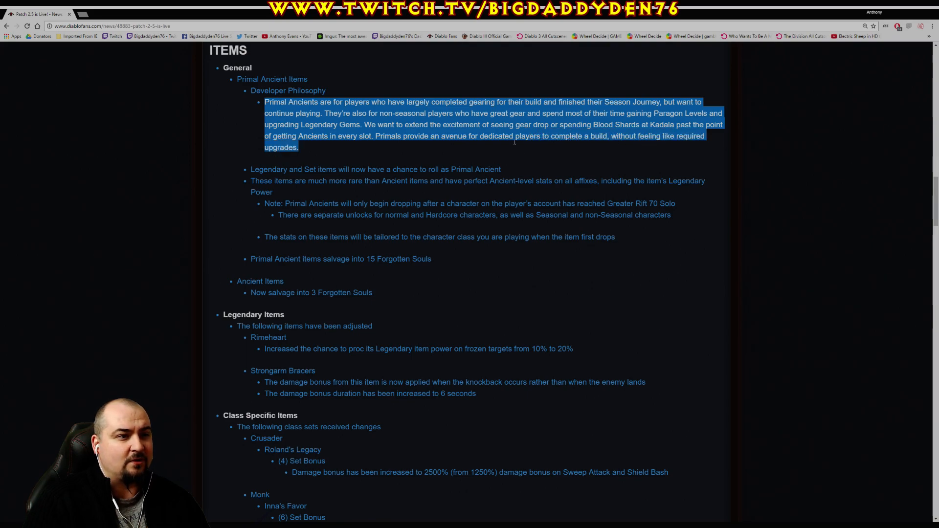
left_click(354, 157)
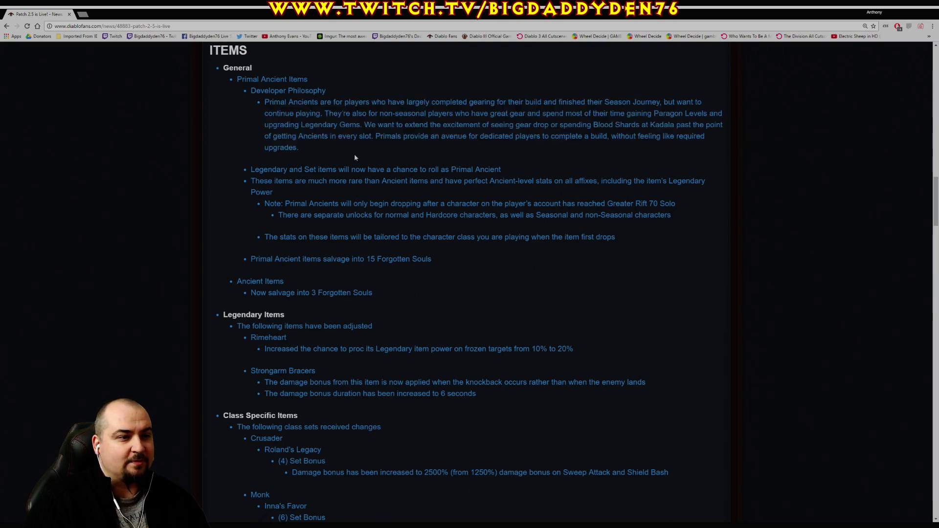
double_click(259, 170)
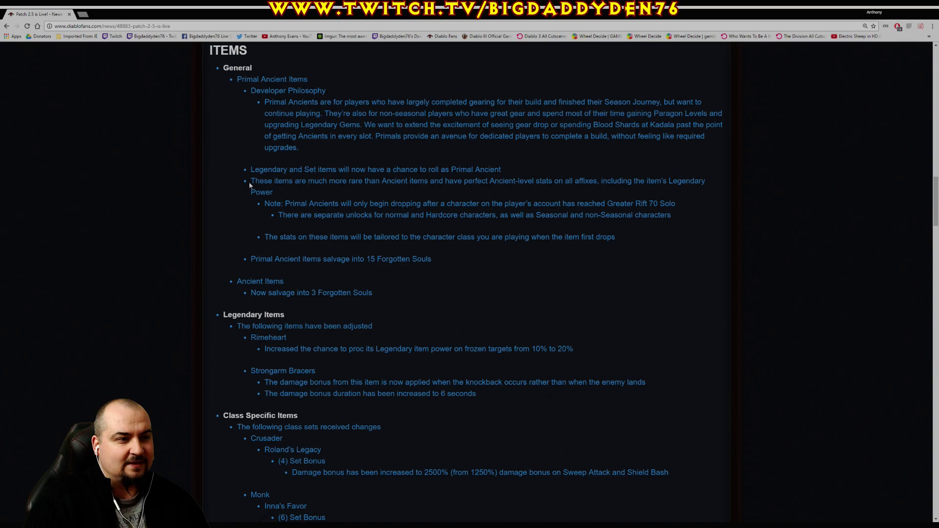
left_click_drag(251, 181, 272, 192)
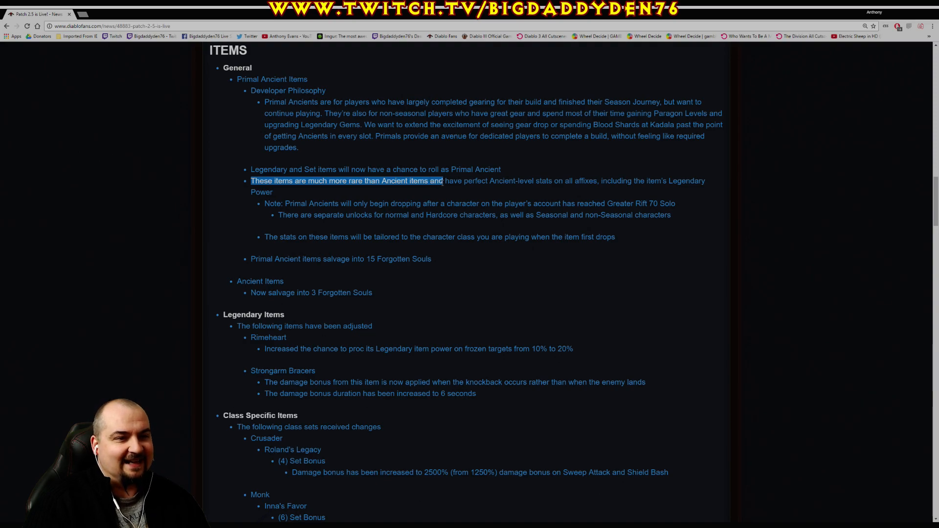
left_click_drag(443, 181, 539, 181)
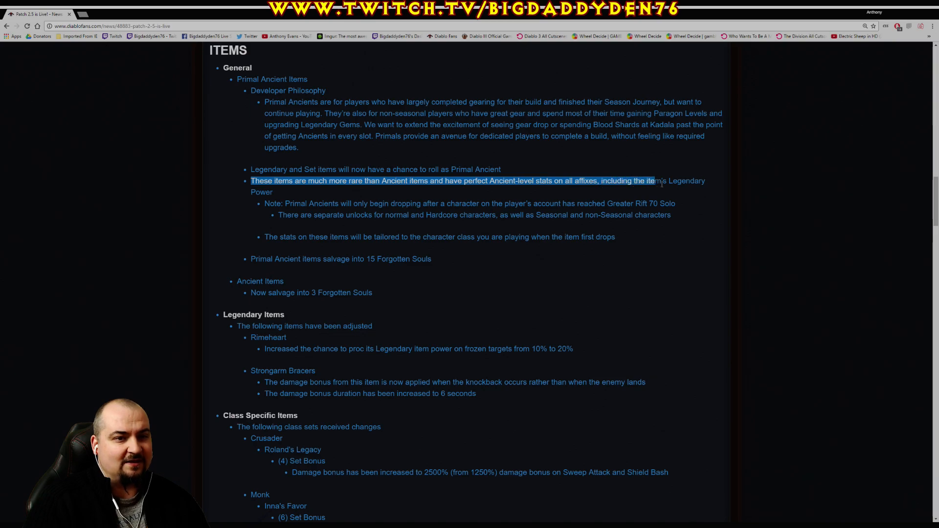
left_click_drag(647, 180, 273, 192)
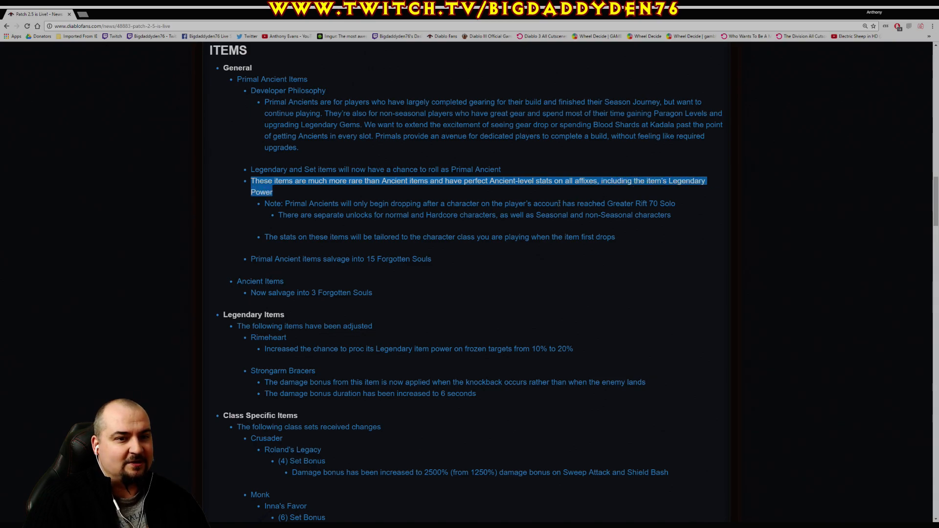
left_click(265, 203)
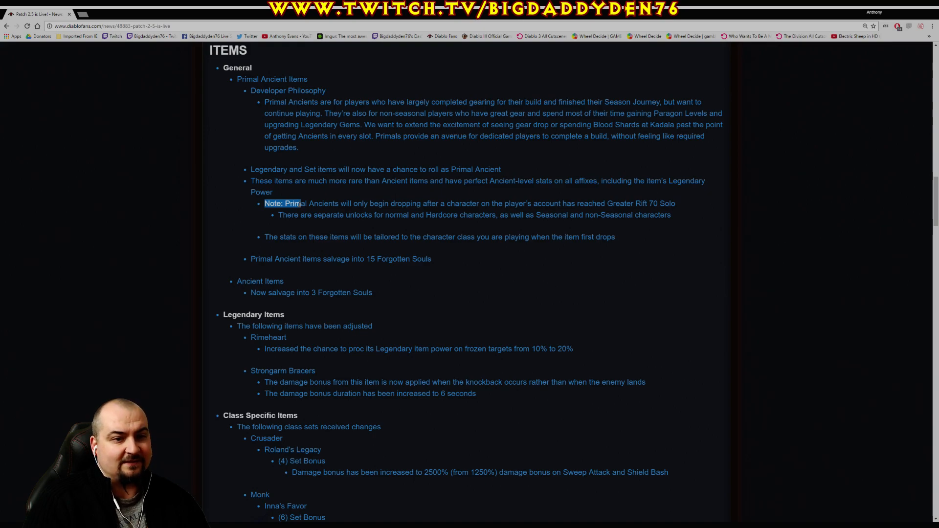
left_click_drag(294, 203, 675, 203)
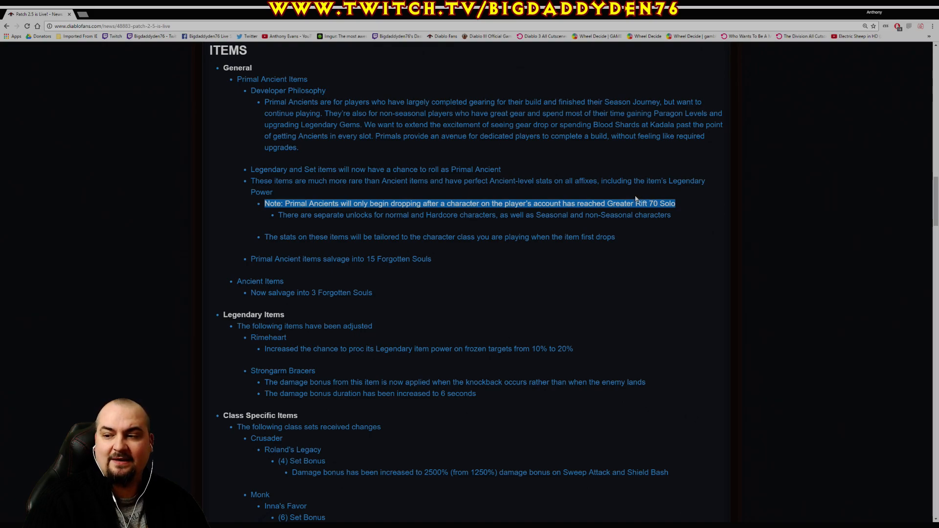
mouse_move(634, 200)
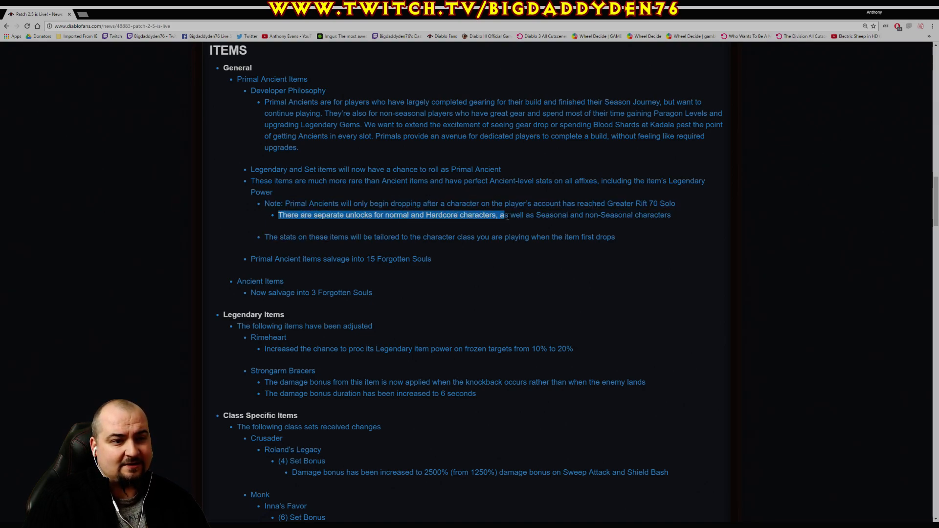
left_click_drag(503, 215, 671, 215)
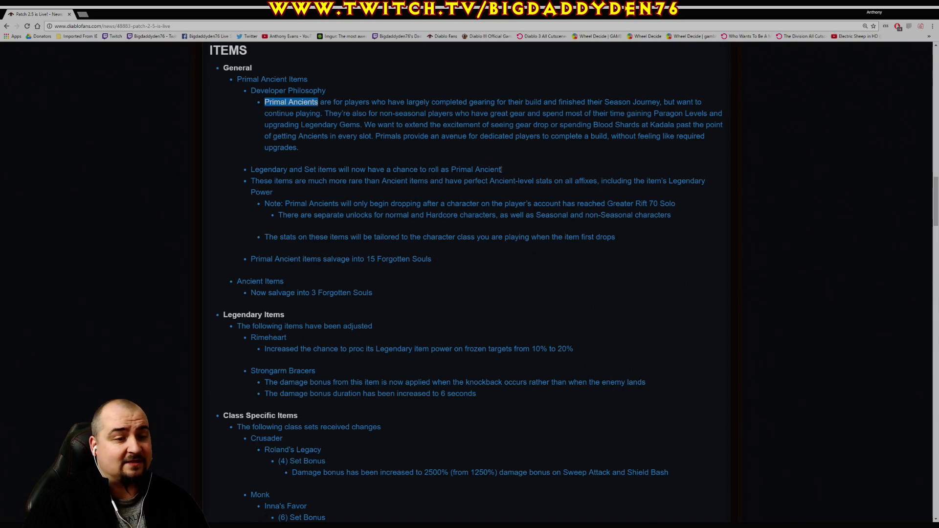
mouse_move(547, 166)
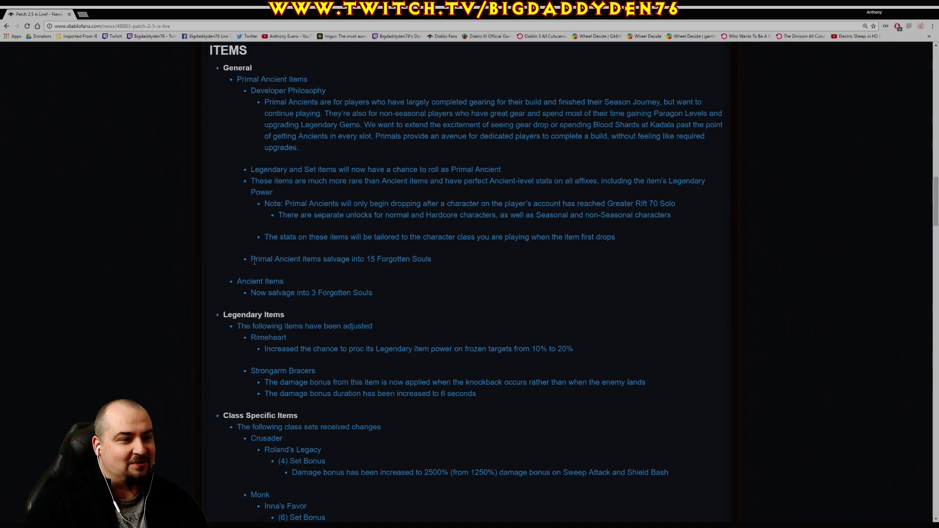
Highlight the full Rimeheart note on the 10% to 20% change, then clear it
scroll("down", 3)
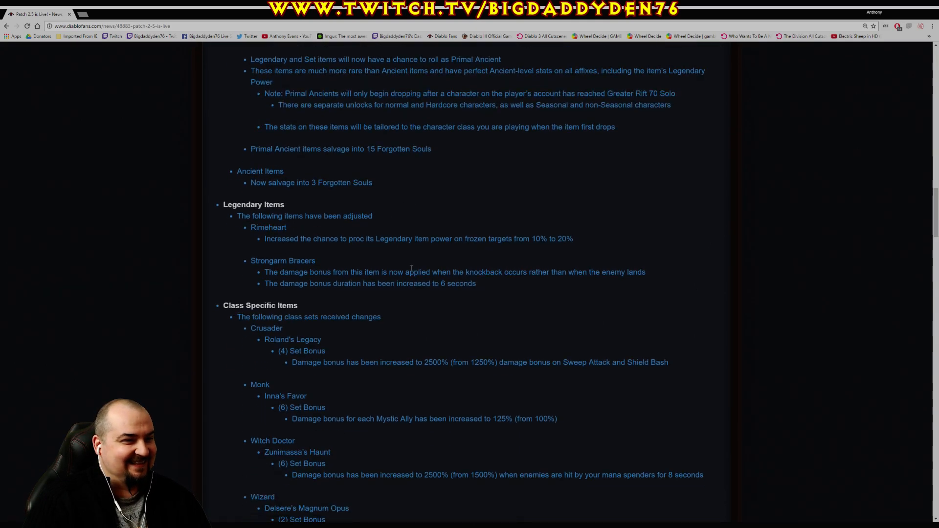
left_click_drag(251, 149, 411, 148)
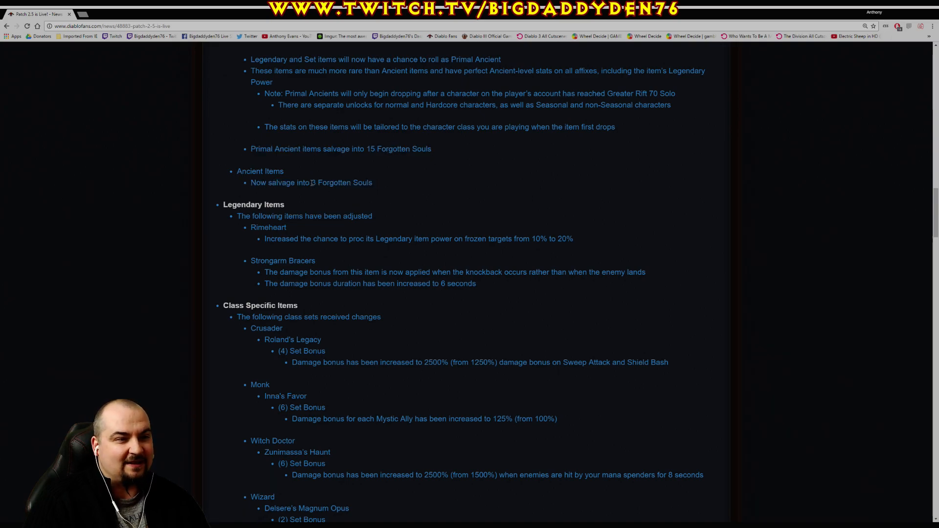
double_click(312, 182)
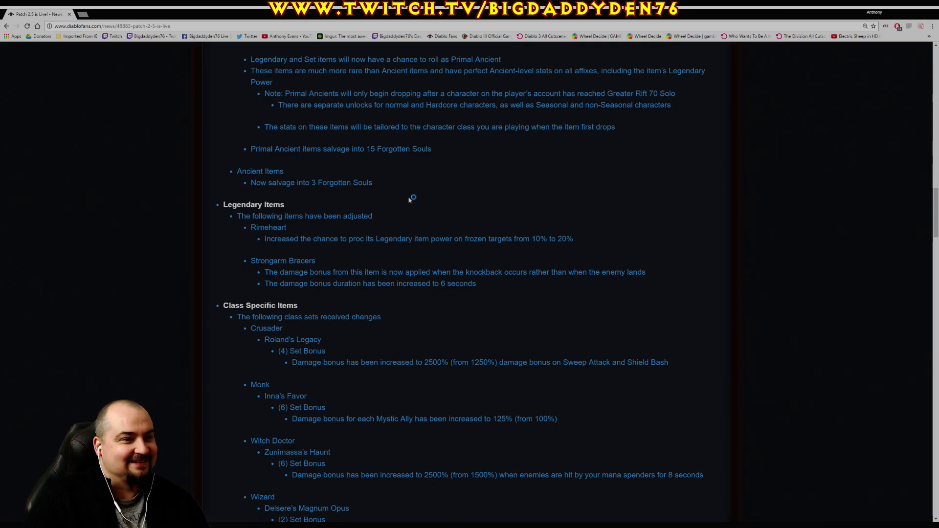
scroll("down", 3)
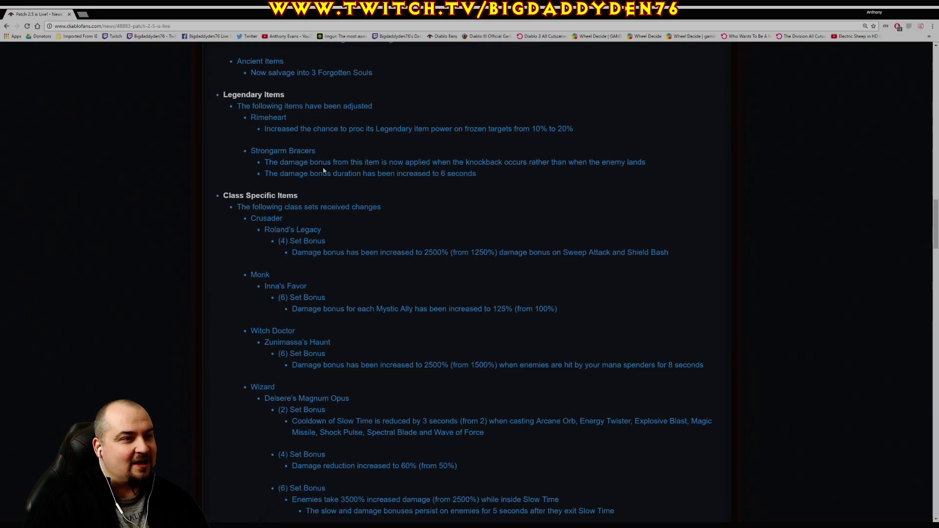
mouse_move(259, 131)
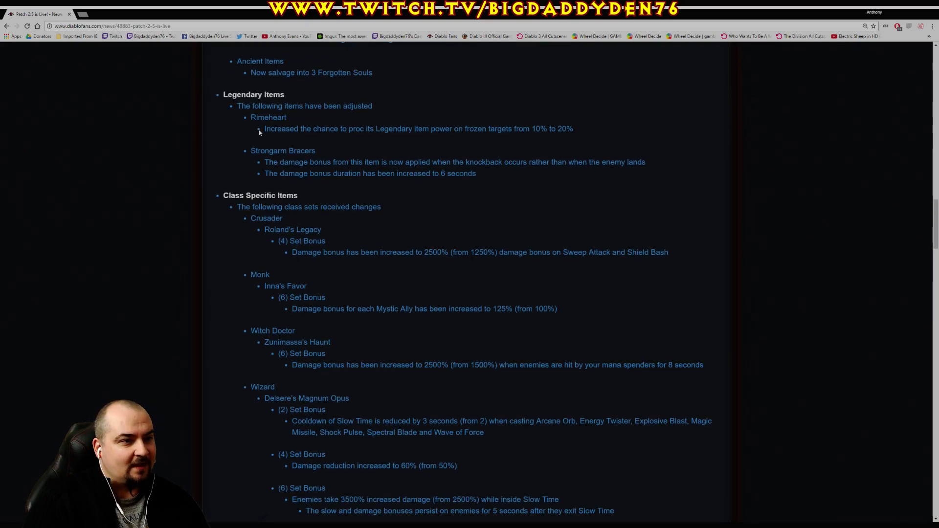
left_click_drag(264, 128, 439, 128)
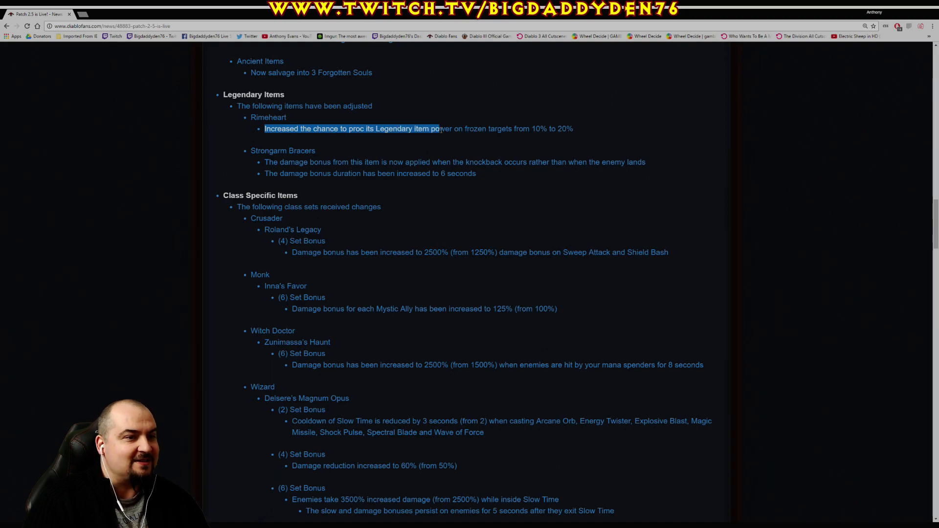
left_click_drag(438, 129, 542, 129)
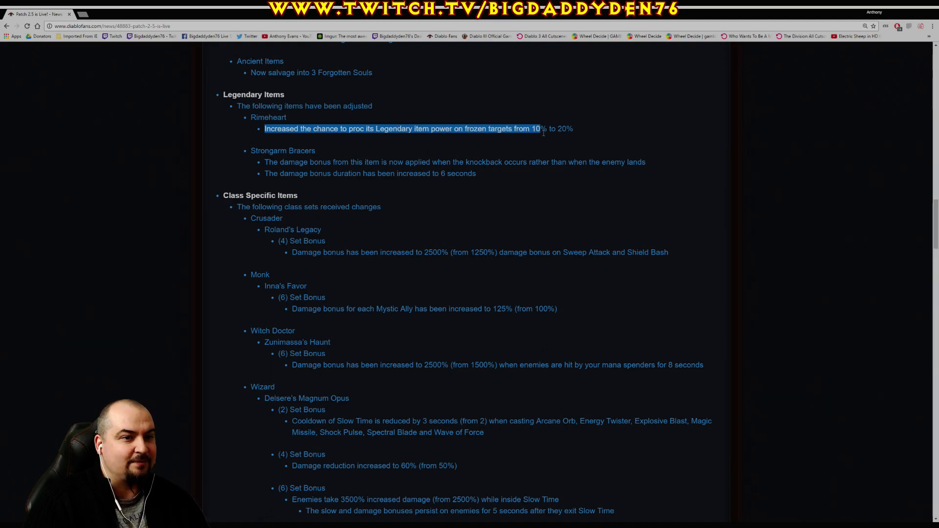
left_click_drag(531, 128, 573, 128)
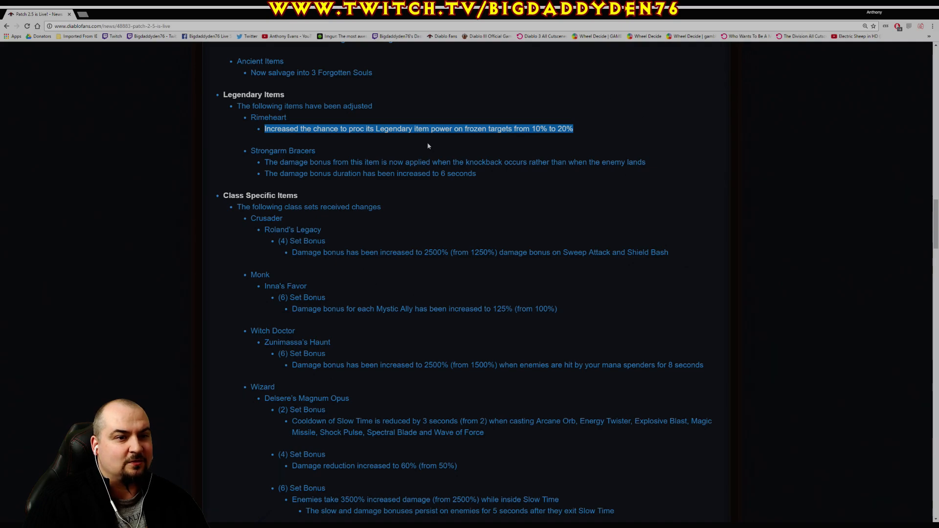
left_click(387, 150)
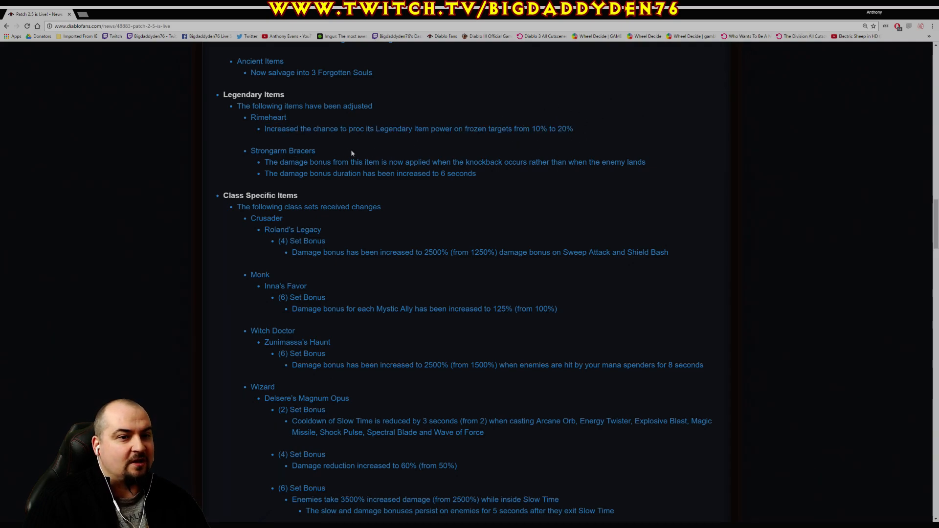
Highlight the Strongarm Bracers notes, including bonus duration, singly and then together
left_click_drag(264, 162, 348, 162)
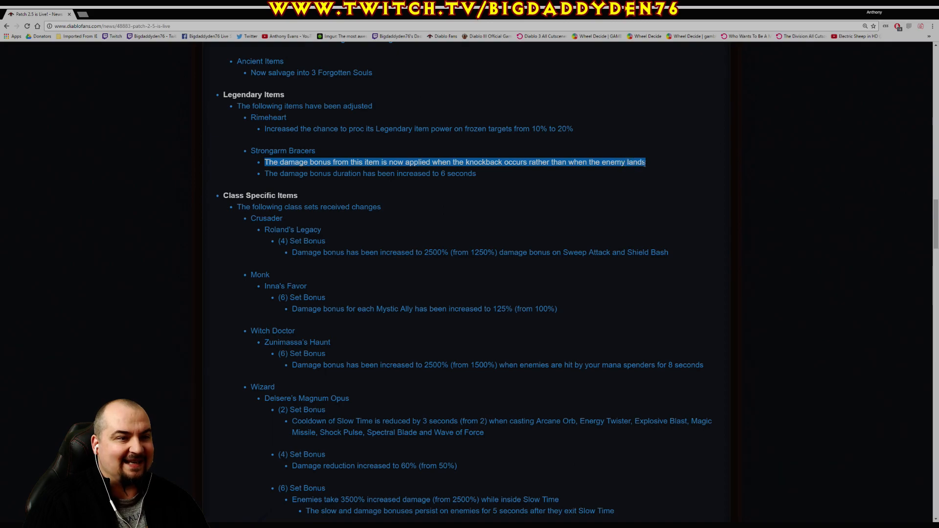
left_click_drag(264, 173, 362, 173)
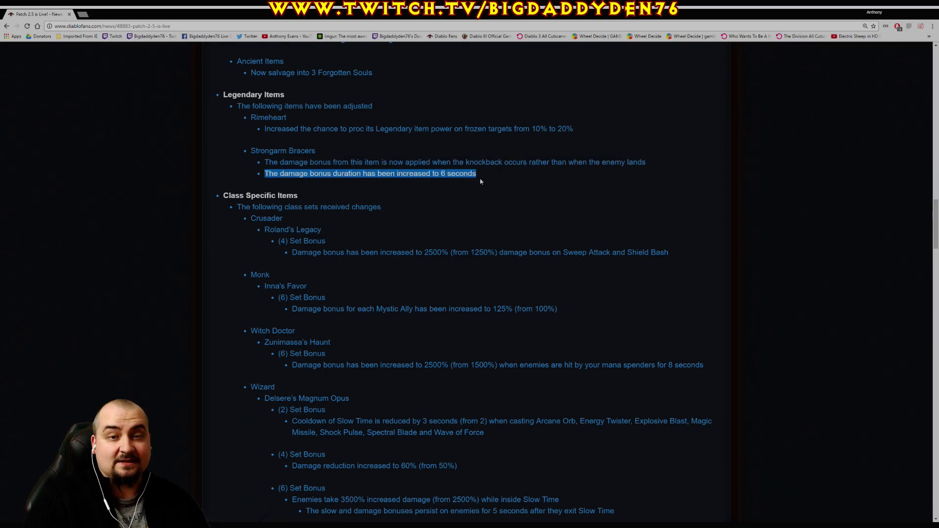
left_click(479, 173)
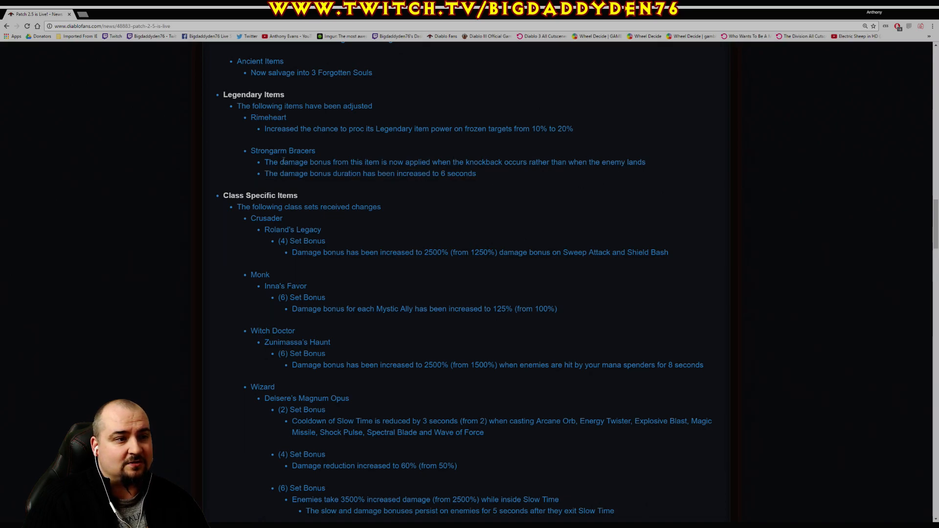
left_click_drag(265, 162, 476, 173)
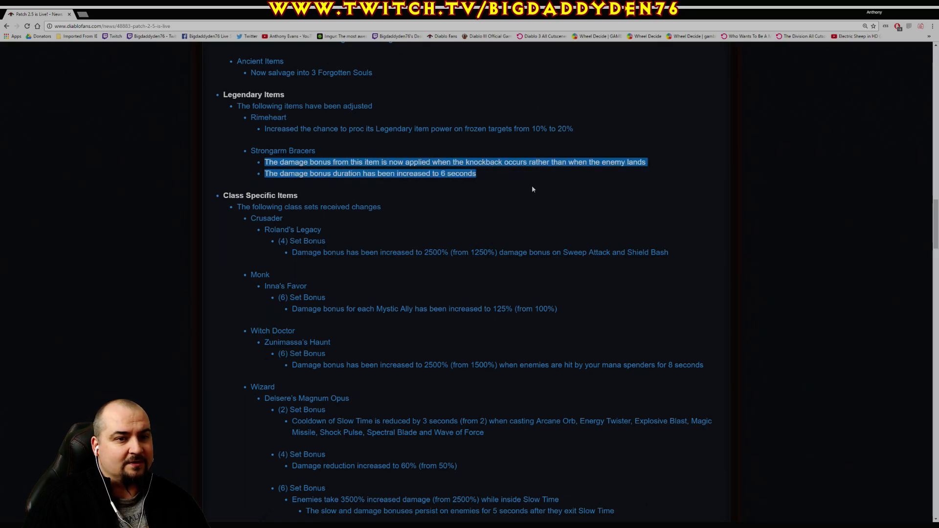
left_click(312, 226)
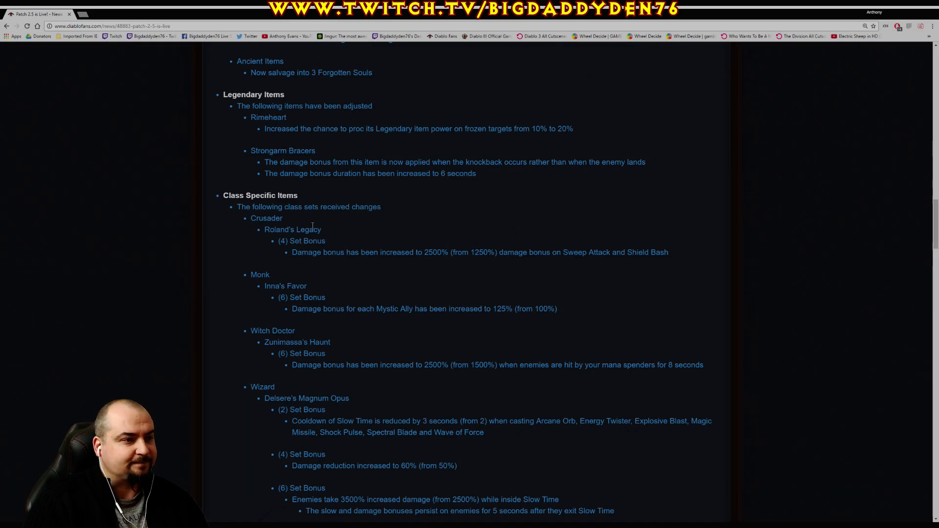
Highlight the Roland's Legacy set bonus note, clear it, then highlight Inna's Favor
scroll("down", 3)
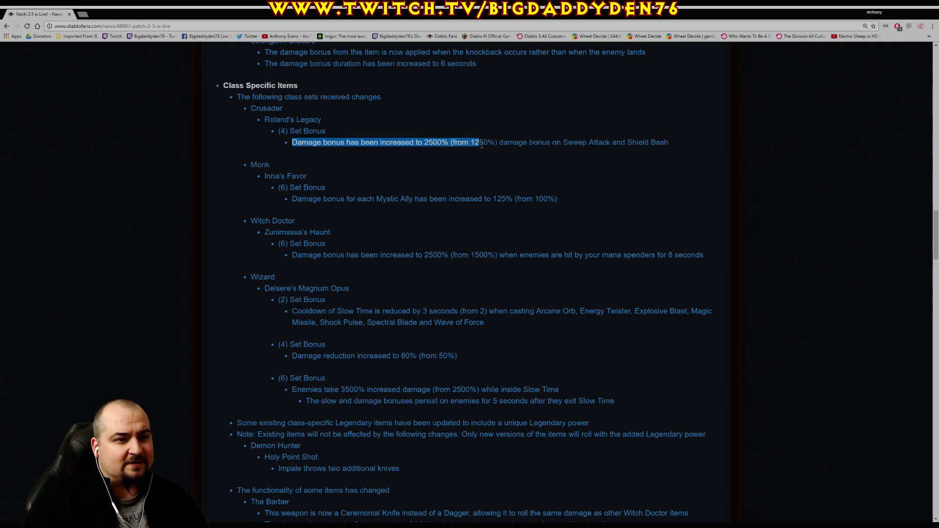
left_click_drag(479, 142, 640, 142)
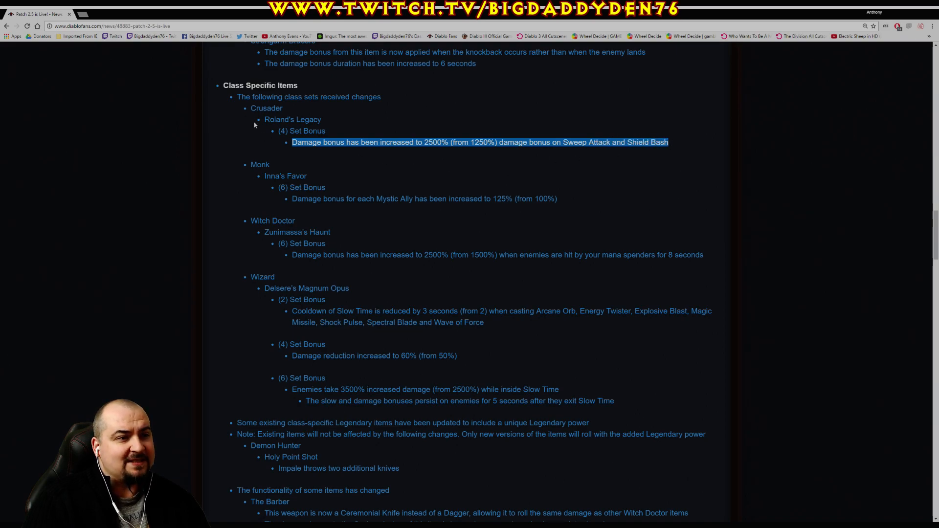
mouse_move(478, 170)
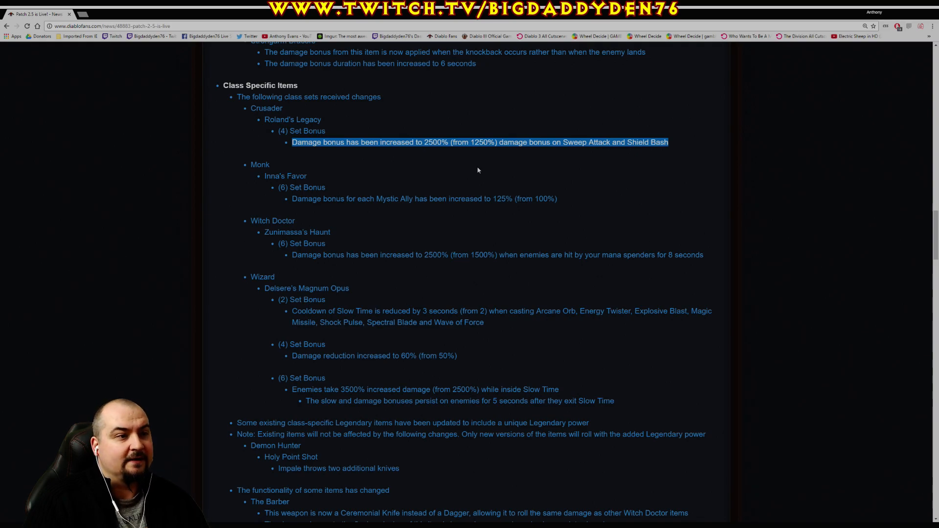
mouse_move(469, 162)
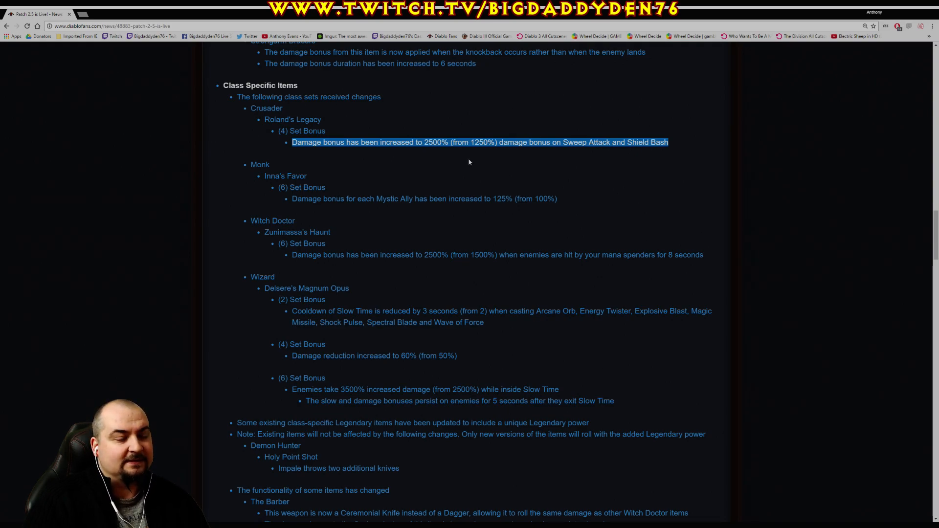
left_click(427, 153)
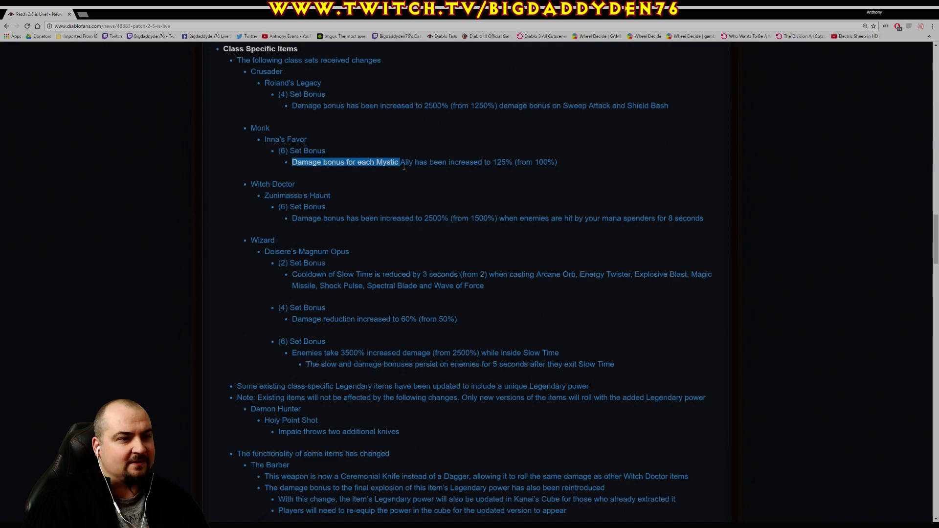
left_click_drag(398, 162, 543, 162)
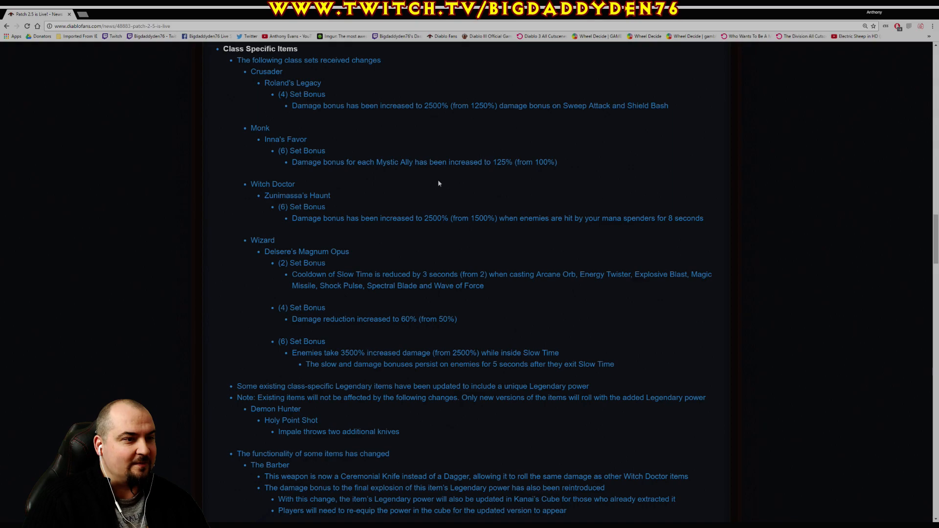
Scroll down and highlight the full Zunimassa's Haunt set bonus line
scroll("down", 3)
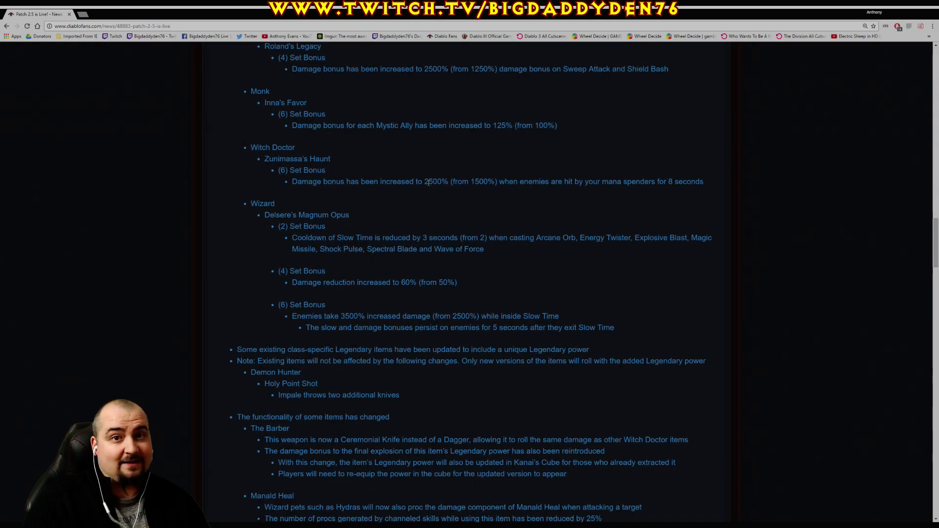
scroll("down", 3)
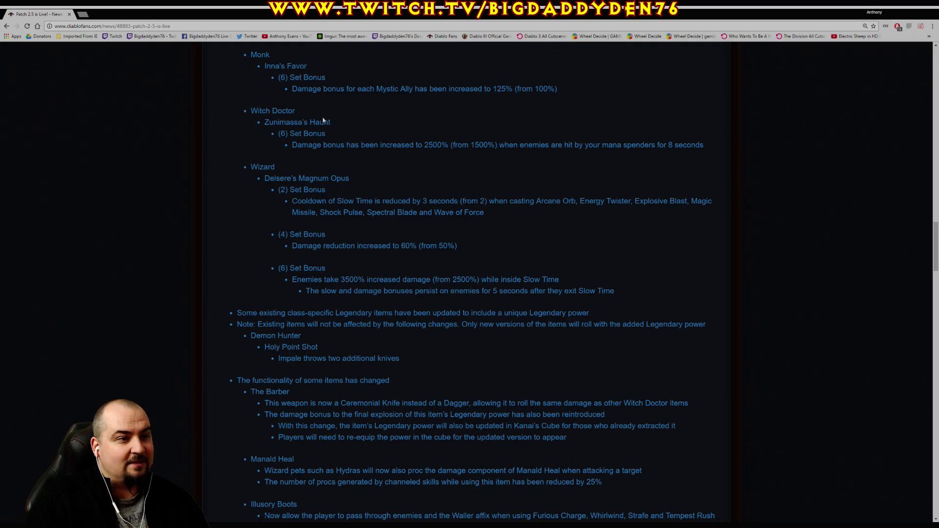
double_click(299, 145)
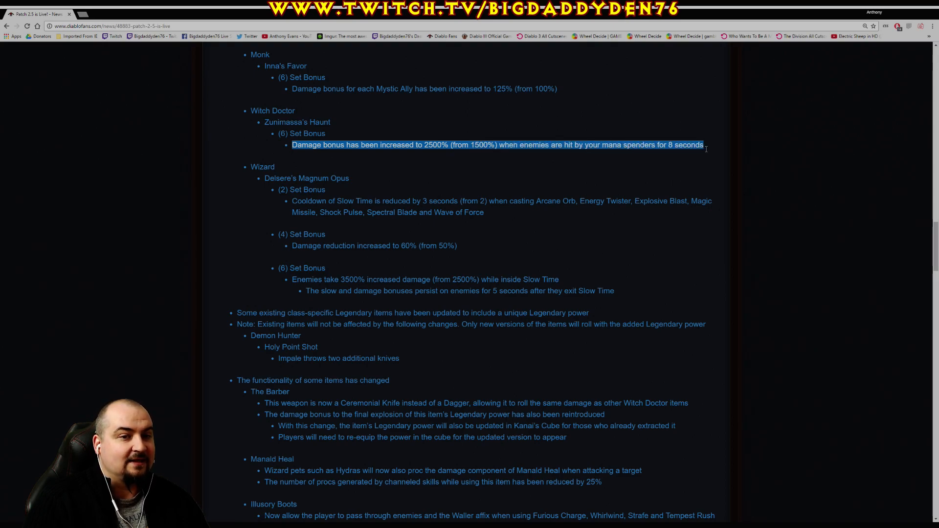
mouse_move(456, 162)
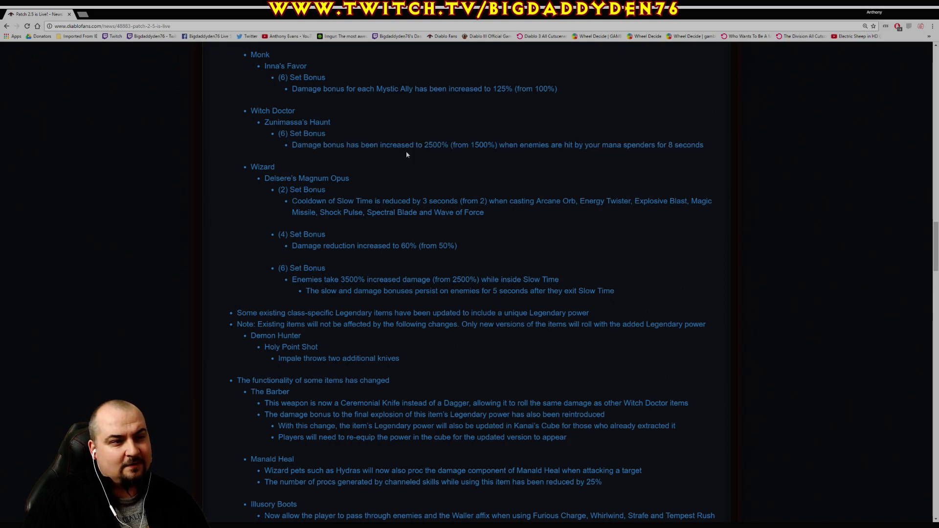
left_click_drag(291, 144, 703, 144)
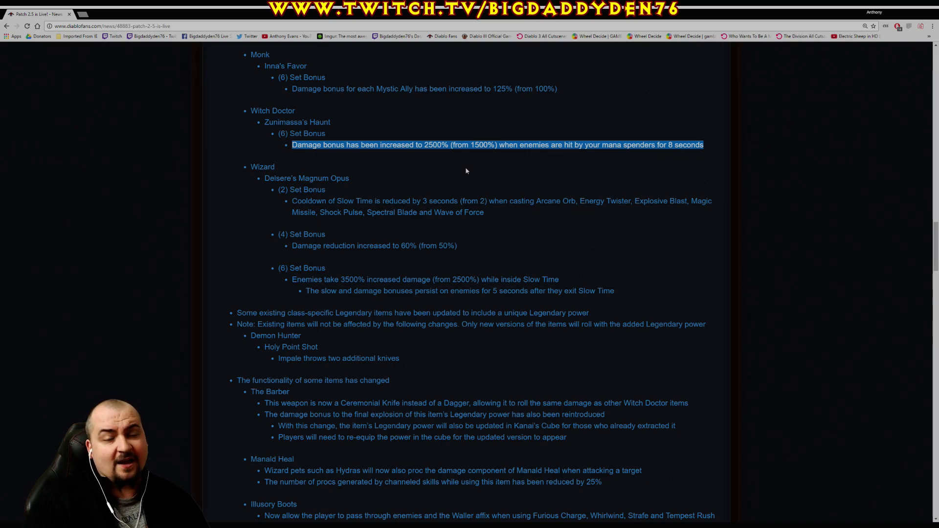
mouse_move(568, 164)
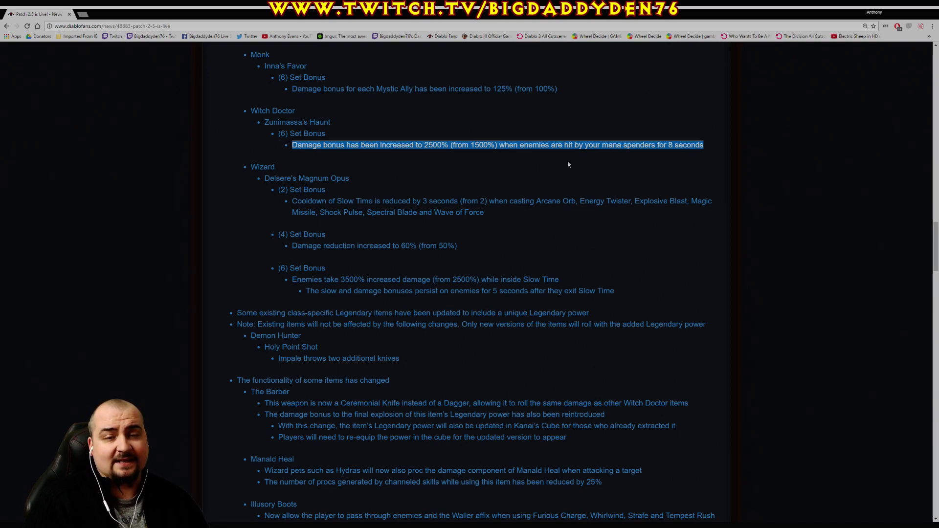
mouse_move(490, 176)
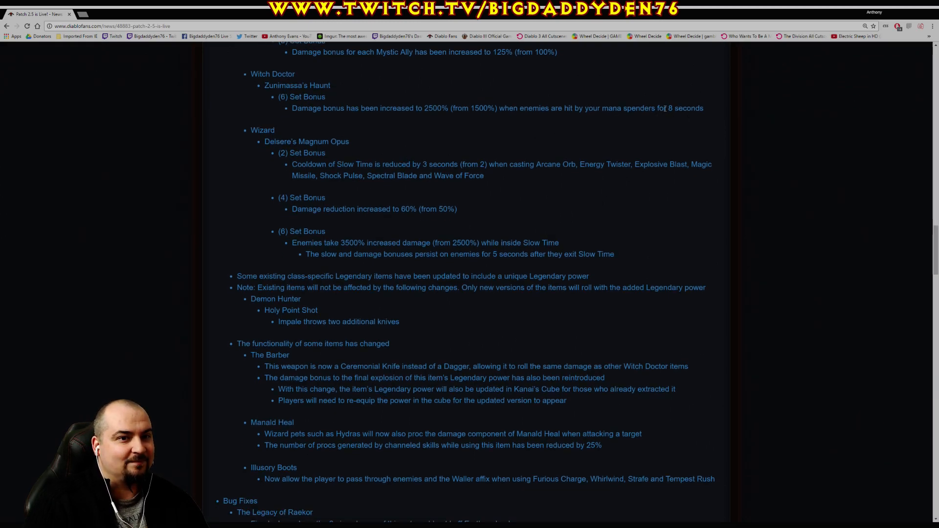
Finish the Zunimassa's Haunt note and highlight the two-line Slow Time cooldown note
left_click_drag(663, 108, 705, 107)
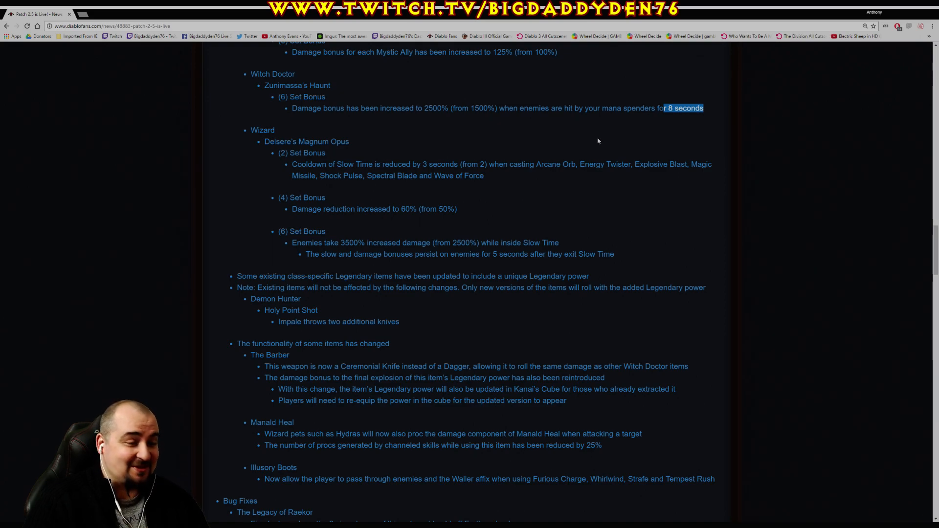
mouse_move(666, 125)
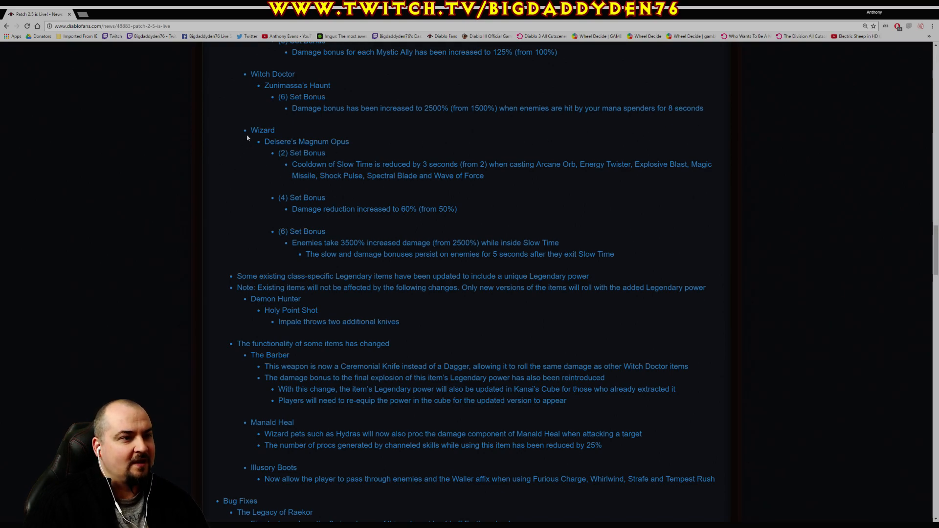
mouse_move(312, 174)
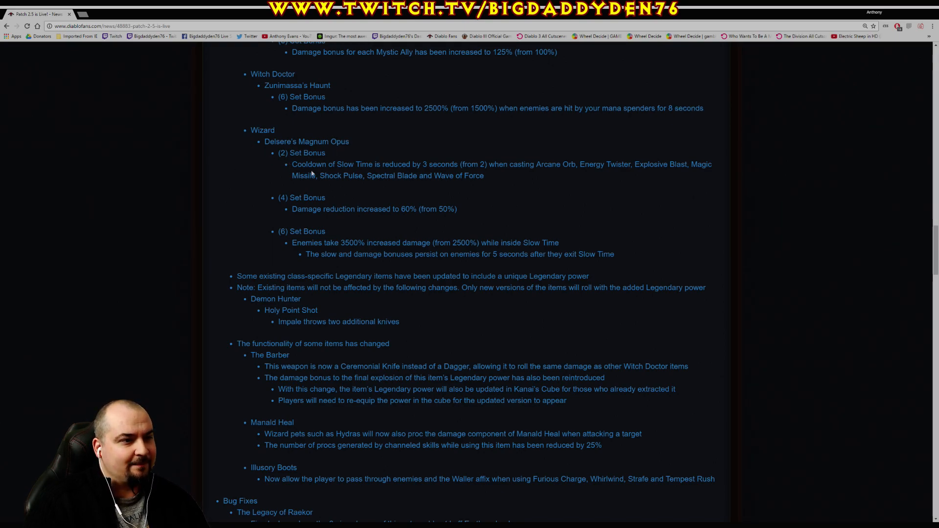
left_click_drag(293, 165, 369, 164)
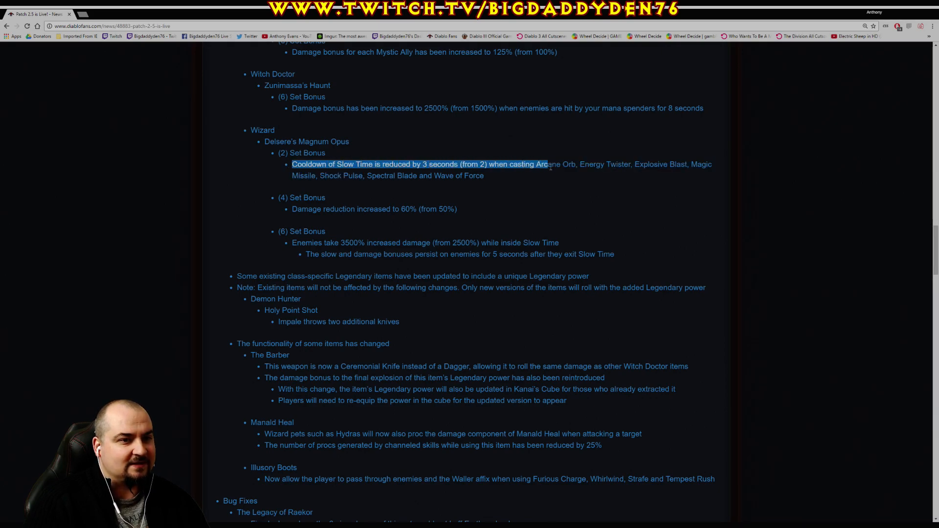
left_click_drag(547, 164, 693, 164)
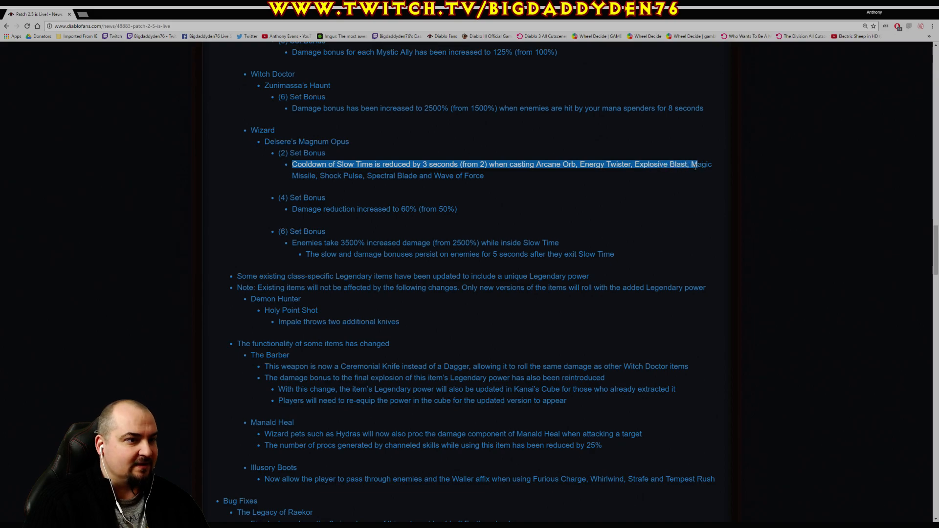
left_click_drag(693, 164, 413, 175)
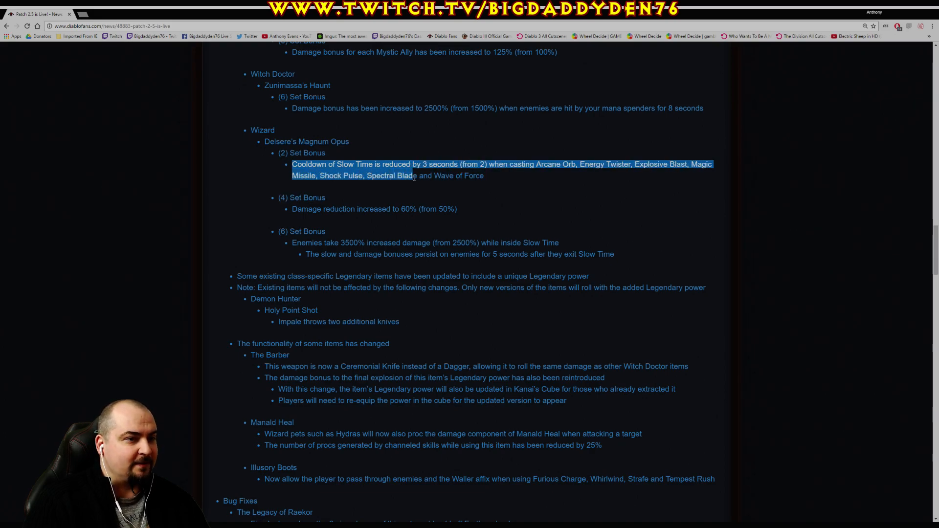
left_click(504, 197)
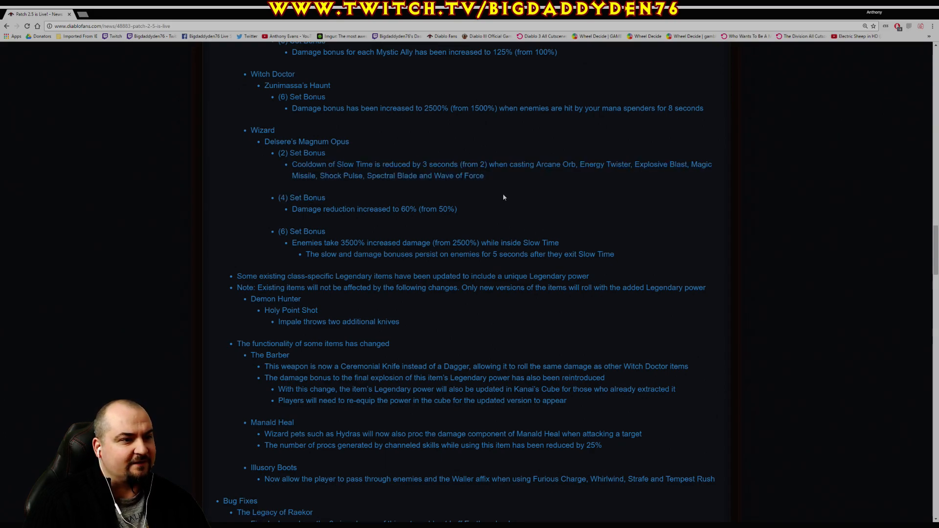
Highlight the 'Enemies take 3500% increased damage' note and scroll toward Monsters
left_click_drag(291, 209, 388, 209)
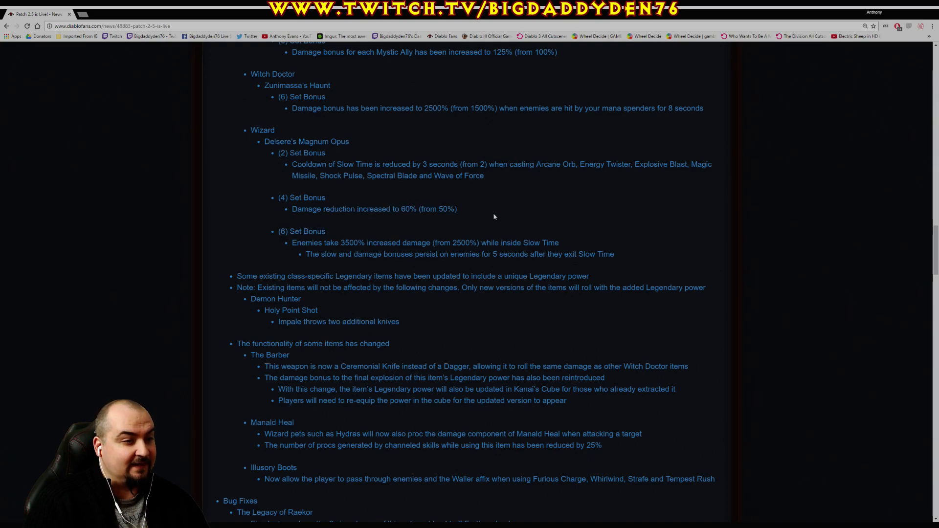
scroll("down", 3)
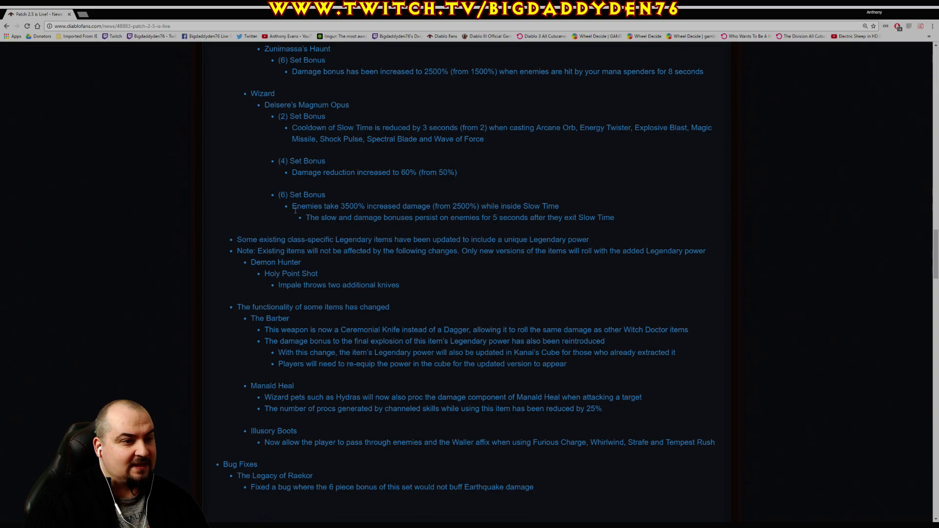
left_click_drag(291, 206, 457, 206)
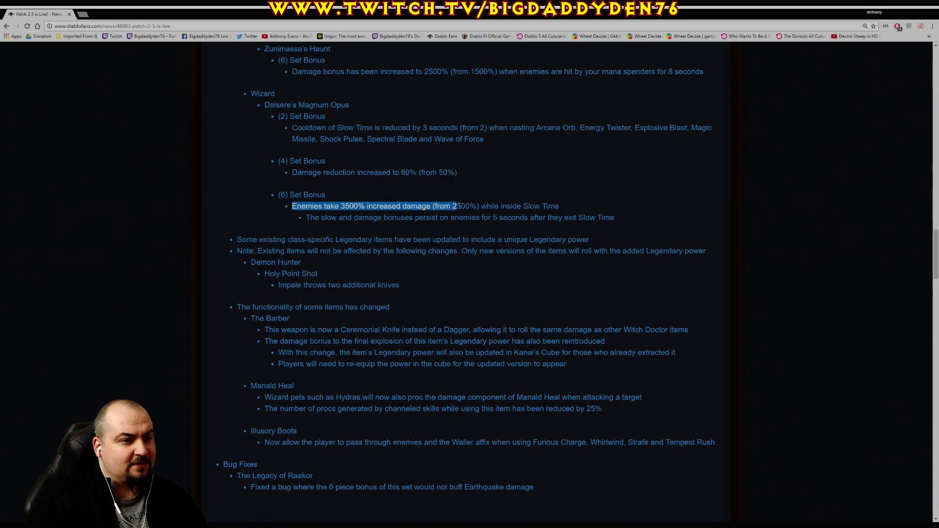
left_click_drag(455, 206, 349, 205)
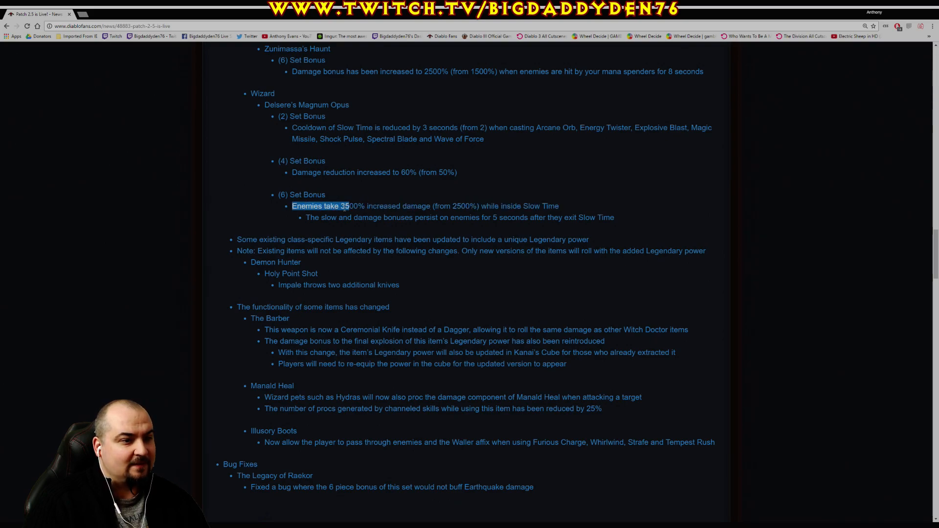
left_click_drag(348, 206, 496, 217)
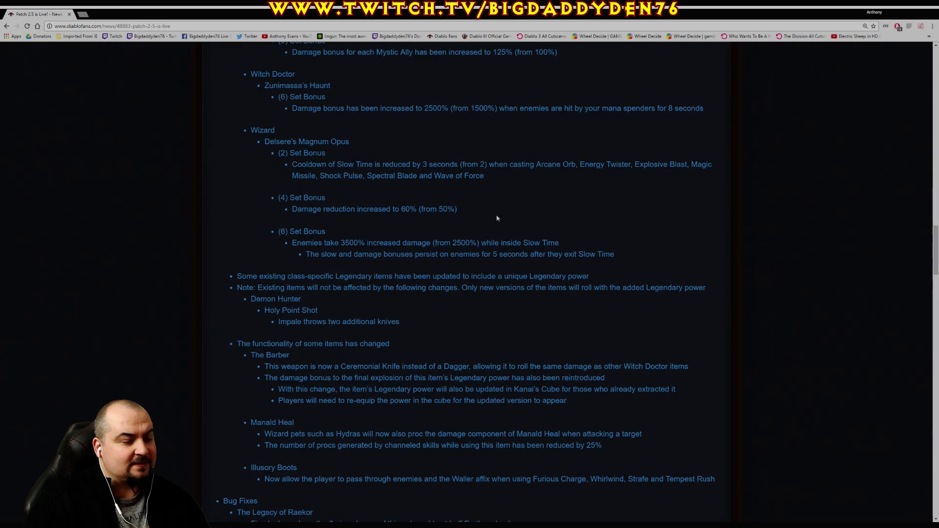
mouse_move(395, 240)
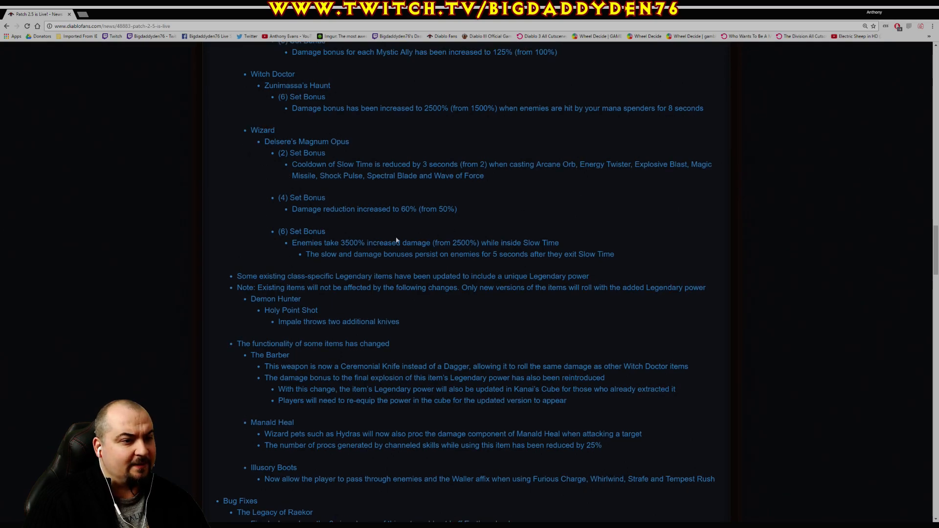
scroll("down", 3)
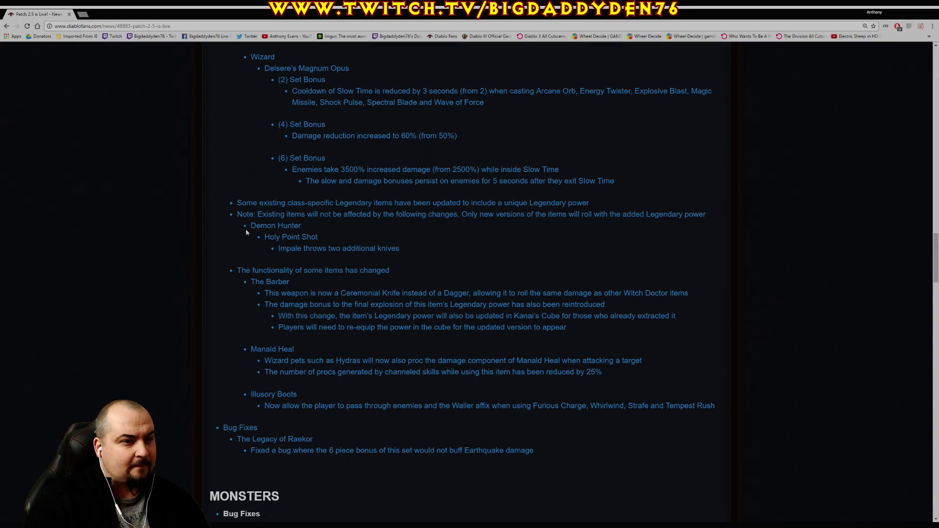
Highlight the notes saying existing class-specific Legendary items are unaffected
left_click_drag(237, 202, 282, 203)
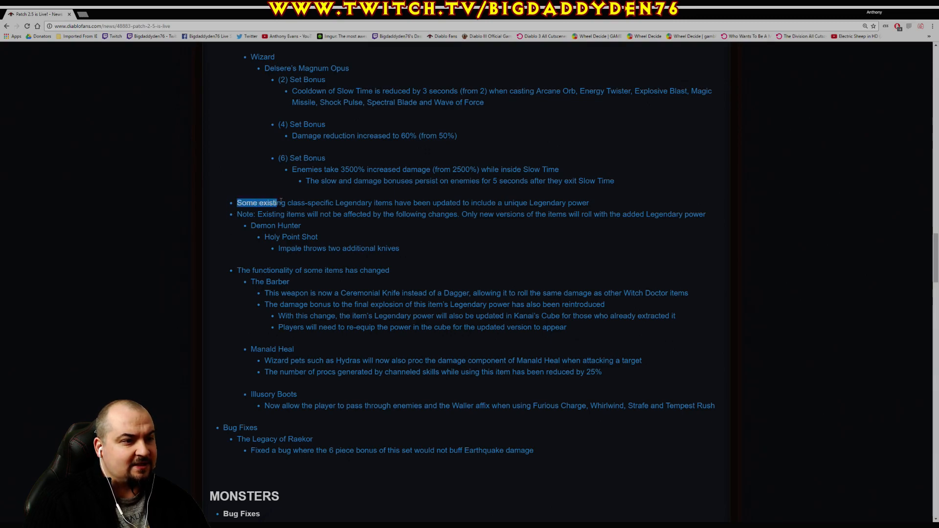
left_click_drag(279, 202, 513, 202)
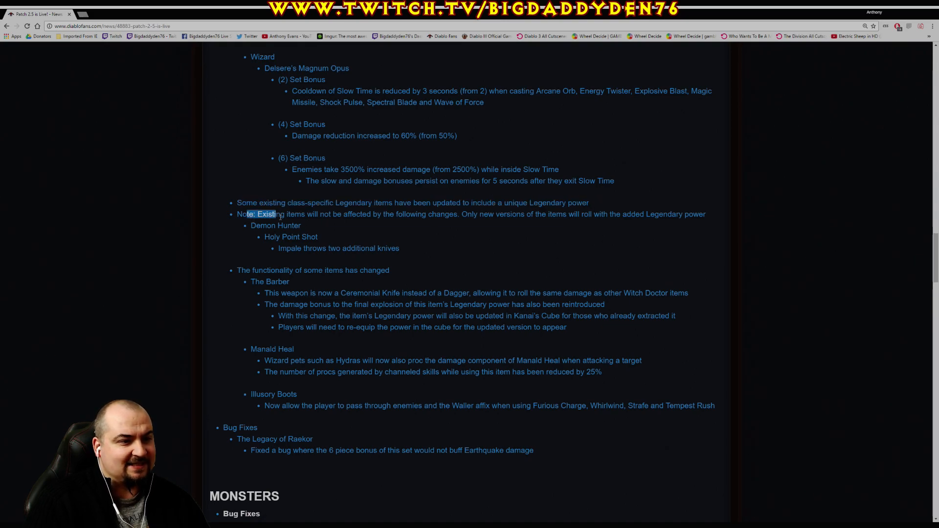
left_click_drag(258, 213, 458, 214)
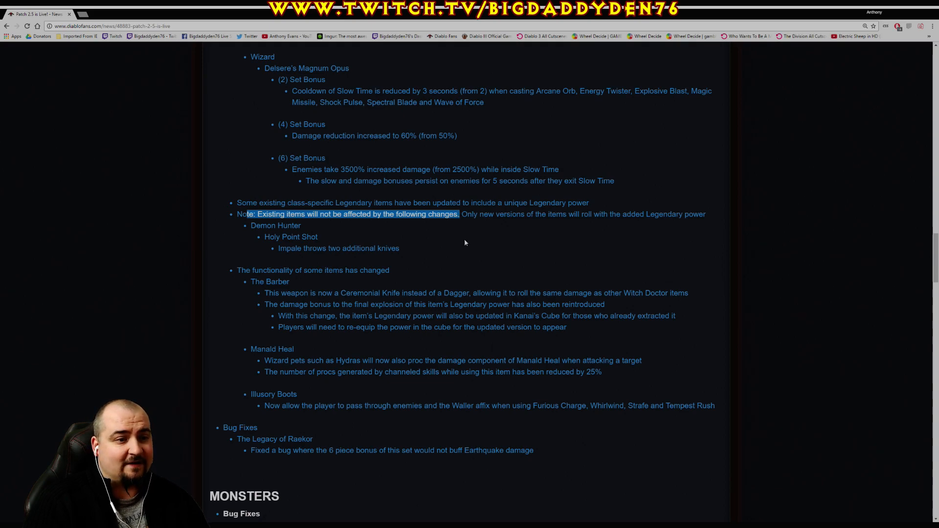
scroll("down", 3)
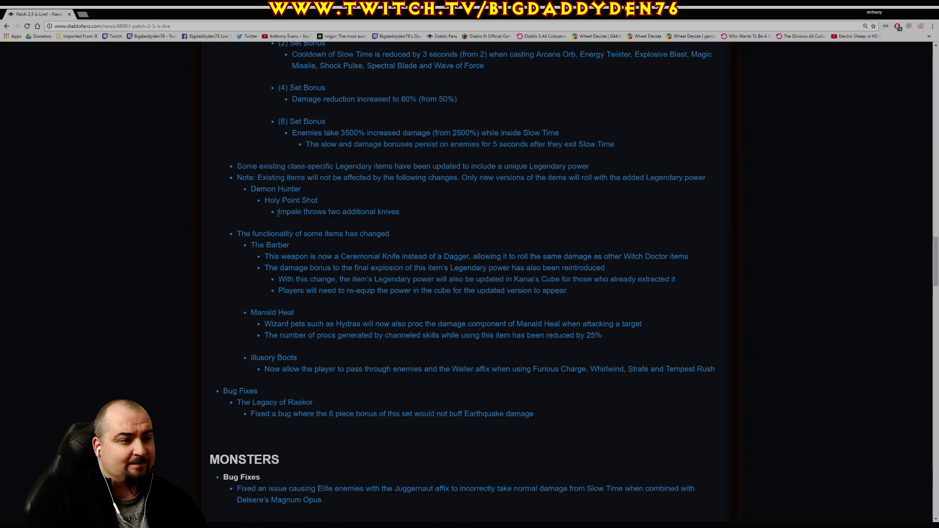
Highlight the 'Impale throws two additional knives' note, clear it, and scroll to Adventure Mode
double_click(290, 211)
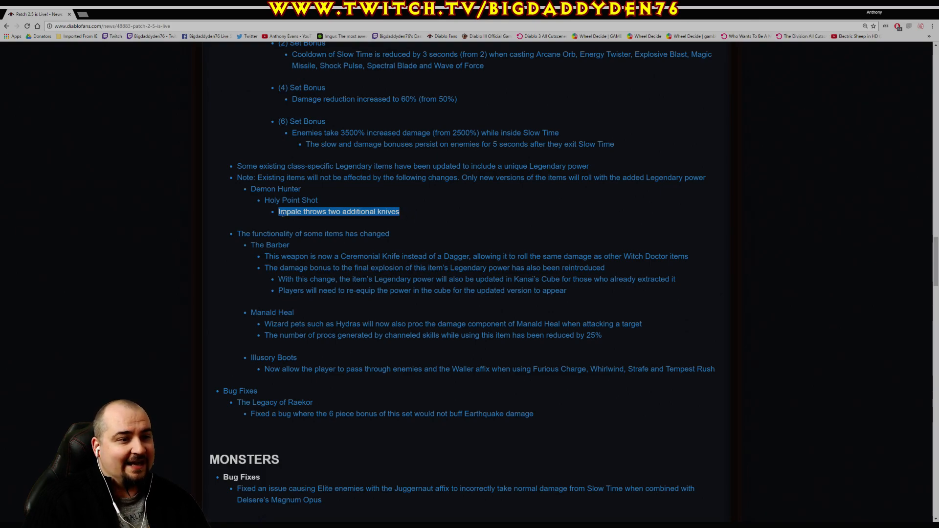
left_click(458, 217)
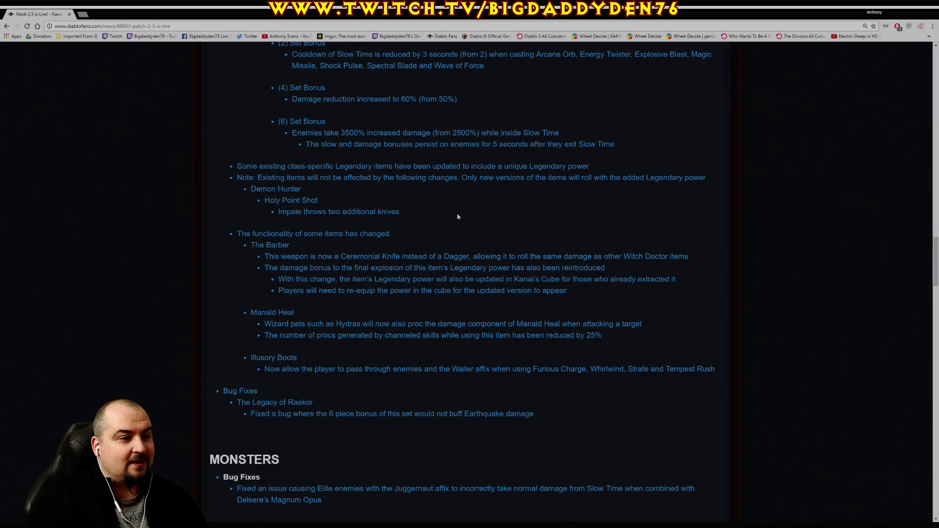
scroll("down", 3)
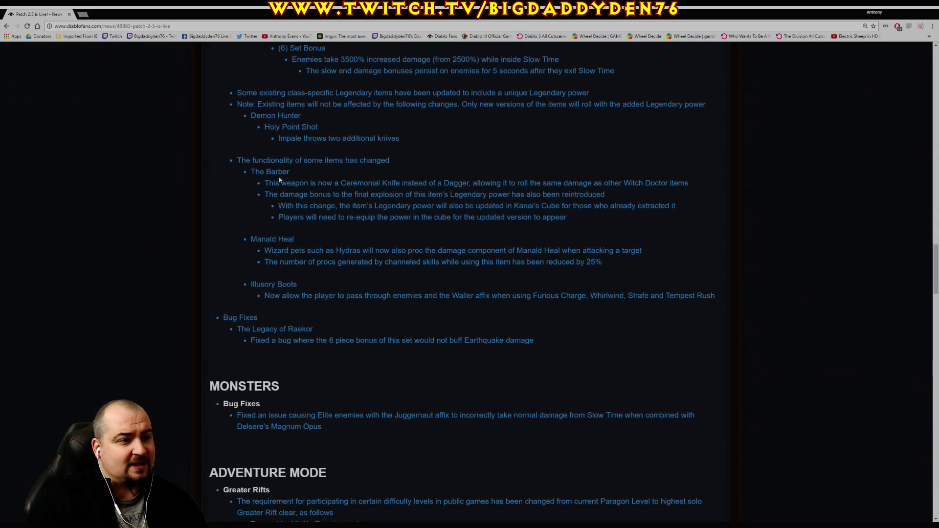
double_click(269, 172)
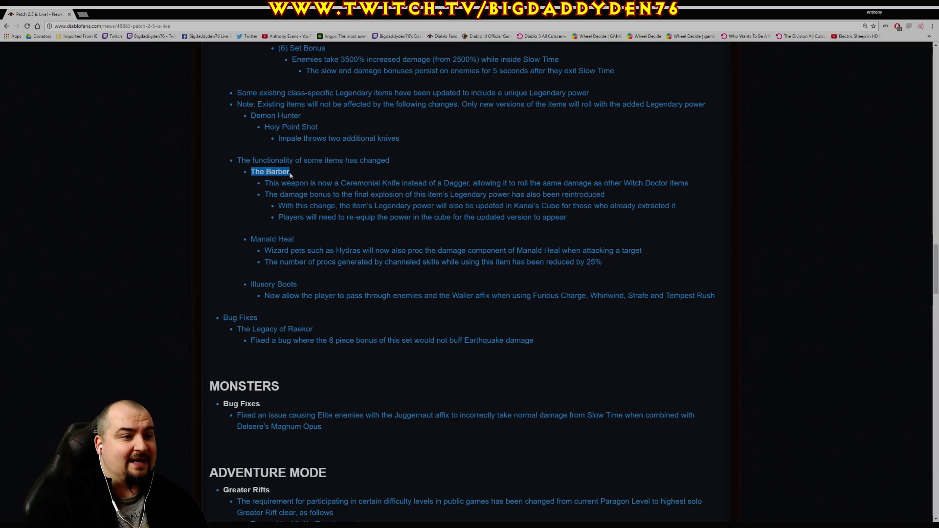
mouse_move(243, 207)
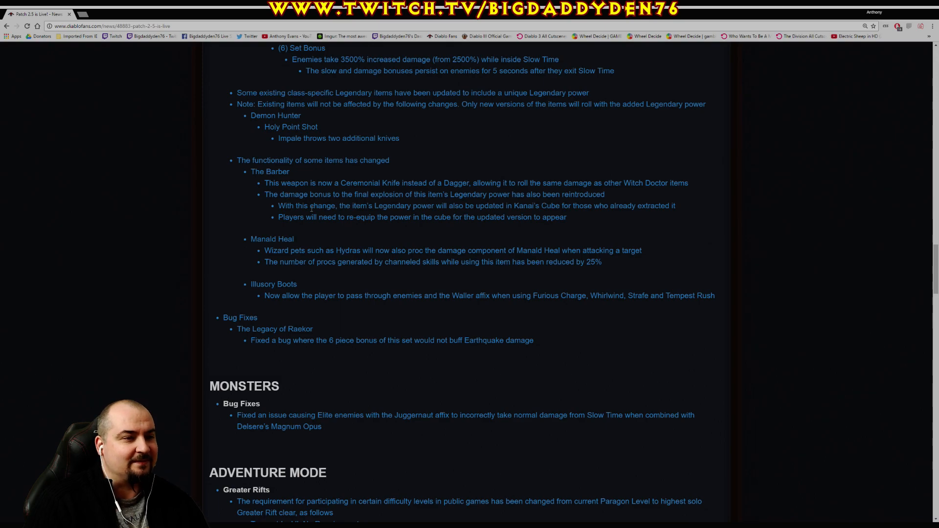
left_click_drag(264, 182, 347, 182)
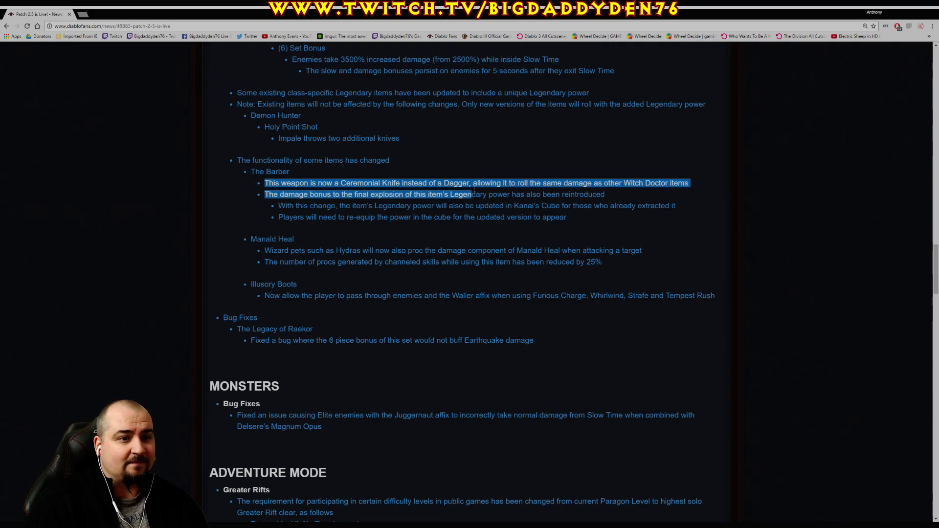
left_click_drag(470, 194, 353, 205)
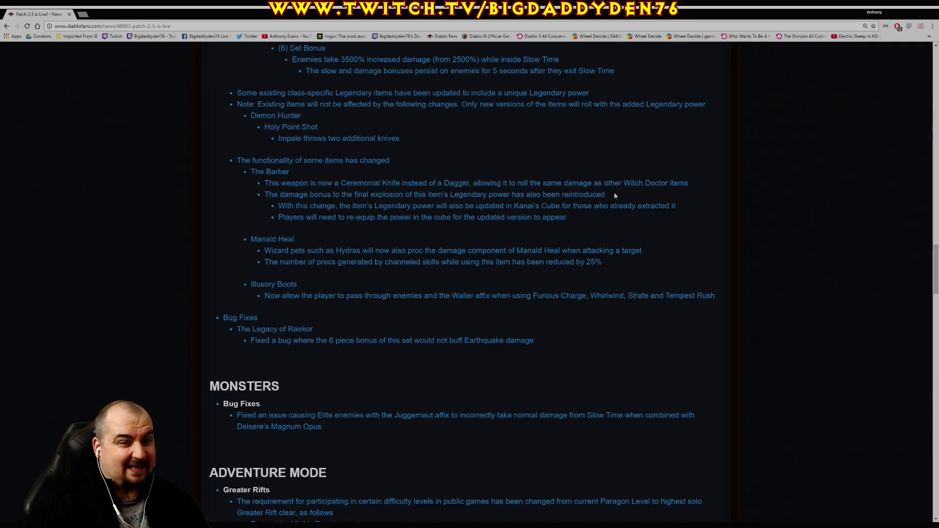
mouse_move(273, 208)
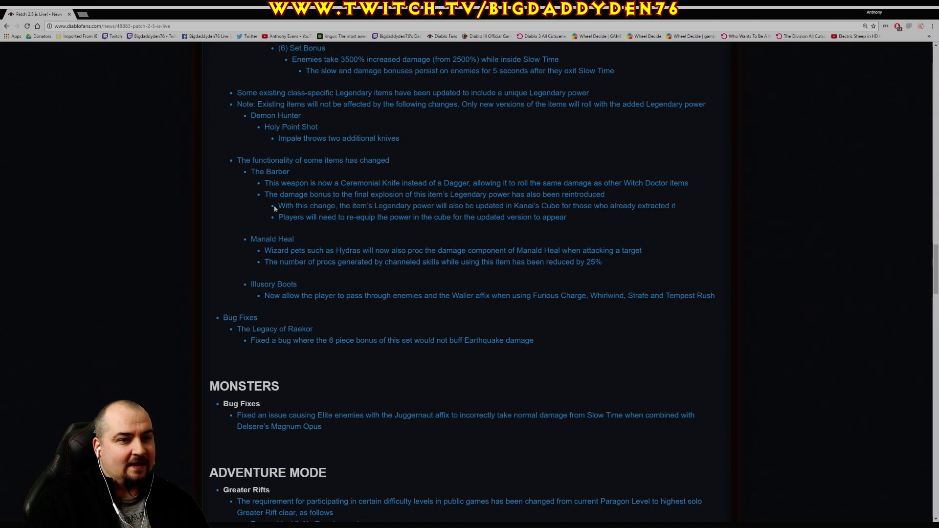
mouse_move(225, 235)
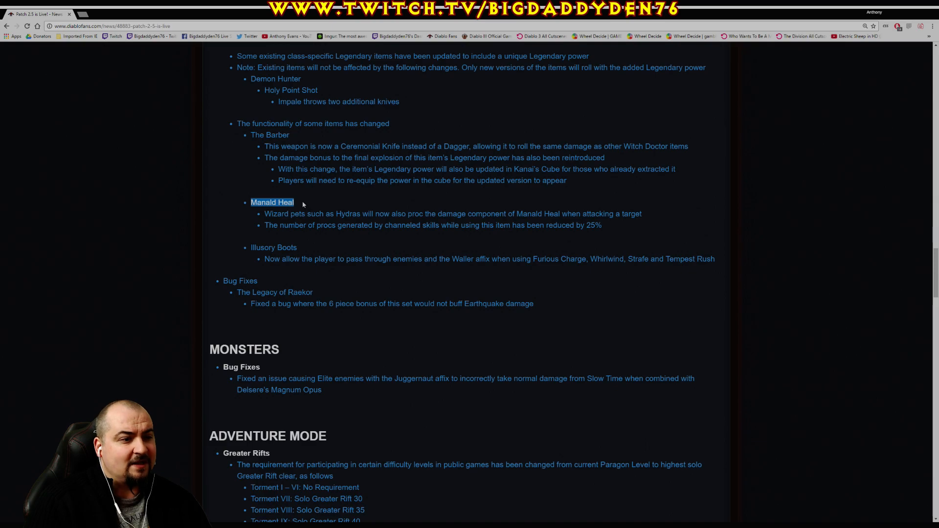
mouse_move(342, 205)
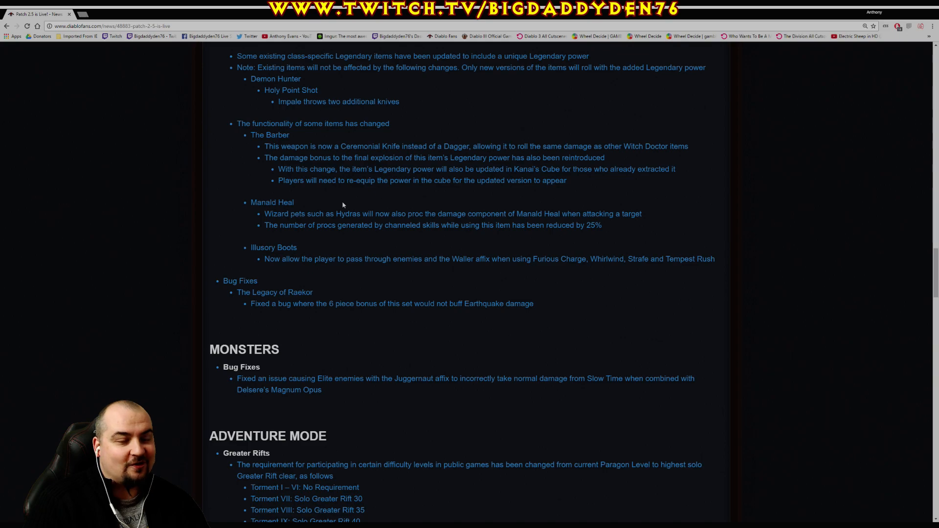
mouse_move(228, 238)
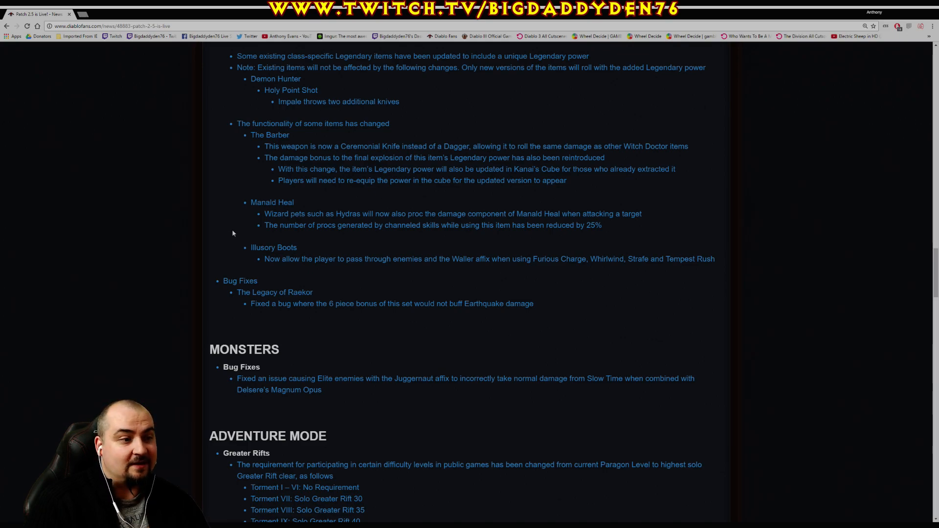
Highlight the Wizard pets and channeled-skill proc reduction Manald Heal notes, then both together
left_click_drag(264, 214, 361, 214)
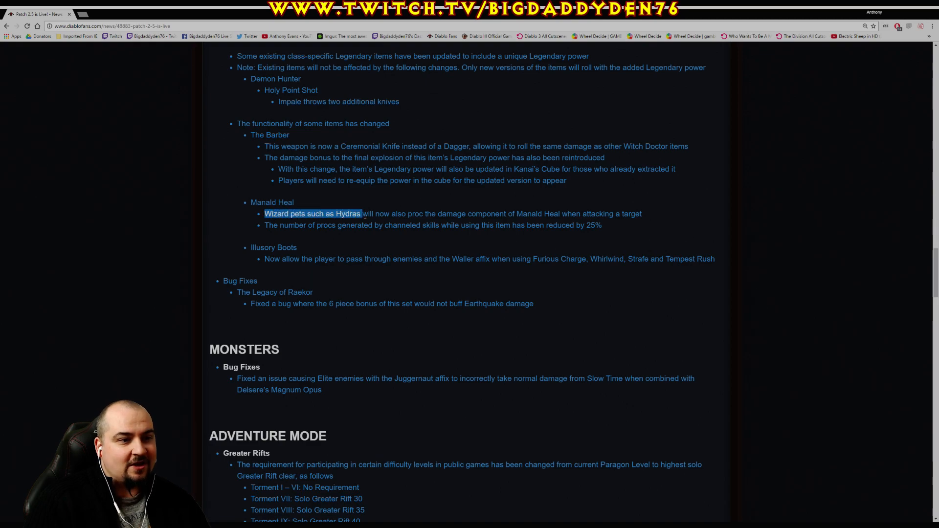
left_click_drag(361, 214, 515, 214)
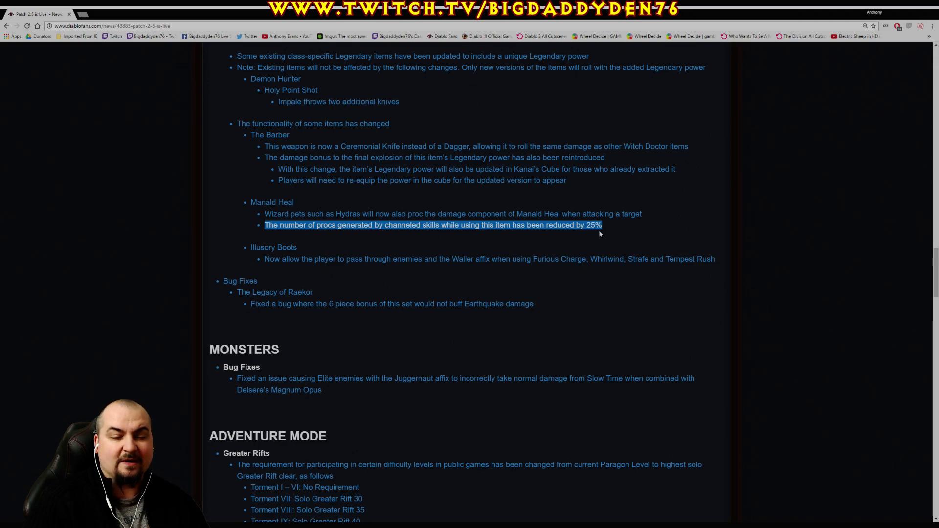
mouse_move(612, 233)
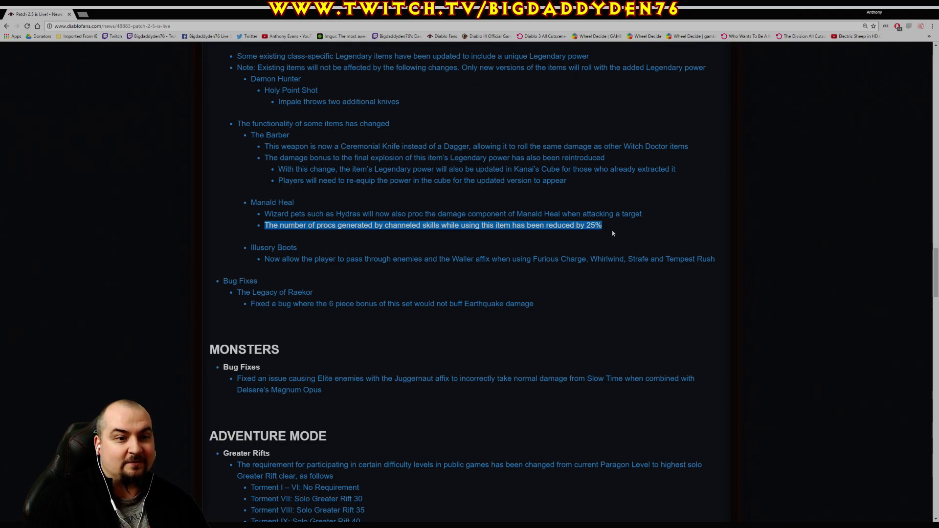
left_click_drag(602, 225, 264, 213)
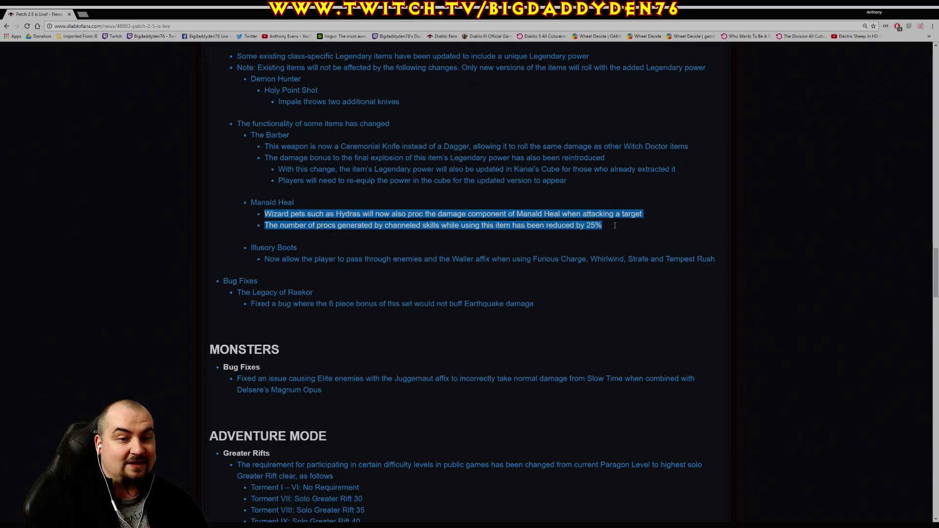
mouse_move(614, 249)
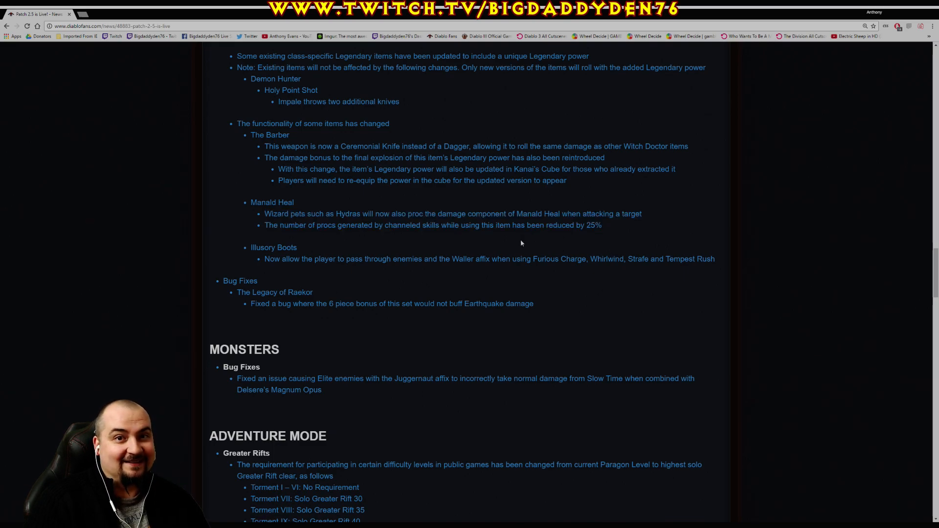
Highlight and clear the Illusory Boots note, then the Legacy of Raekor Earthquake bug fix
scroll("down", 3)
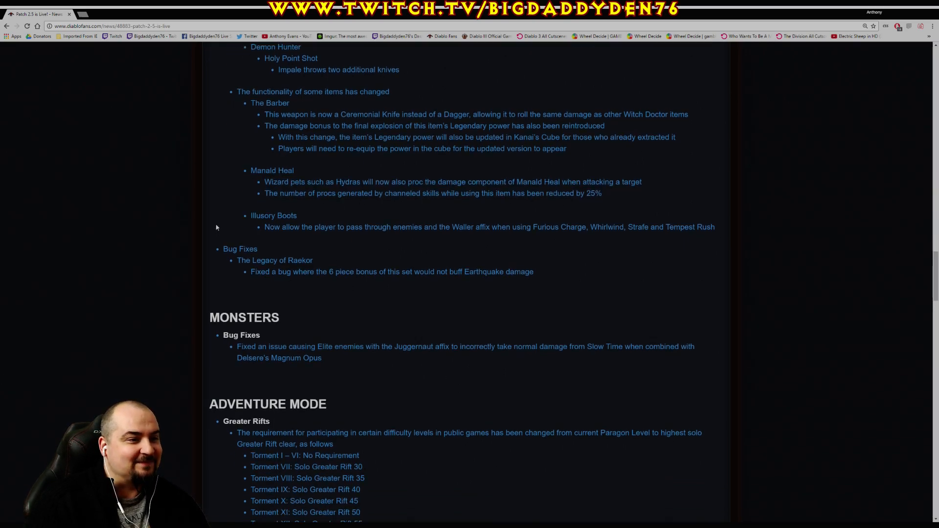
scroll("down", 3)
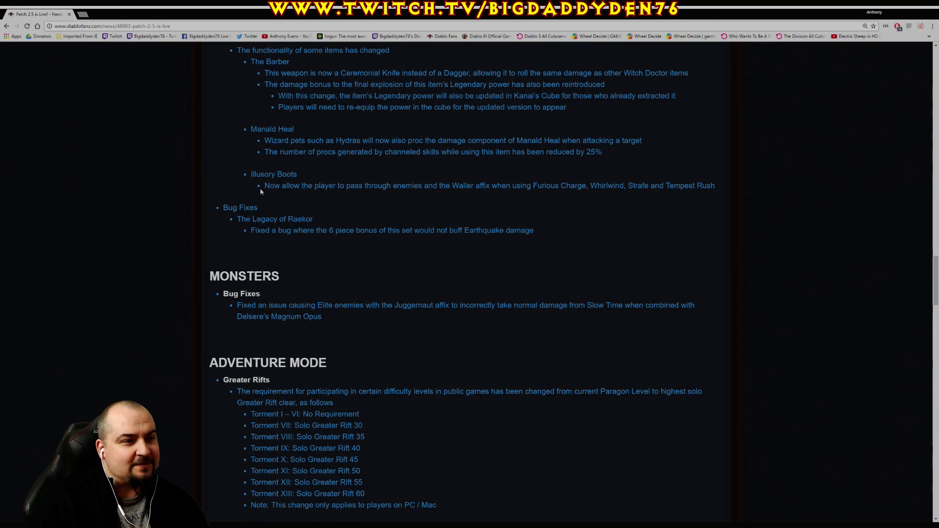
left_click_drag(263, 185, 428, 185)
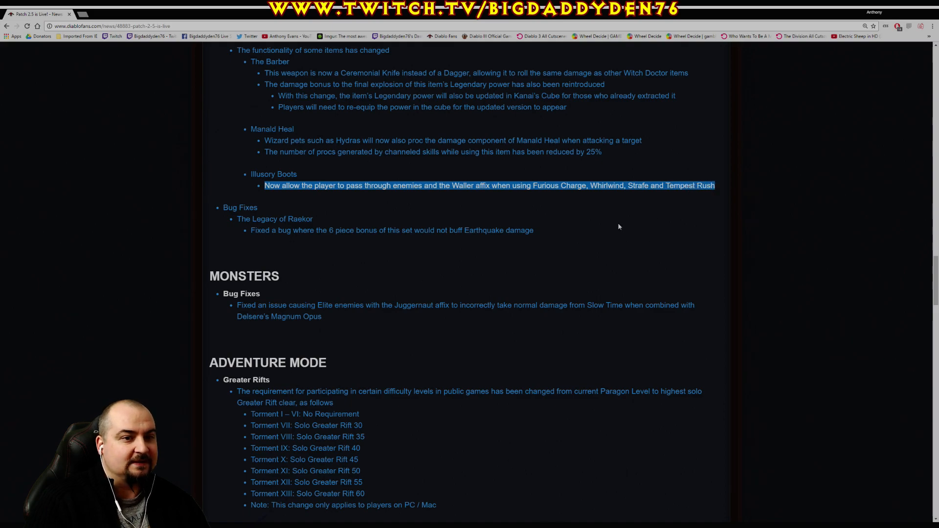
left_click(494, 211)
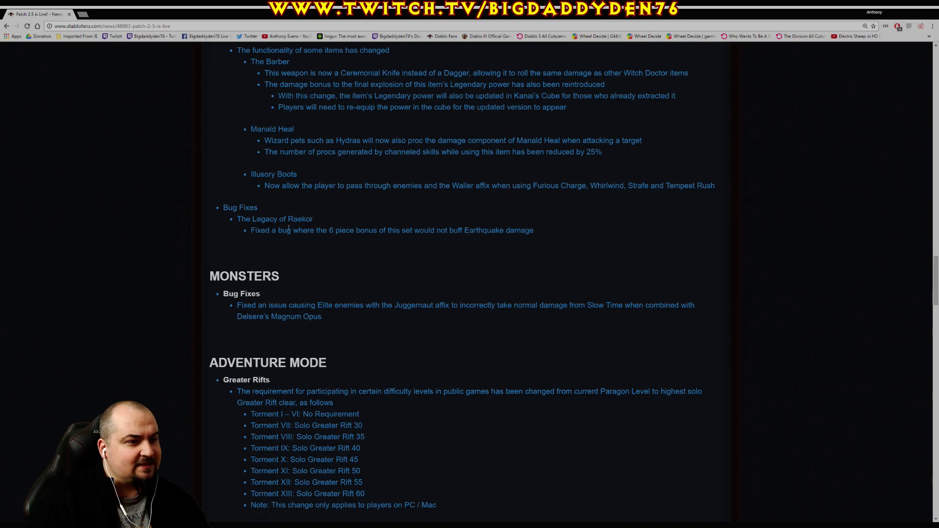
left_click_drag(250, 230, 387, 230)
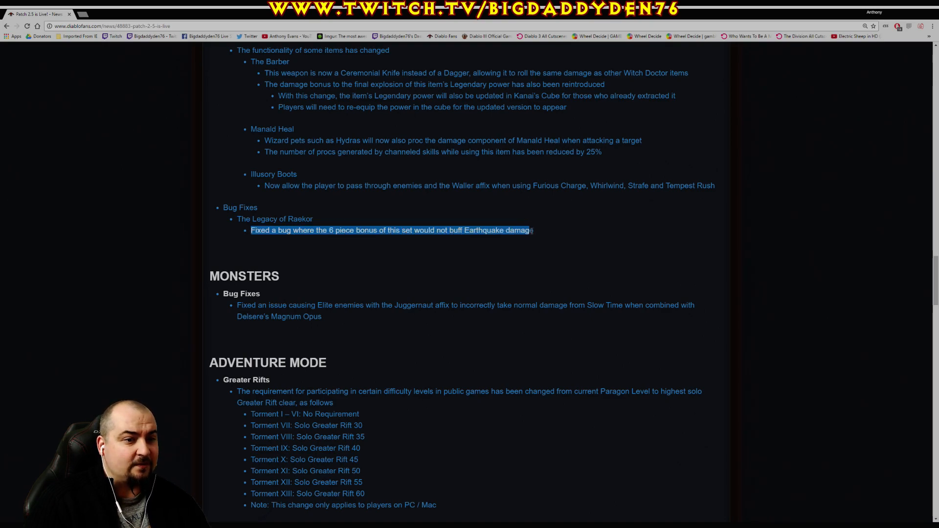
left_click(514, 248)
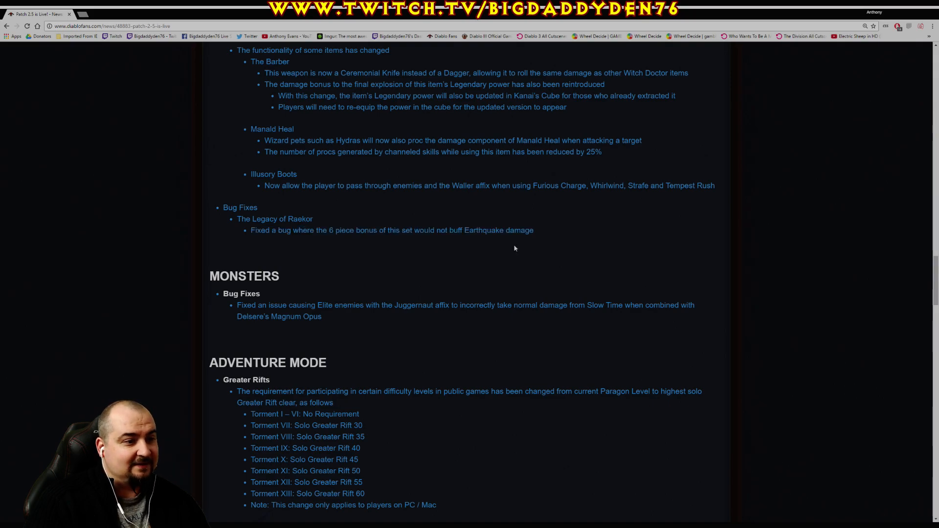
Highlight the bug fix on Juggernaut elites taking normal Slow Time damage, then clear it
scroll("down", 3)
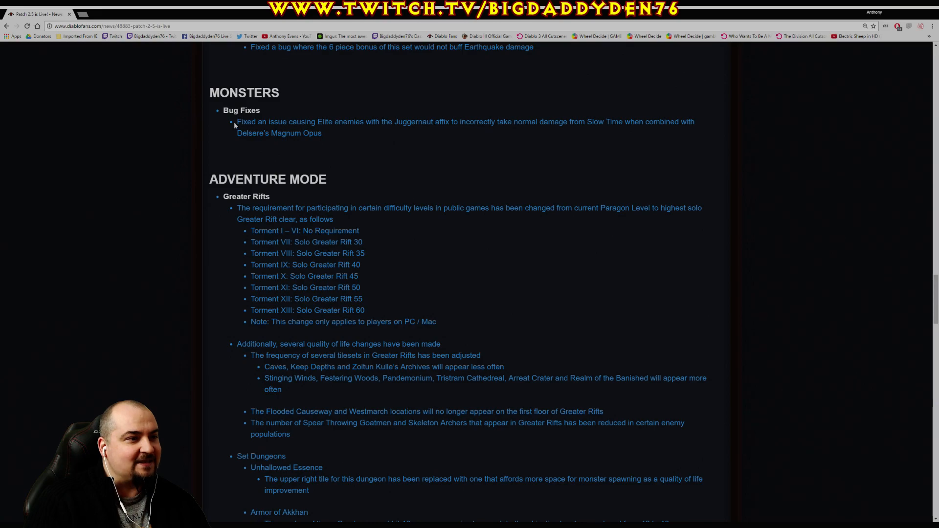
left_click_drag(238, 122, 371, 122)
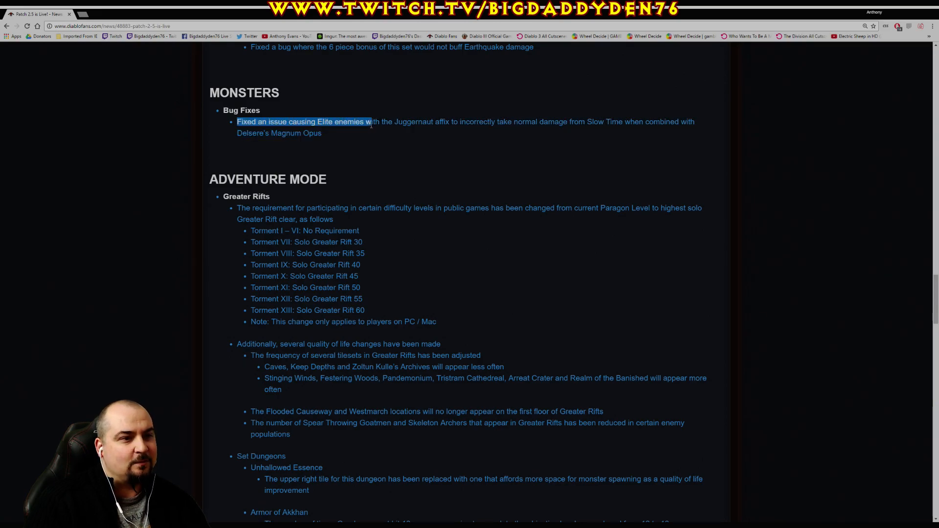
left_click_drag(371, 122, 526, 121)
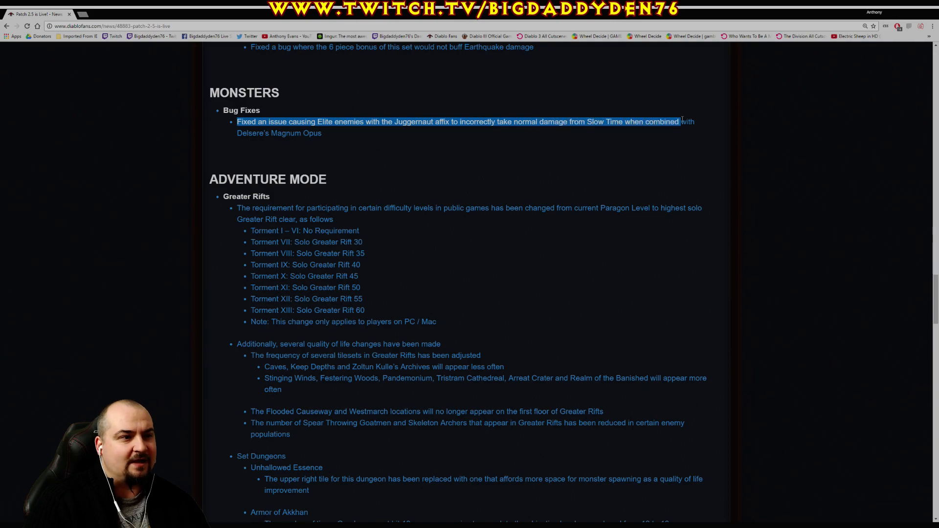
left_click(448, 161)
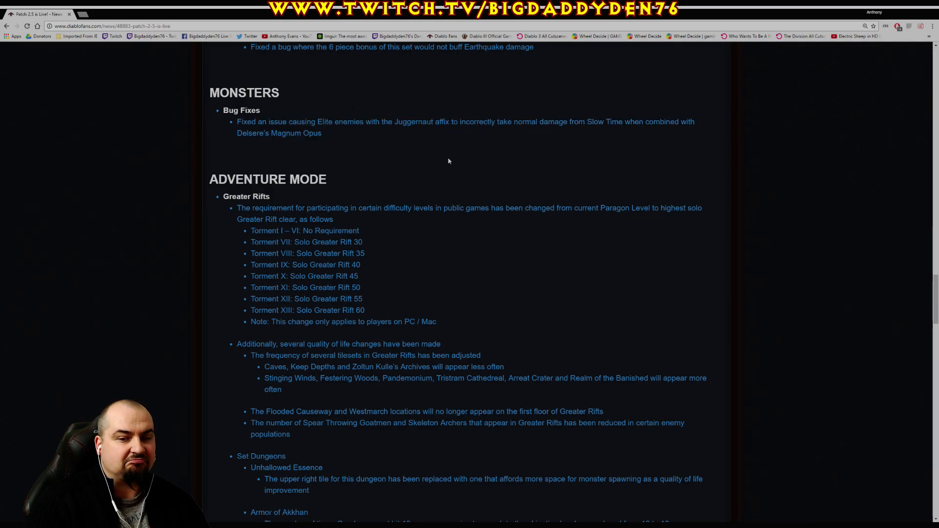
Highlight the Greater Rifts requirement note and its Torment I to XIII list
scroll("down", 3)
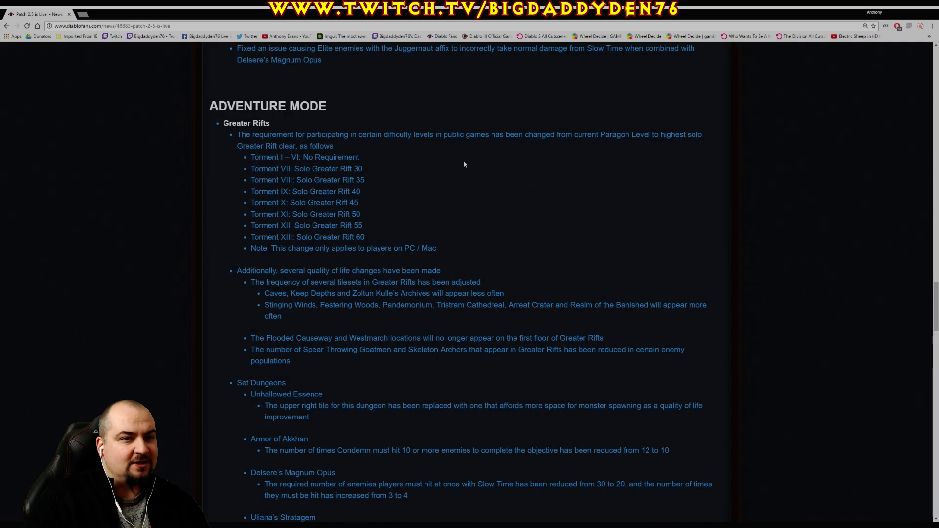
scroll("down", 3)
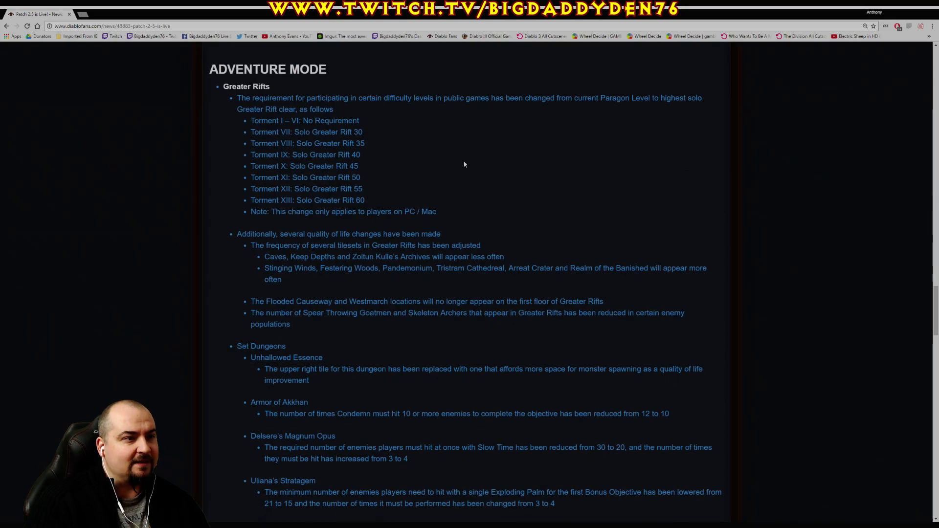
left_click_drag(237, 98, 328, 98)
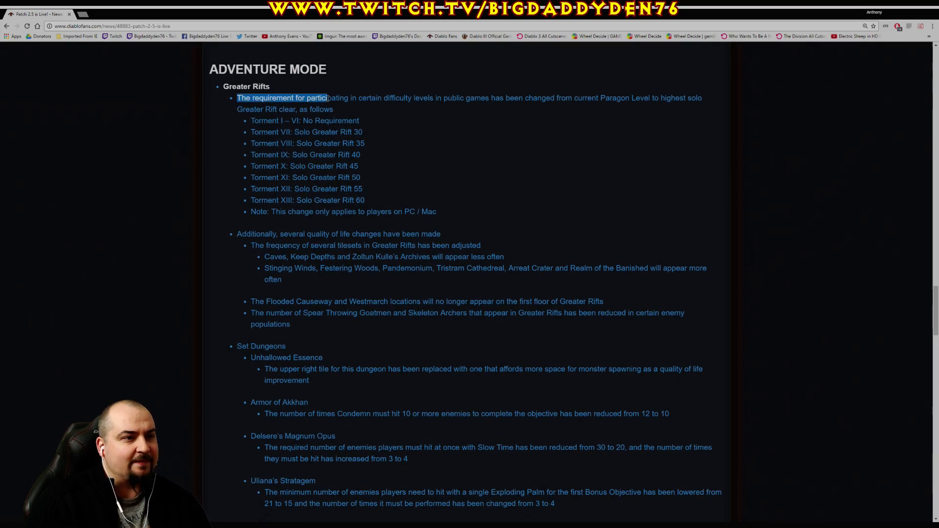
left_click_drag(328, 98, 480, 97)
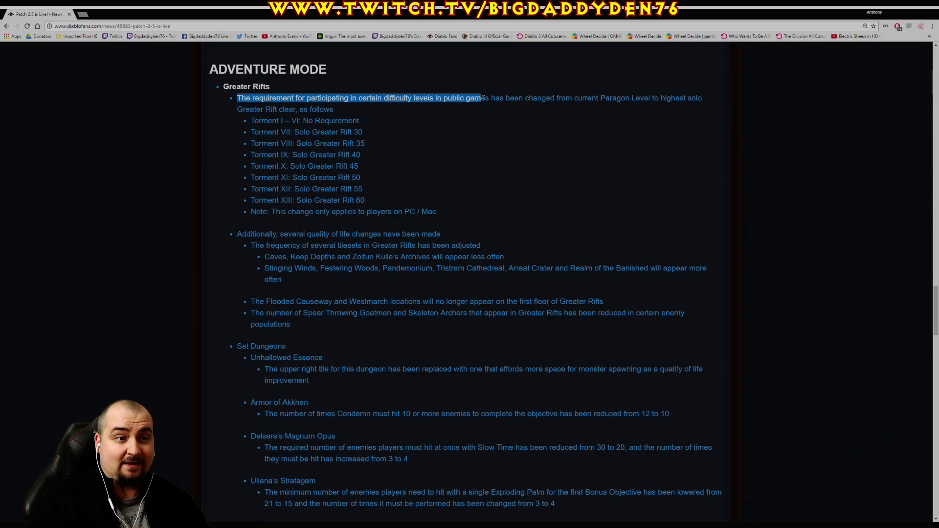
left_click_drag(480, 98, 595, 97)
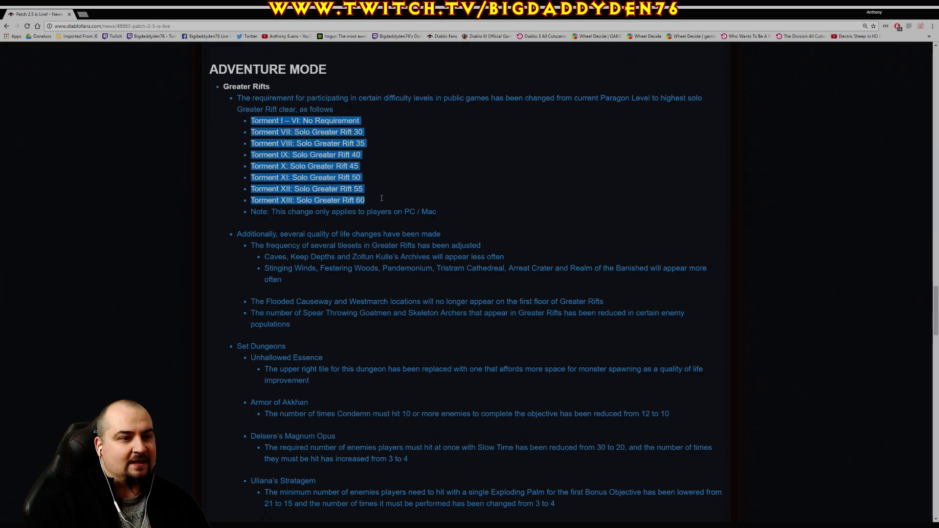
mouse_move(498, 208)
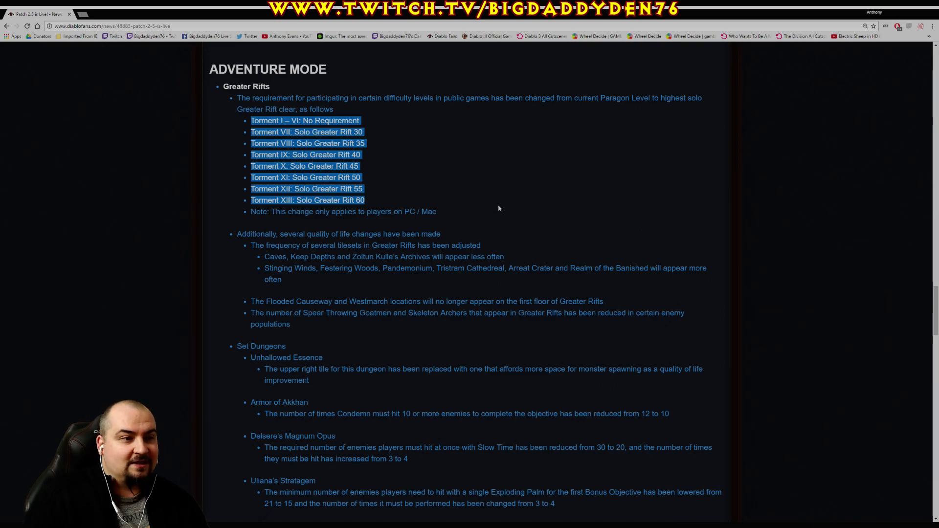
left_click(499, 208)
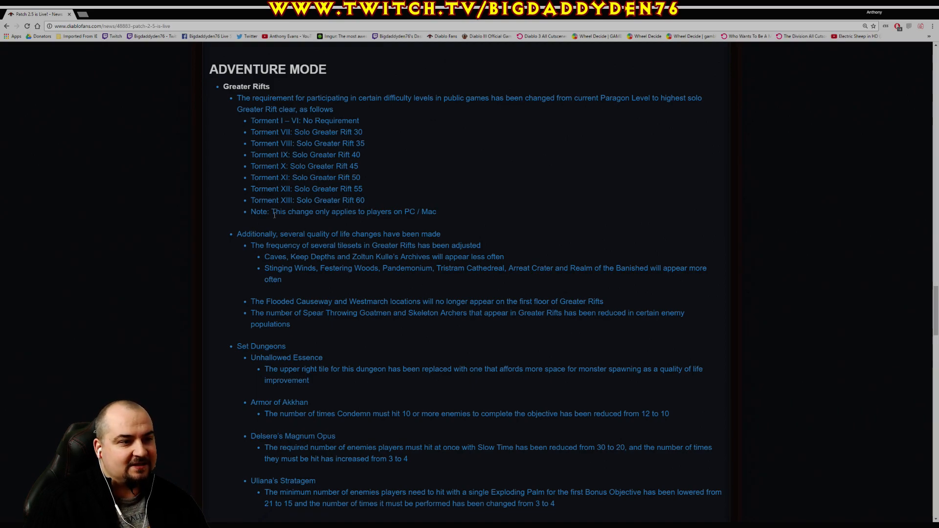
Highlight the PC / Mac only note and the tileset frequency note
left_click_drag(251, 211, 436, 211)
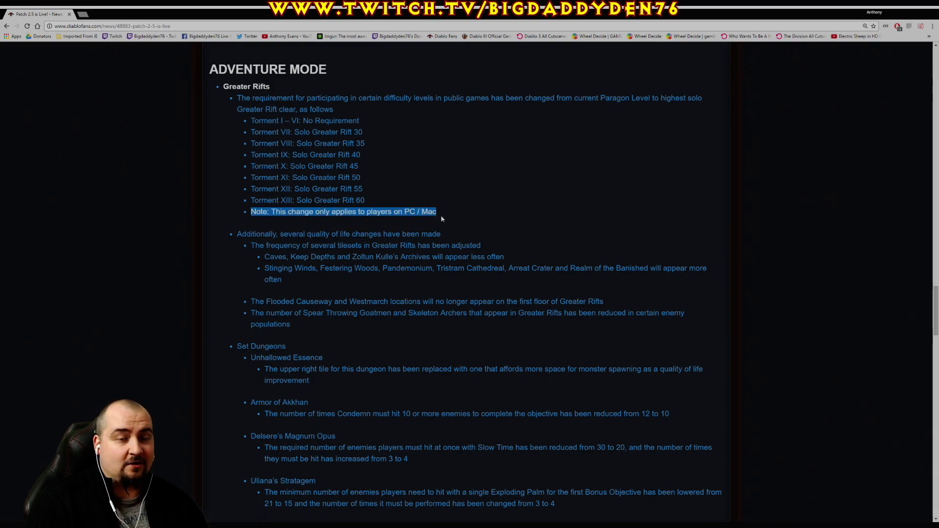
scroll("down", 3)
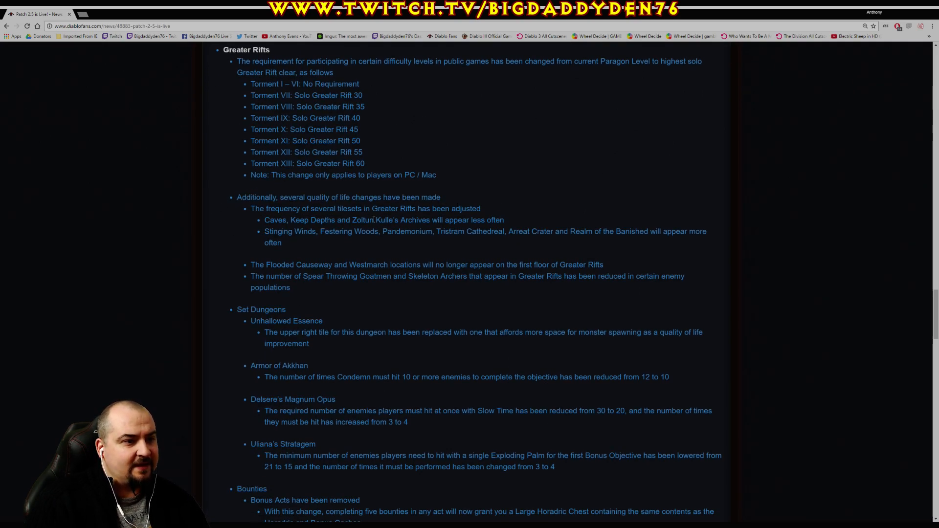
left_click_drag(250, 209, 359, 209)
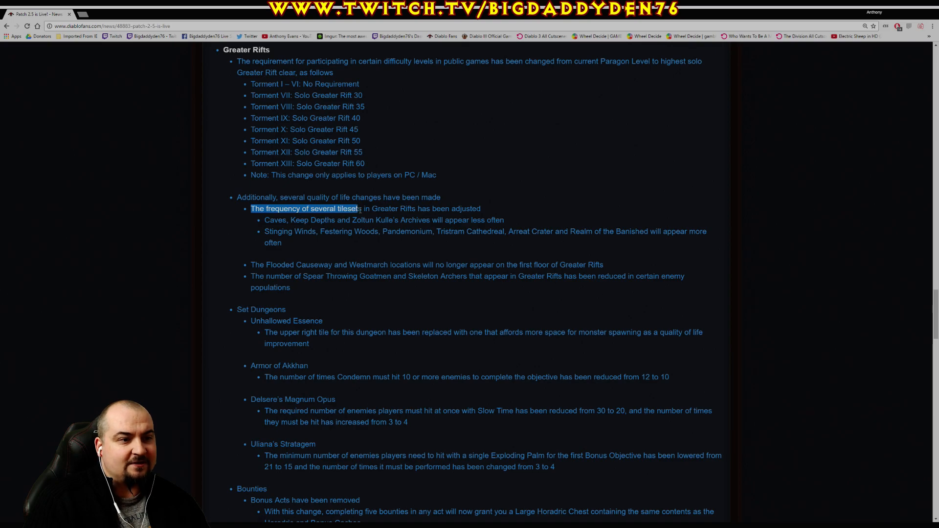
left_click_drag(358, 208, 480, 208)
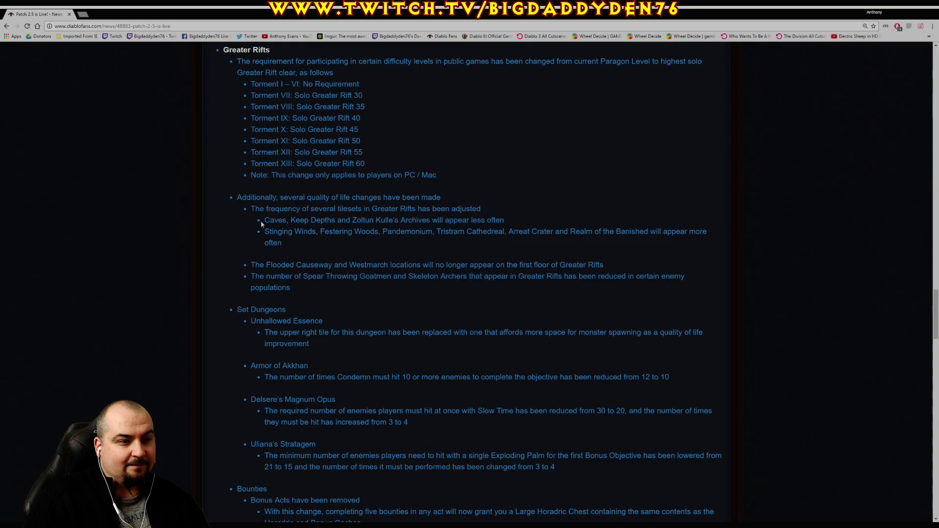
Highlight the Caves and Keep Depths note, then the words Festering Woods
left_click_drag(265, 220, 390, 220)
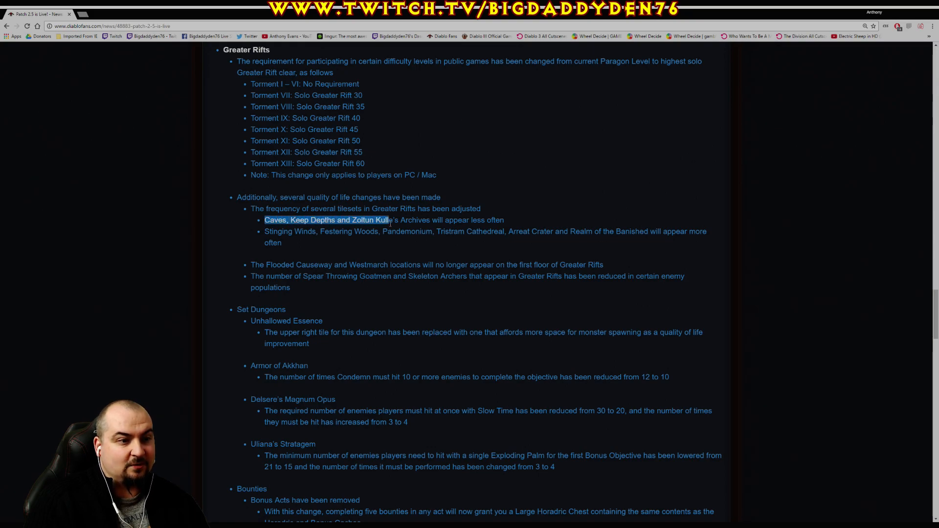
left_click_drag(389, 219, 505, 220)
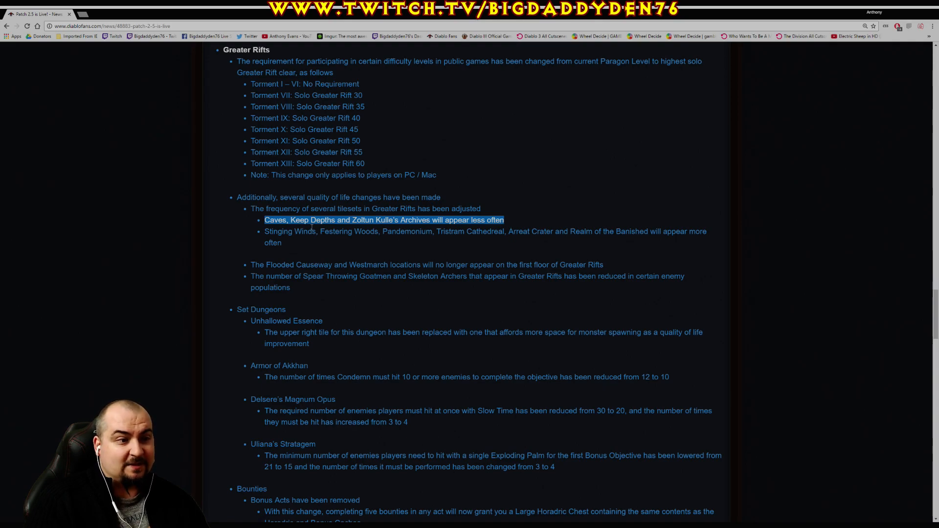
left_click(392, 252)
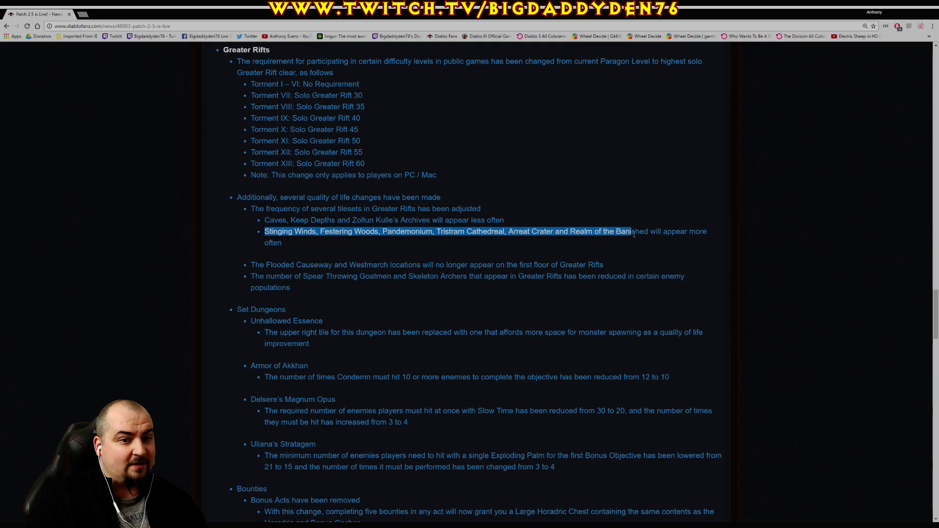
left_click(333, 243)
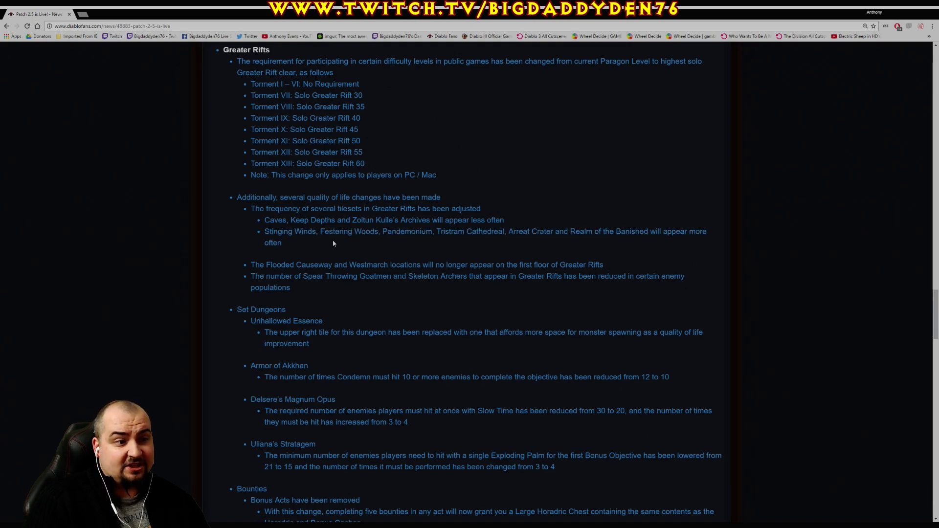
double_click(349, 232)
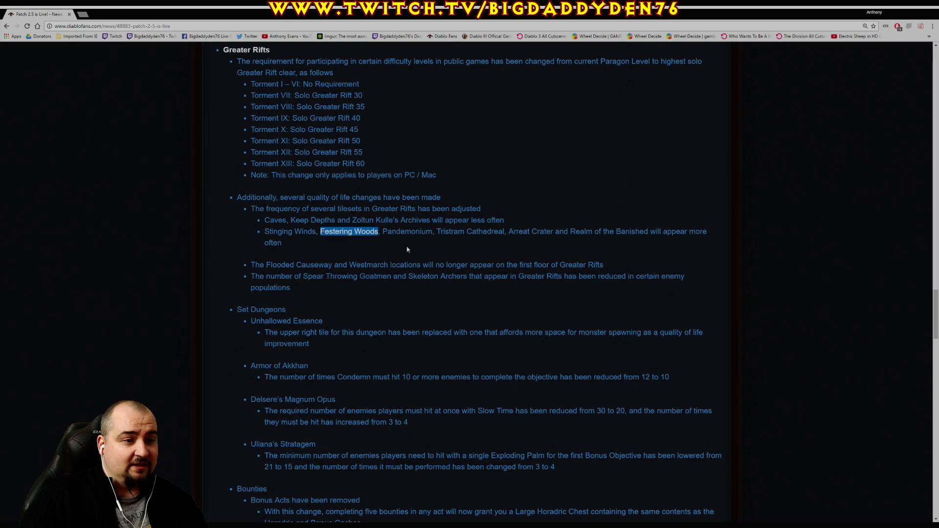
Highlight the Flooded Causeway and Westmarch note, then the Goatmen and Skeleton Archers note
scroll("down", 3)
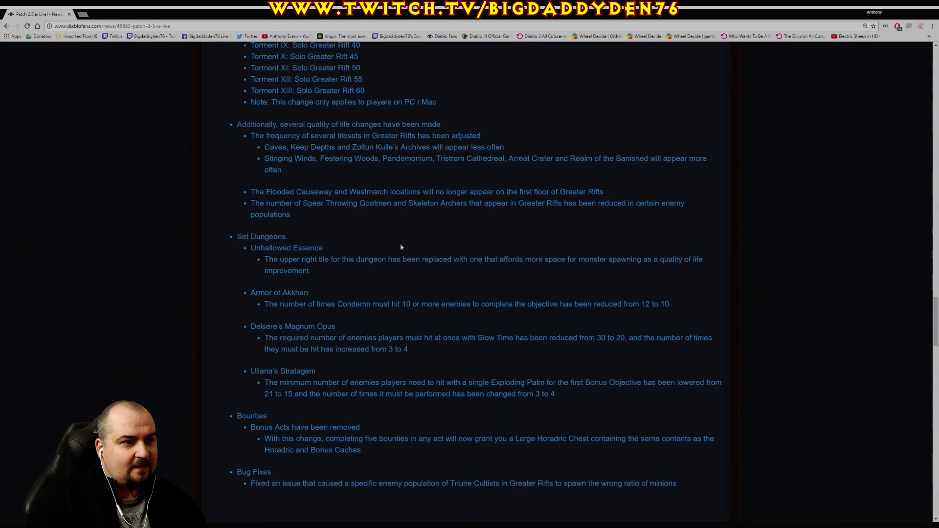
left_click_drag(251, 192, 364, 192)
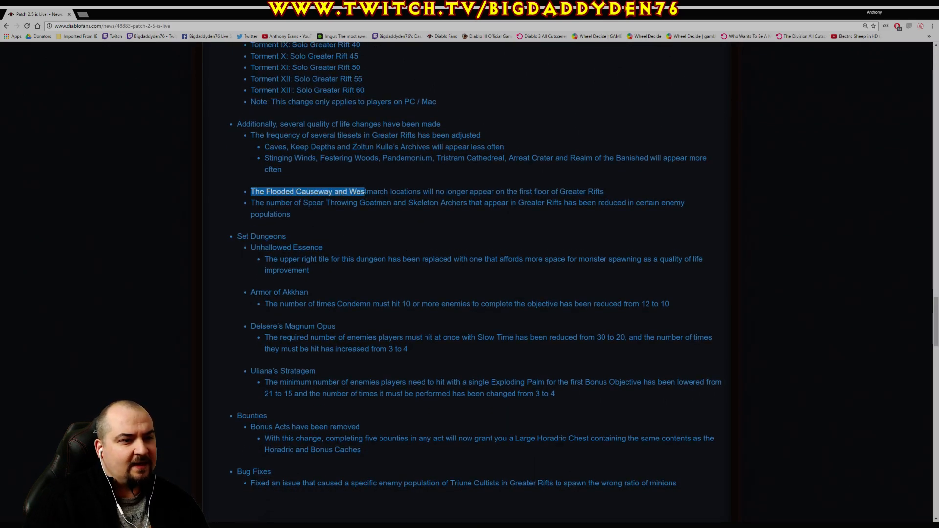
left_click_drag(364, 192, 507, 191)
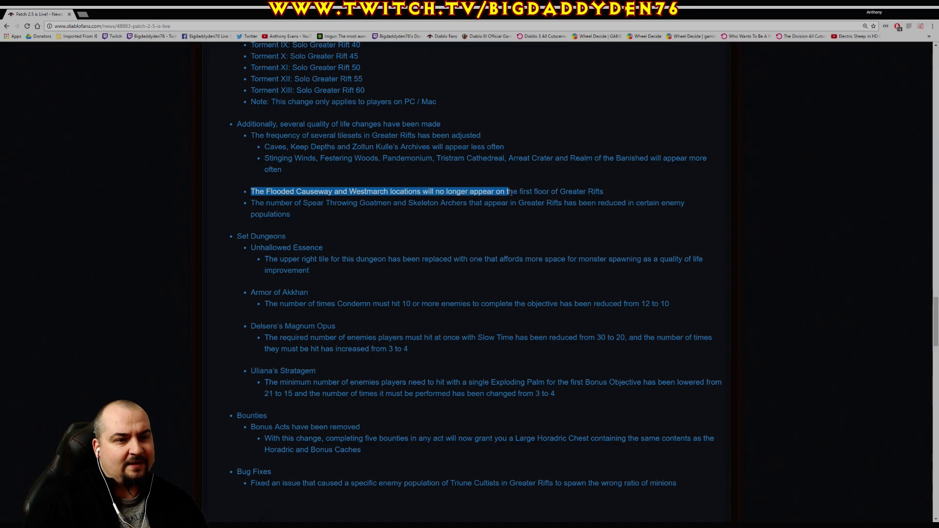
left_click_drag(506, 192, 604, 192)
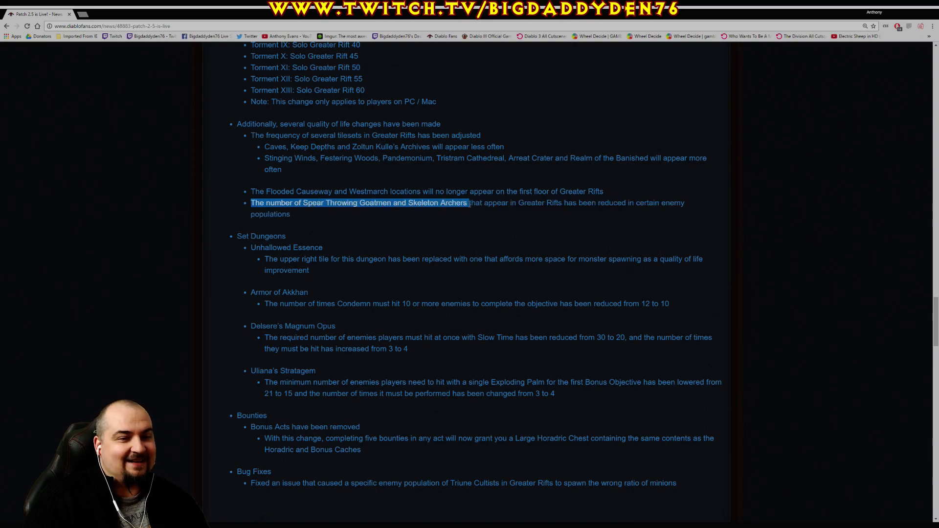
left_click_drag(467, 202, 580, 202)
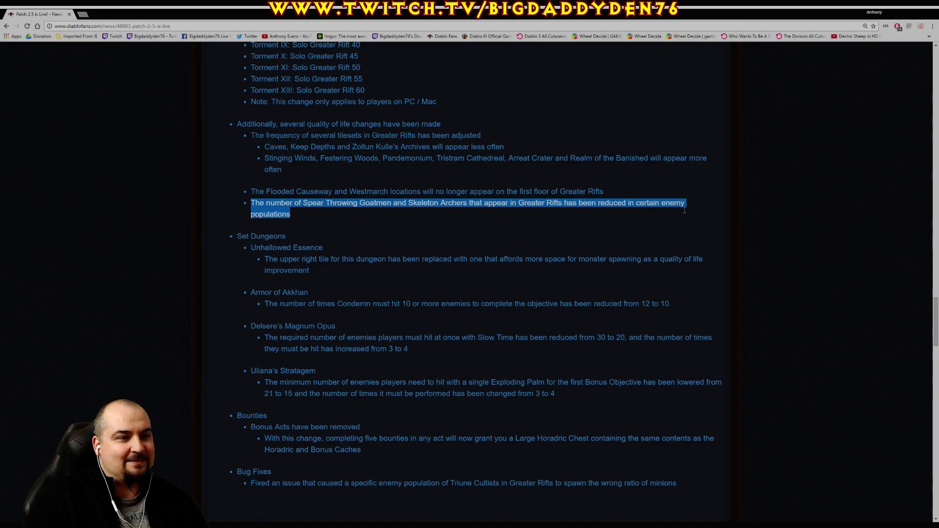
mouse_move(463, 227)
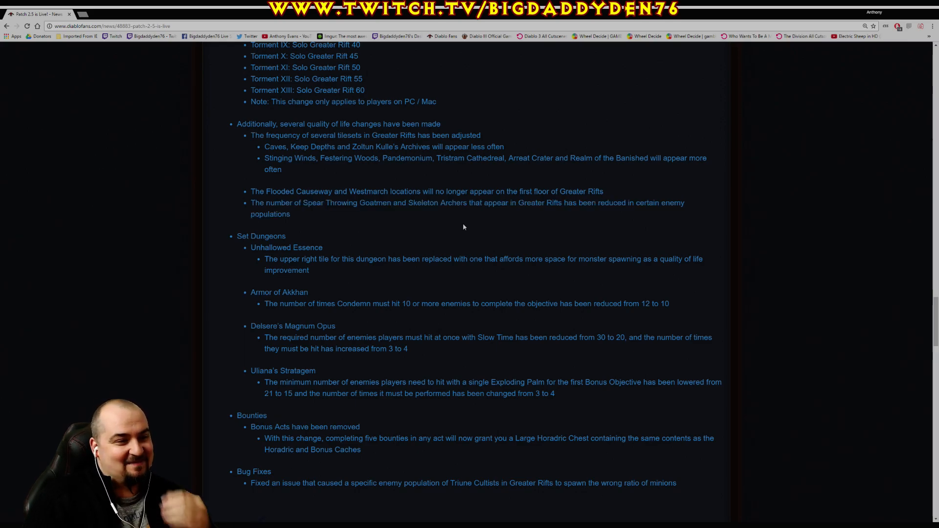
Scroll to Set Dungeons and highlight the Armor of Akkhan note
scroll("down", 3)
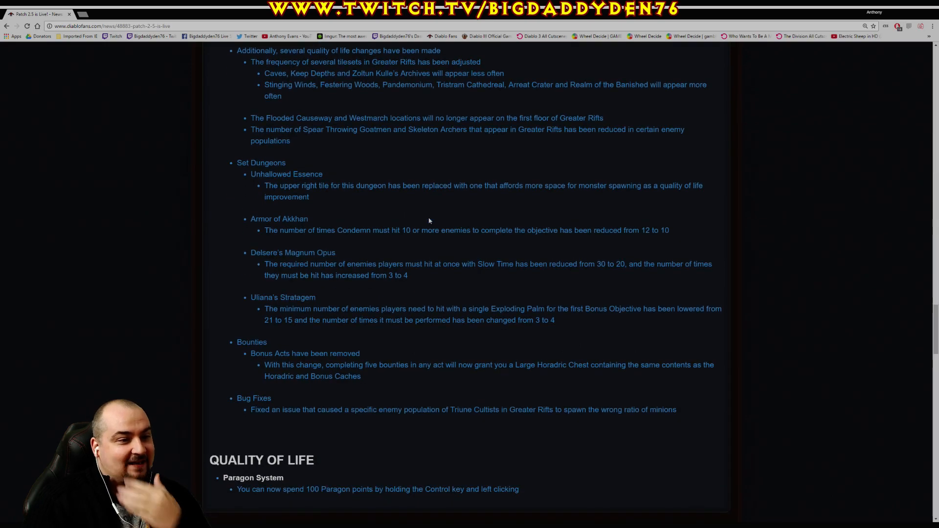
mouse_move(401, 216)
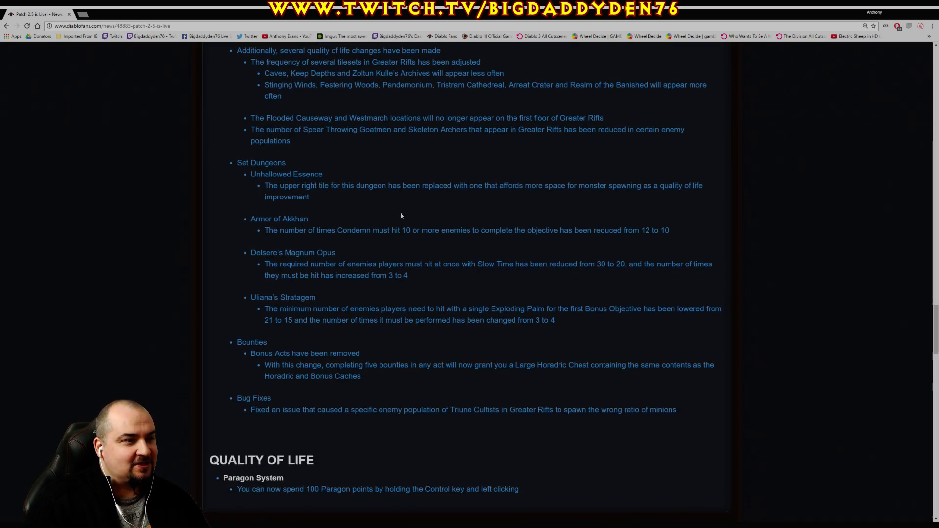
left_click_drag(264, 184, 309, 197)
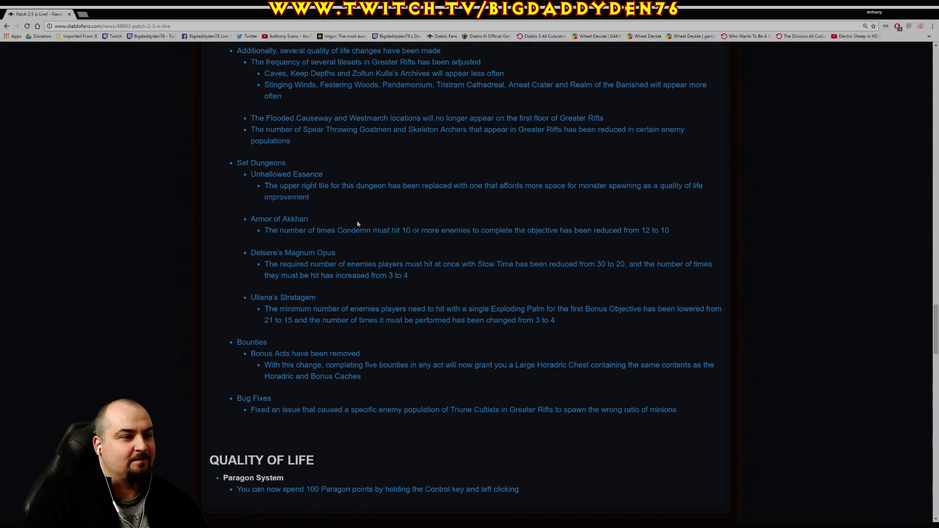
left_click_drag(264, 230, 316, 230)
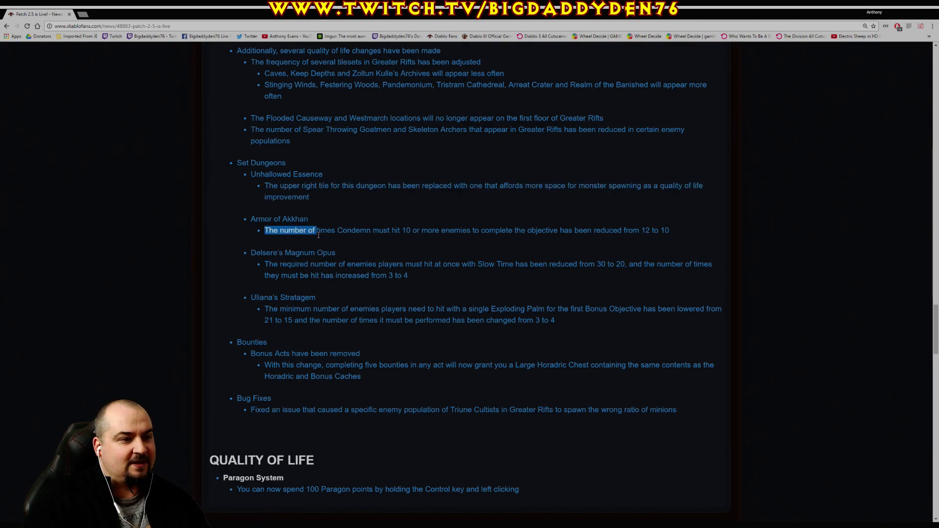
left_click_drag(314, 230, 402, 230)
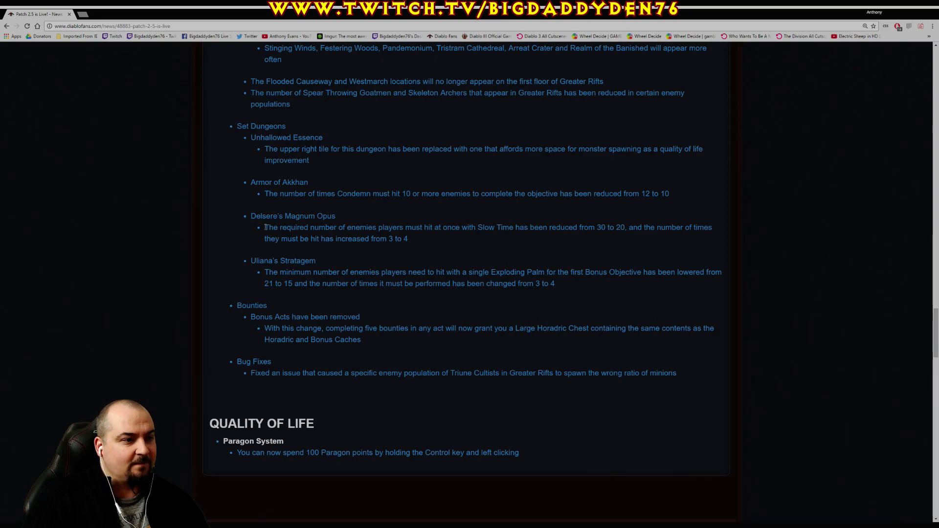
Highlight the Delsere's Magnum Opus dungeon note, then clear the selection
left_click_drag(264, 227, 429, 226)
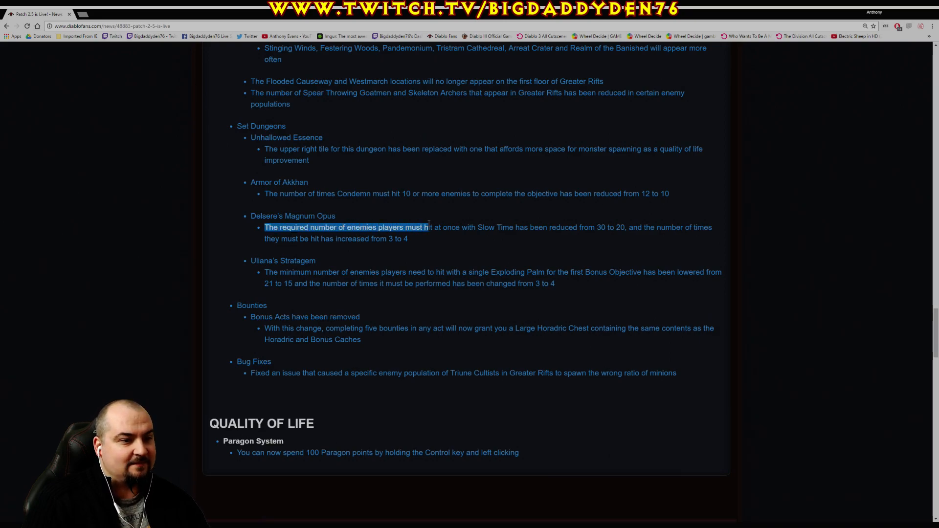
left_click_drag(427, 227, 524, 227)
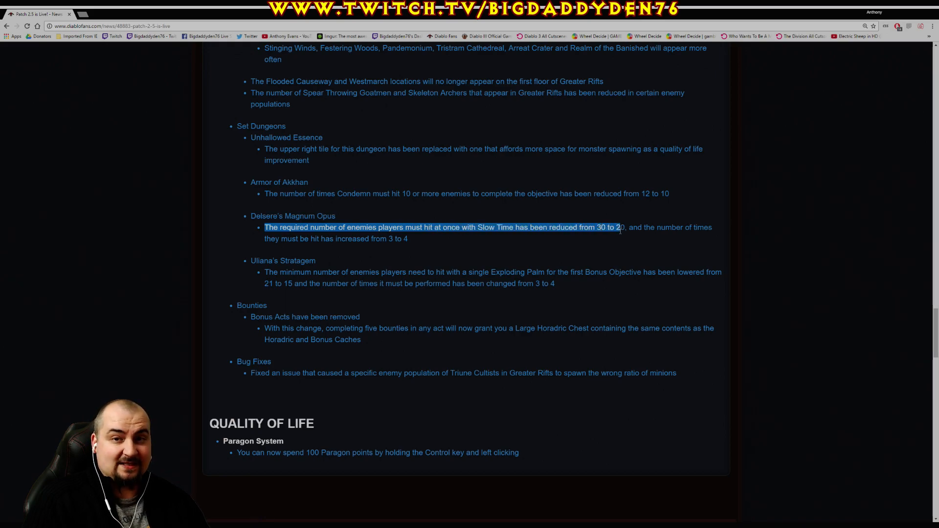
left_click_drag(621, 227, 387, 238)
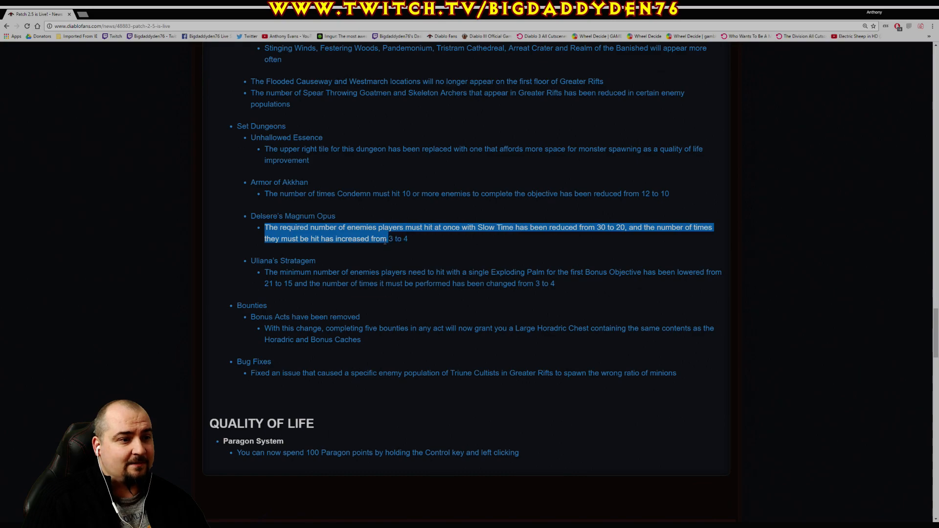
left_click(432, 245)
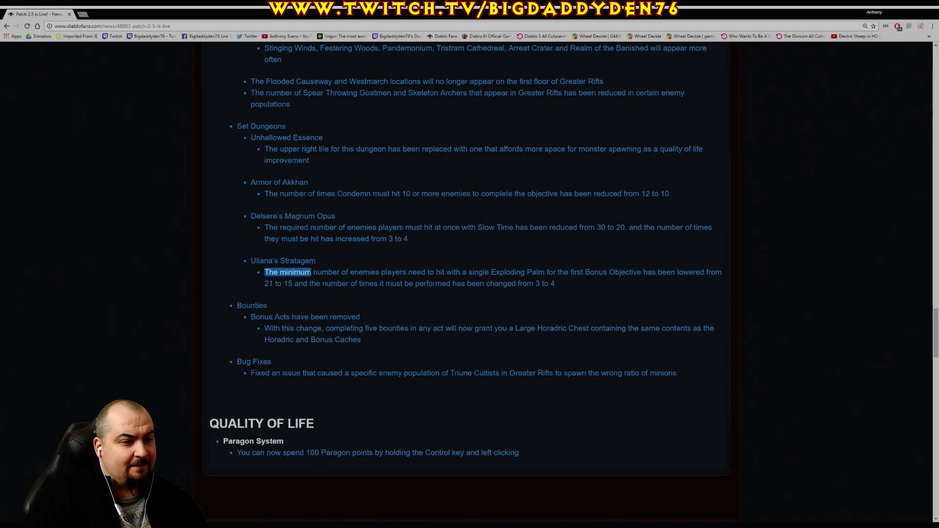
Highlight the Uliana's Stratagem dungeon note, then clear the selection
left_click_drag(311, 272, 446, 272)
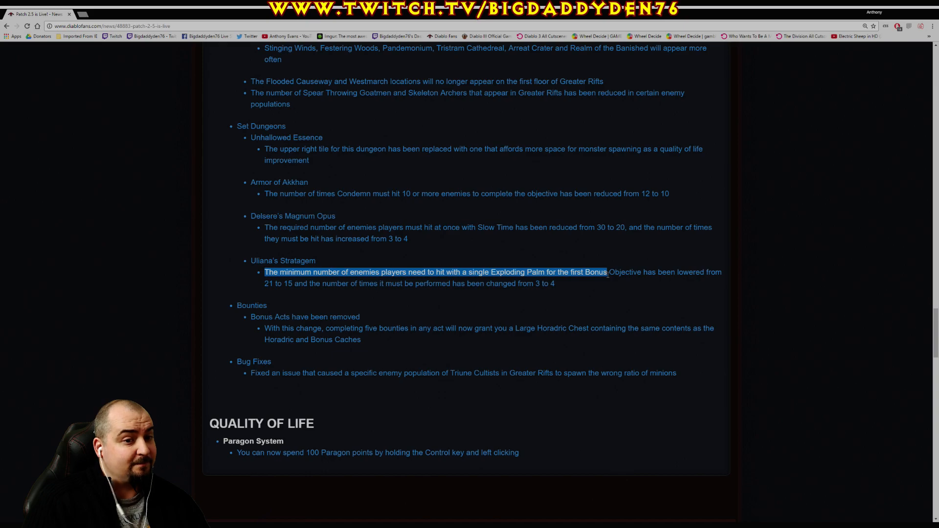
left_click_drag(606, 272, 273, 283)
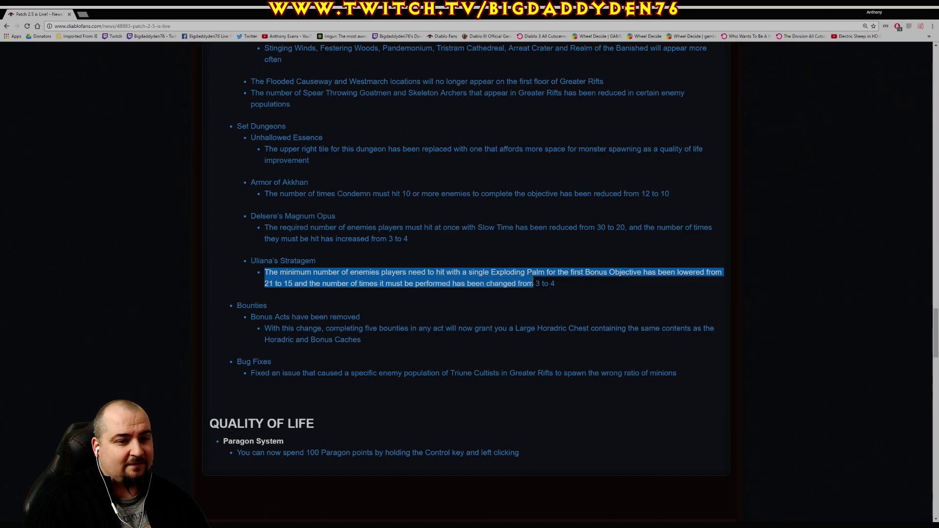
left_click(552, 301)
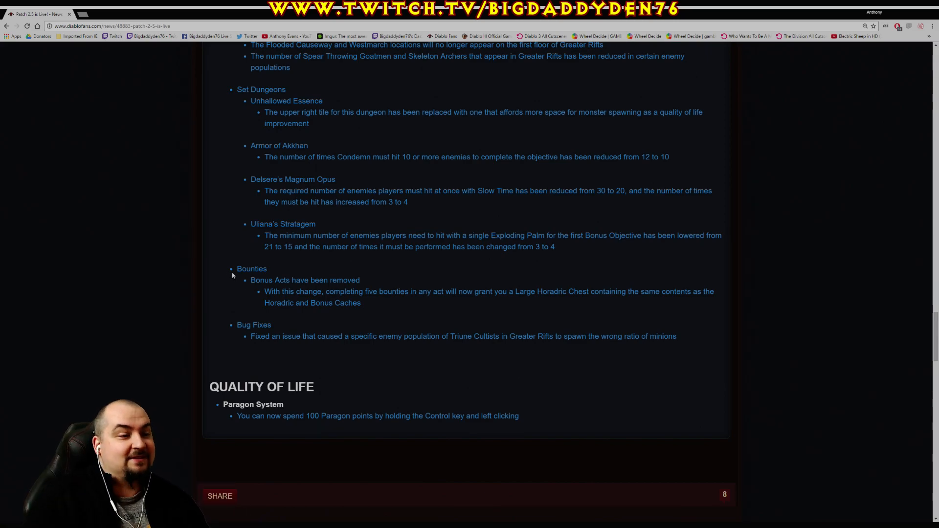
Highlight the Bounties note about five bounties granting a Large Horadric Chest
left_click_drag(250, 280, 338, 280)
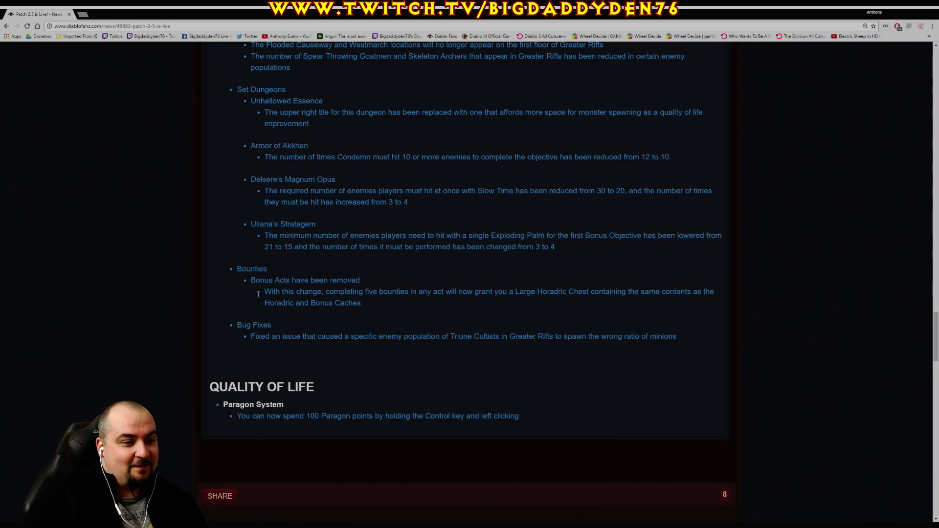
left_click_drag(264, 291, 441, 292)
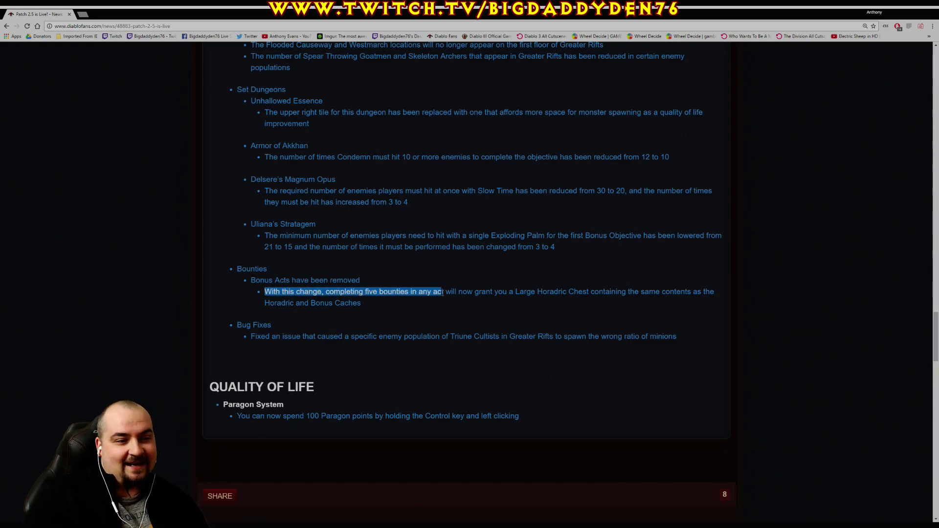
left_click_drag(438, 292, 587, 292)
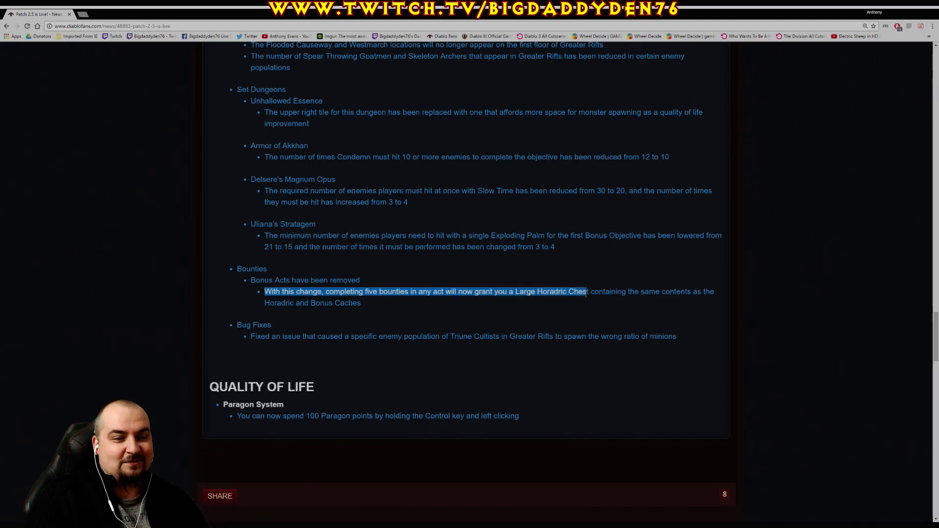
left_click_drag(587, 291, 361, 302)
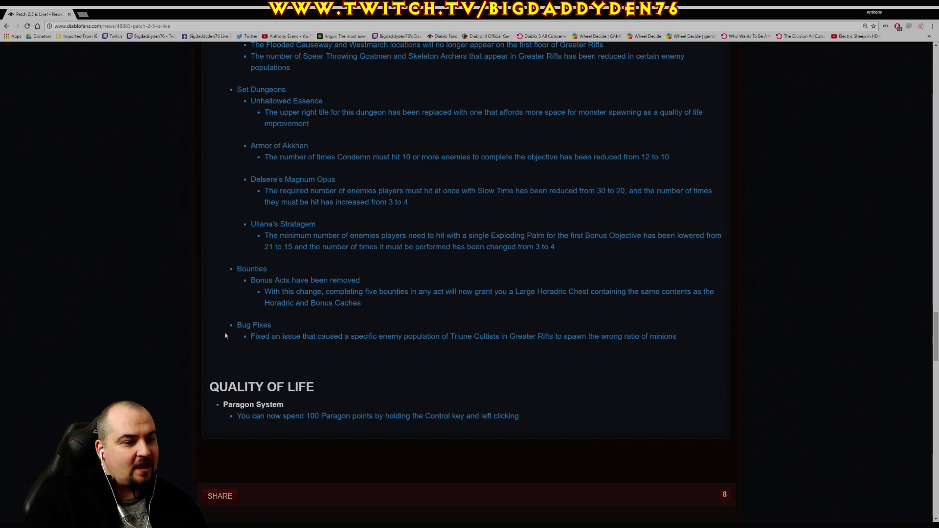
Highlight the Triune Cultists bug fix and scroll down to Quality of Life
left_click_drag(251, 336, 377, 336)
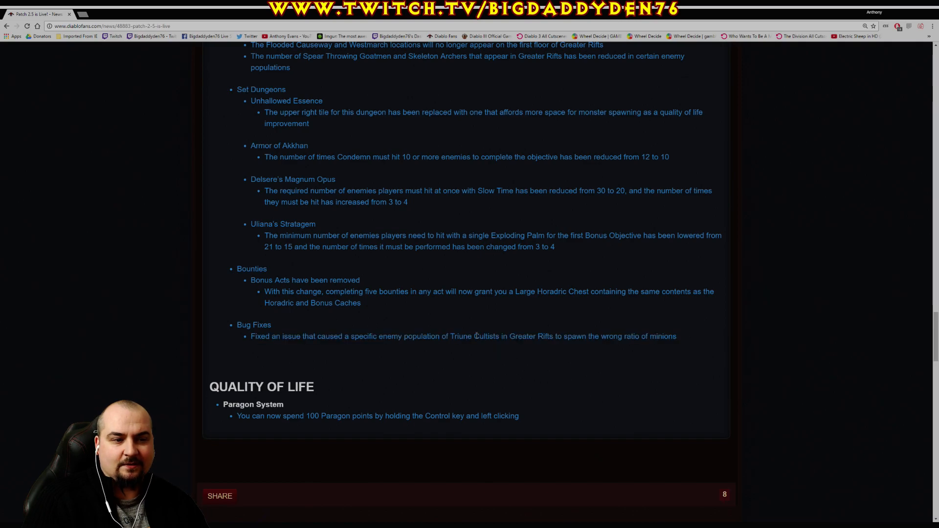
double_click(486, 336)
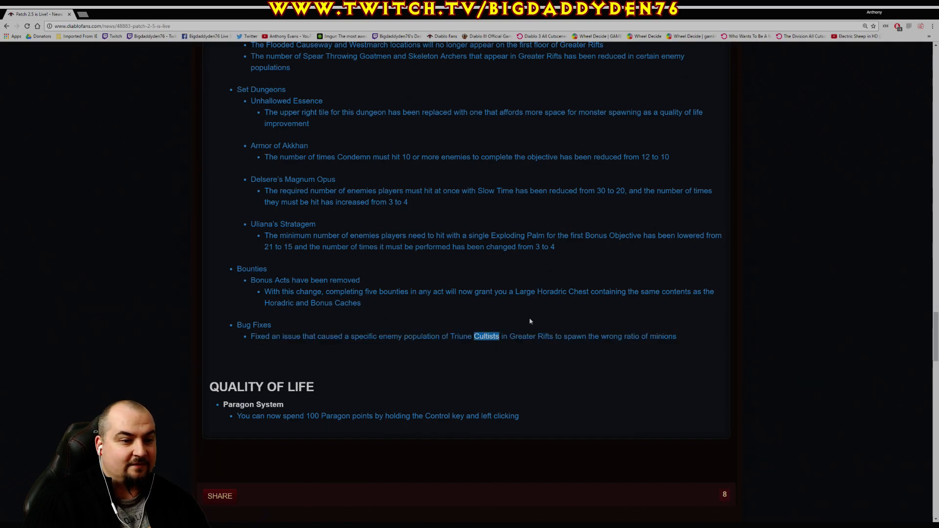
scroll("down", 3)
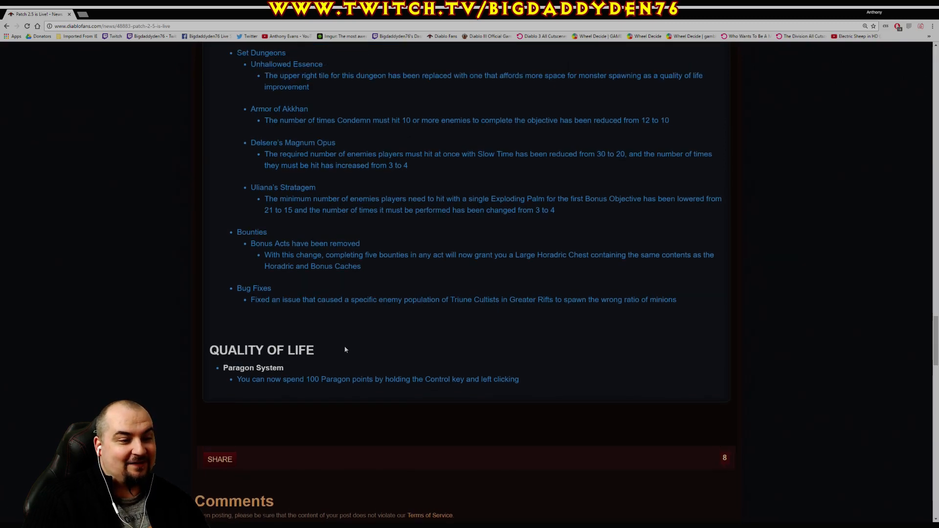
mouse_move(298, 363)
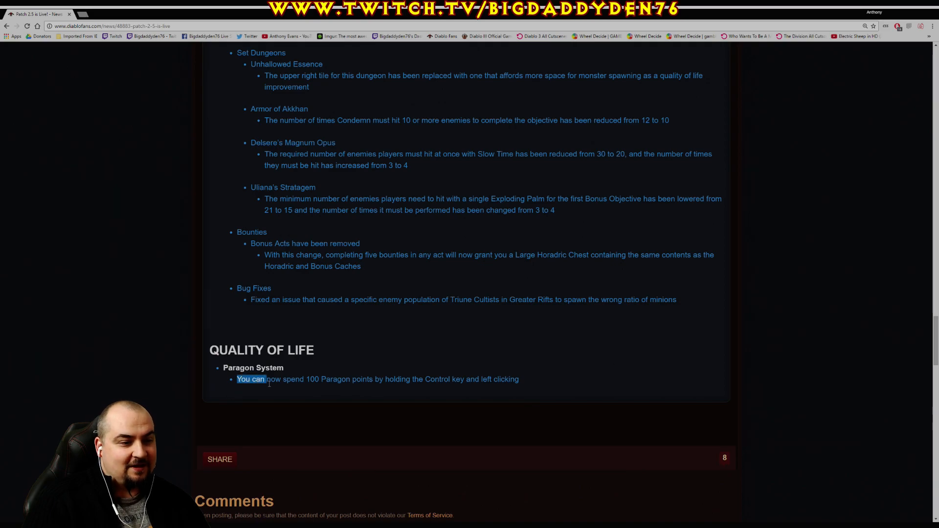
Highlight the Paragon System note about spending 100 points at once
left_click_drag(267, 379, 357, 379)
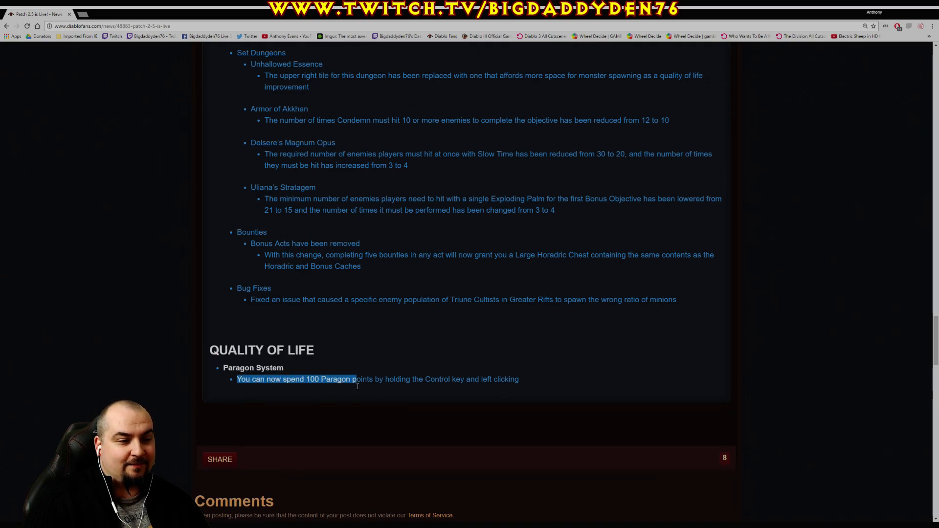
left_click_drag(356, 379, 489, 379)
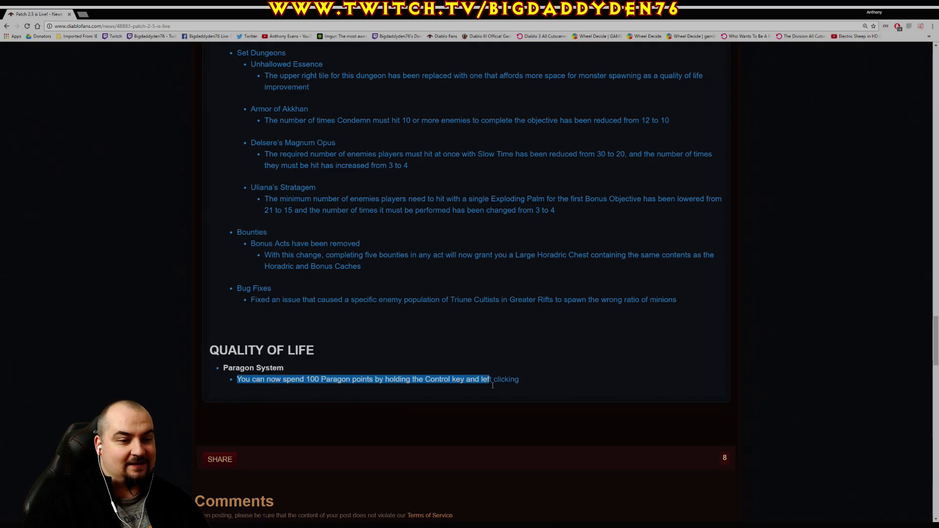
left_click_drag(488, 379, 520, 379)
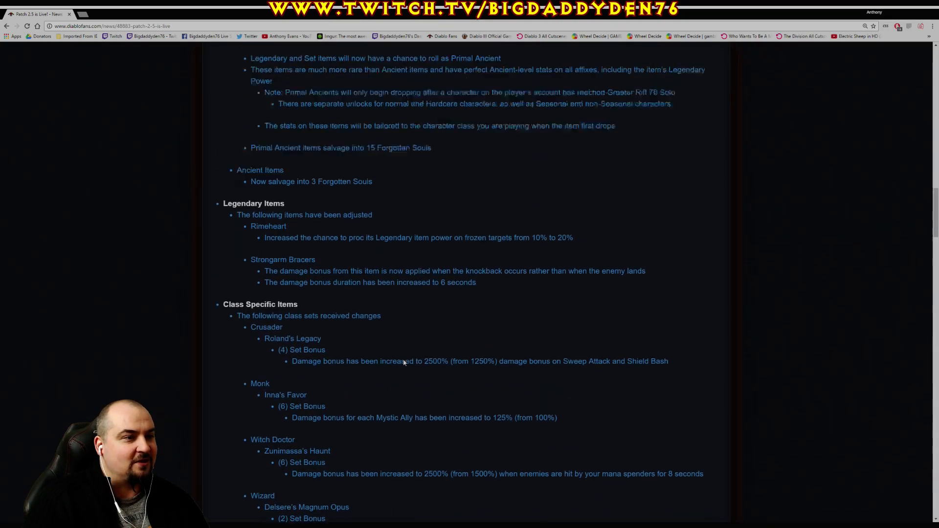
Scroll the page back near the General Armory and Crafting Mat Storage notes
scroll("up", 3)
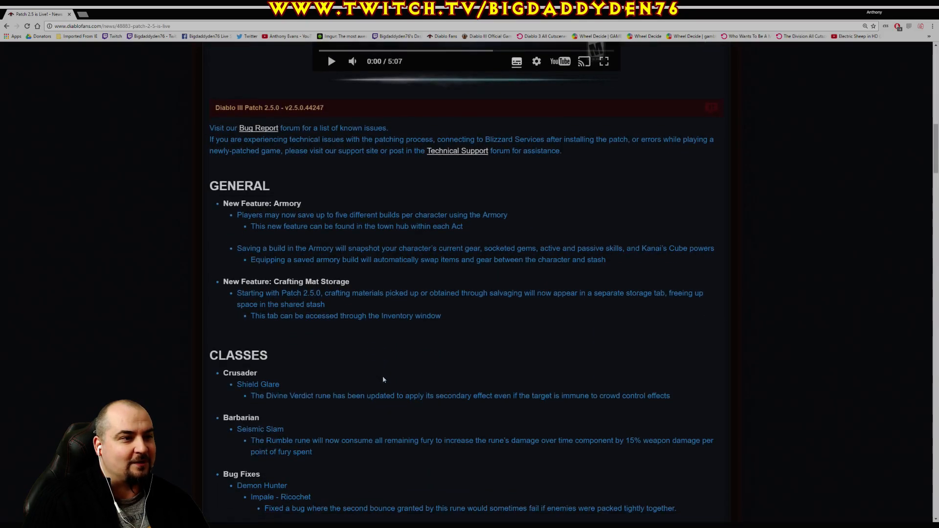
scroll("down", 3)
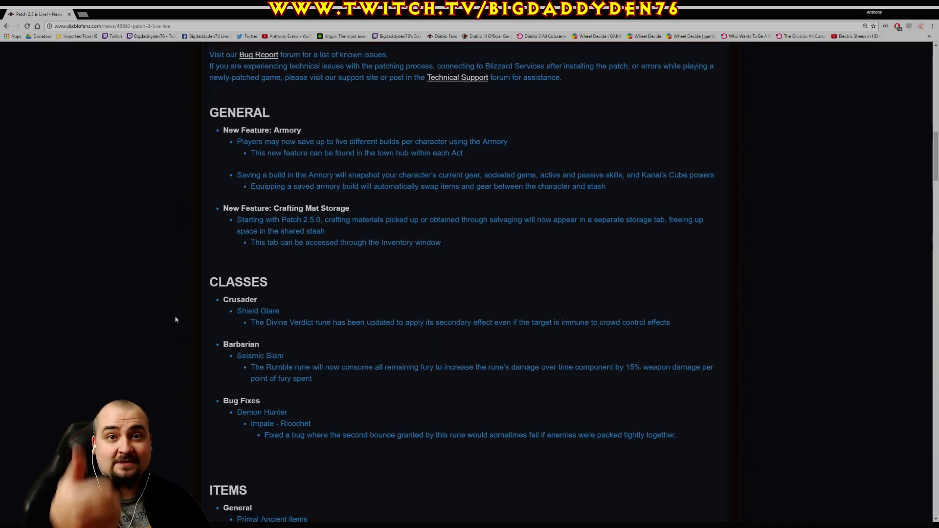